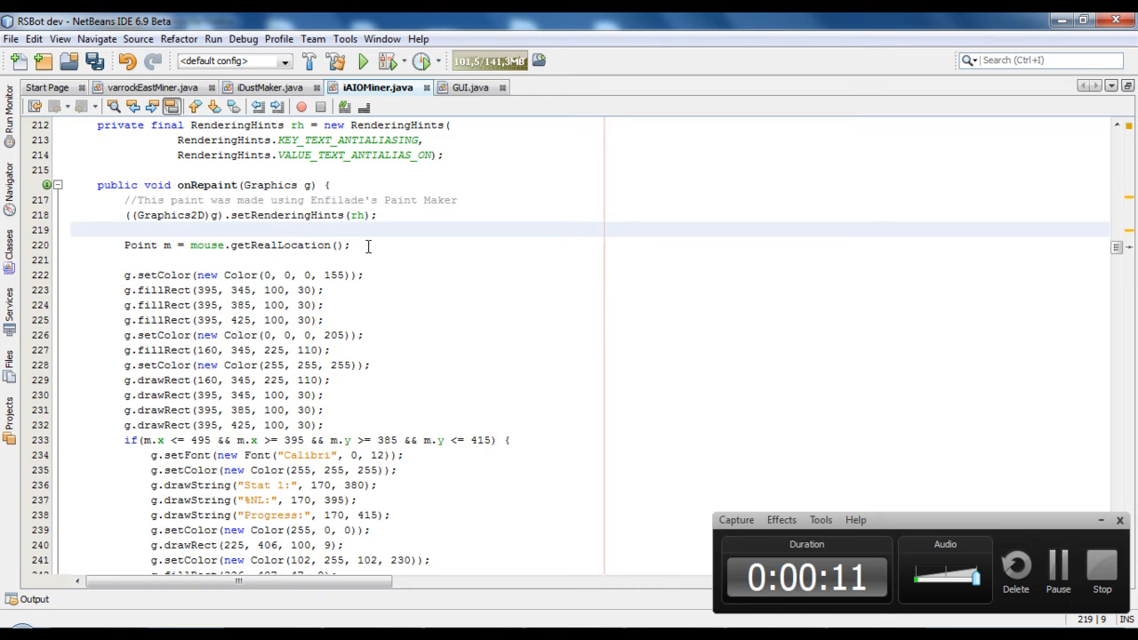
pyautogui.moveTo(529, 270)
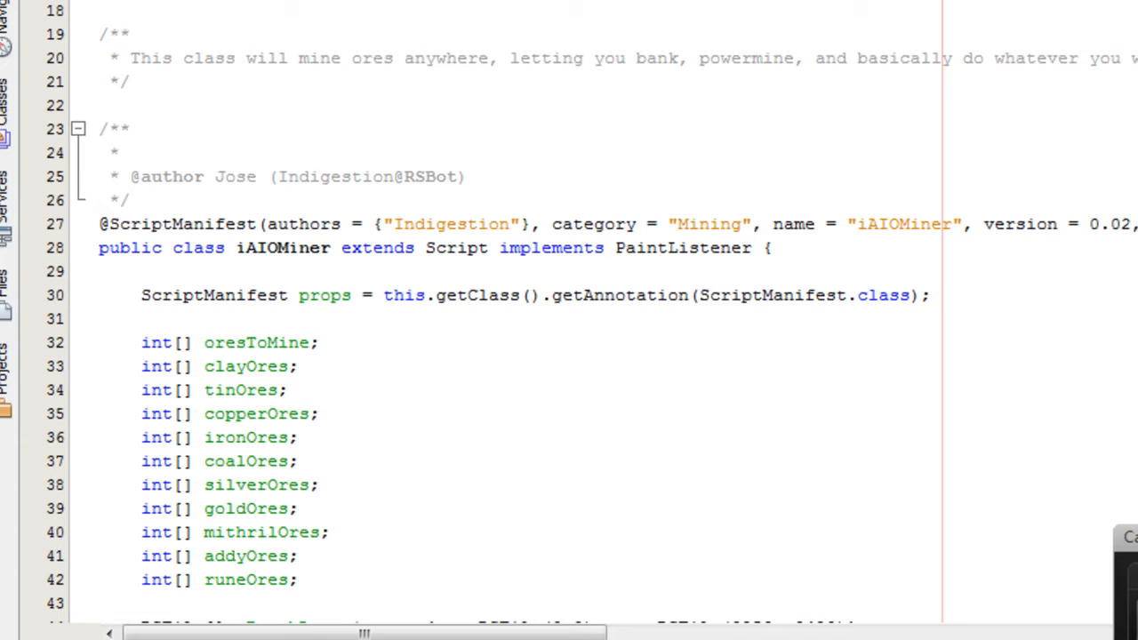
# Step: Highlight the onRepaint method and the uses of its Graphics parameter g
pyautogui.scroll(-3)
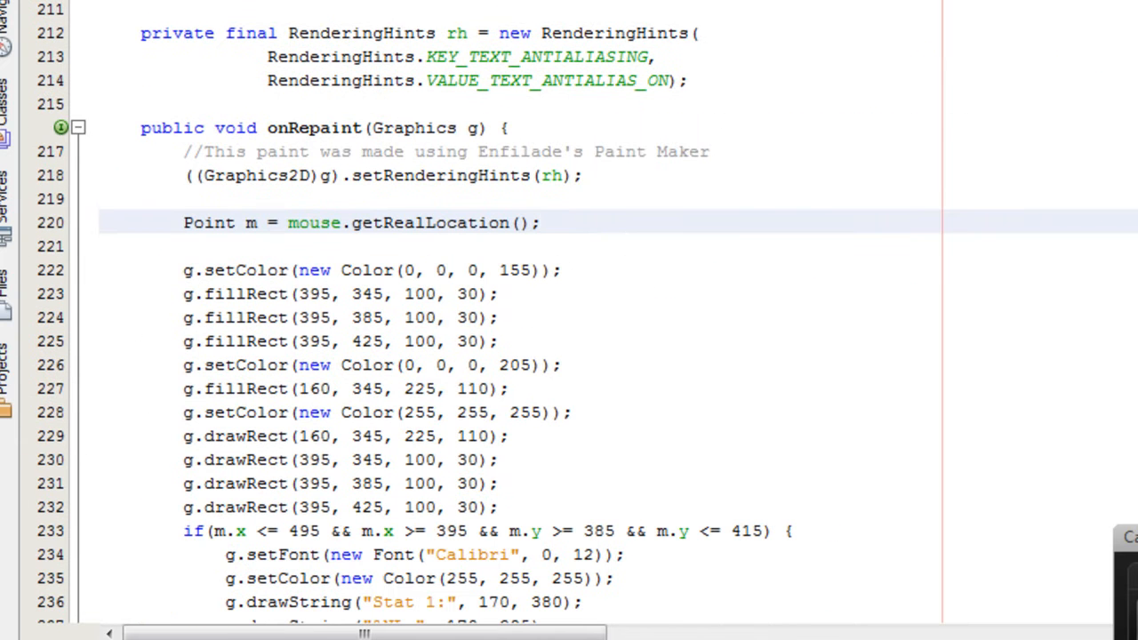
pyautogui.doubleClick(313, 128)
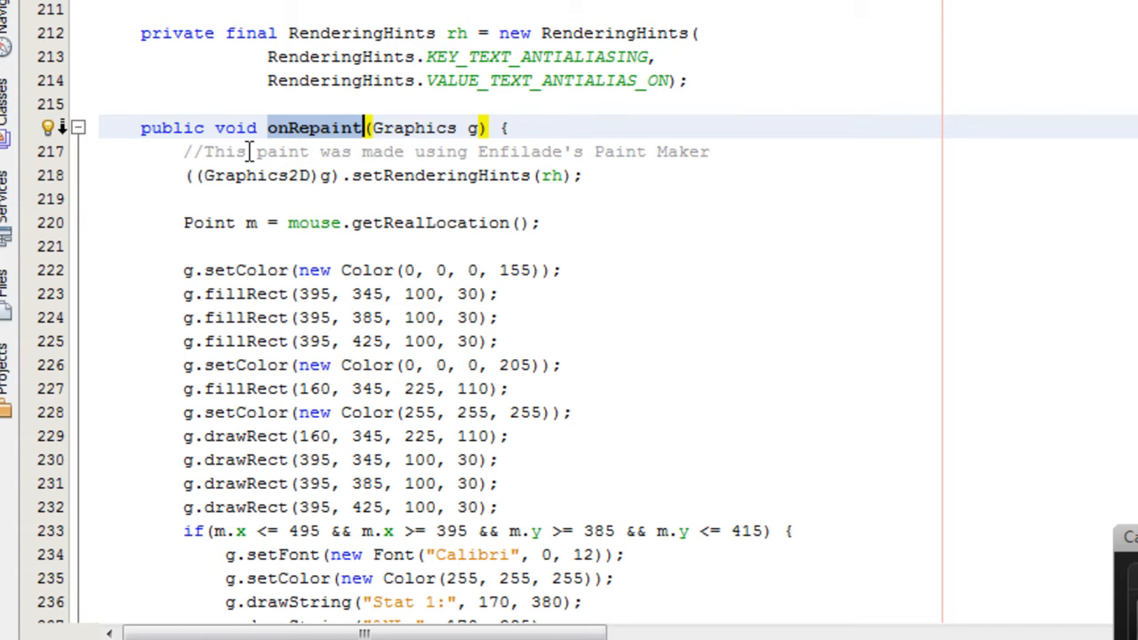
pyautogui.scroll(-3)
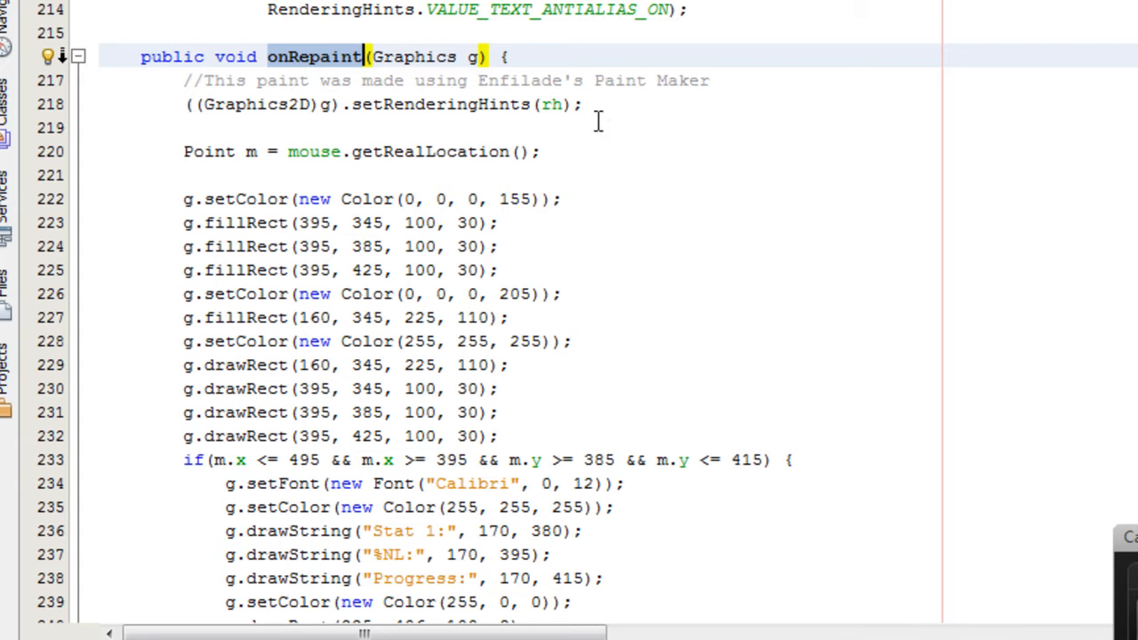
pyautogui.moveTo(199, 193)
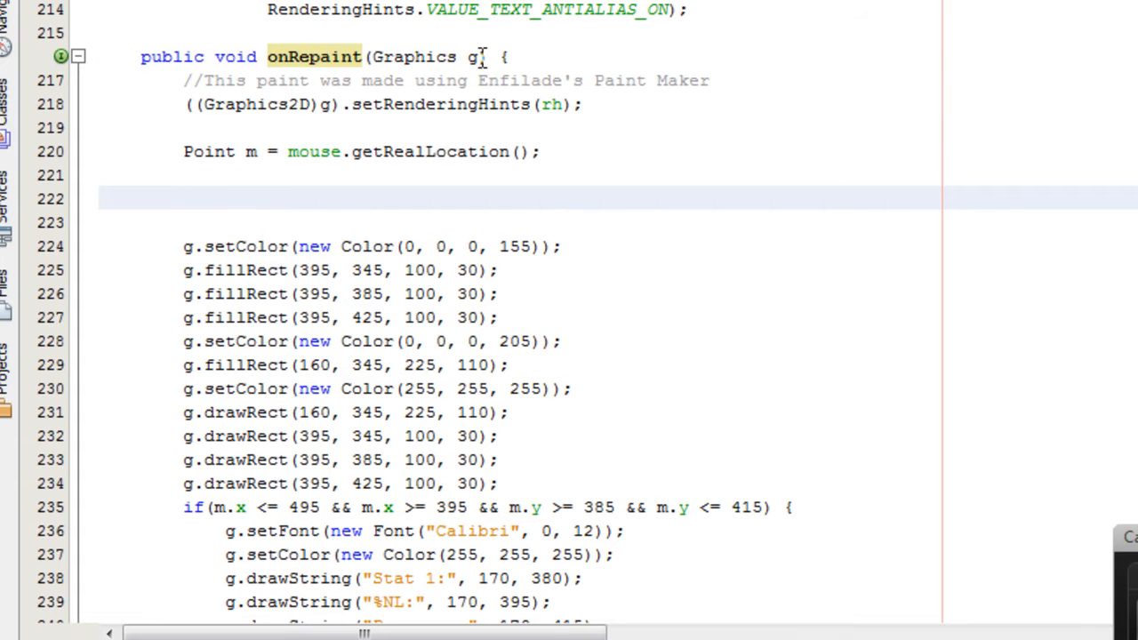
pyautogui.click(475, 55)
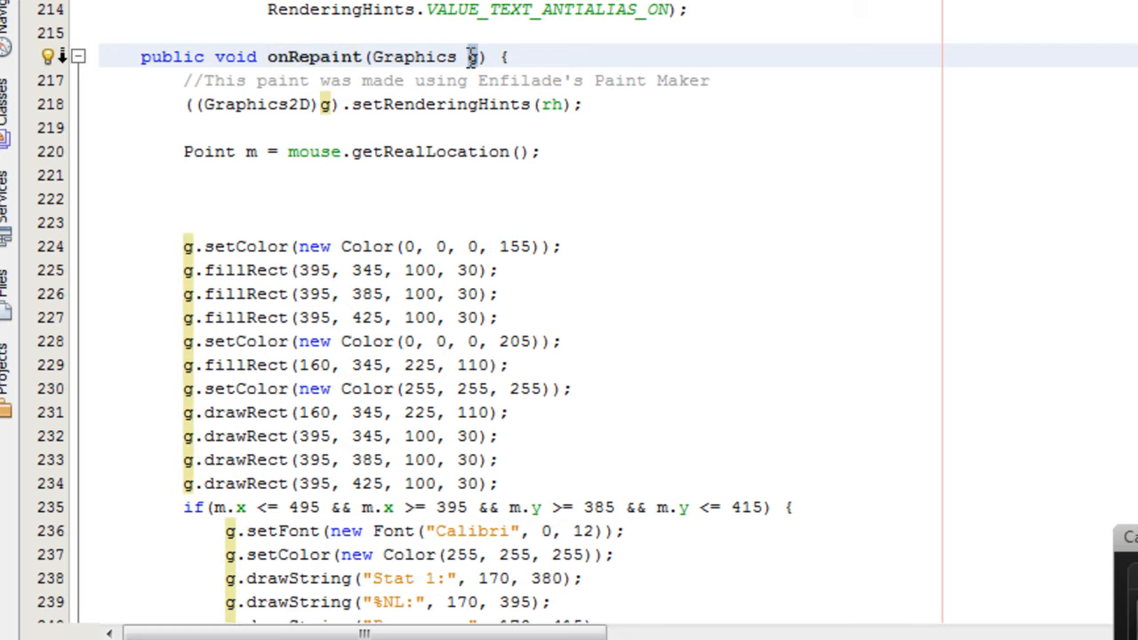
pyautogui.moveTo(436, 68)
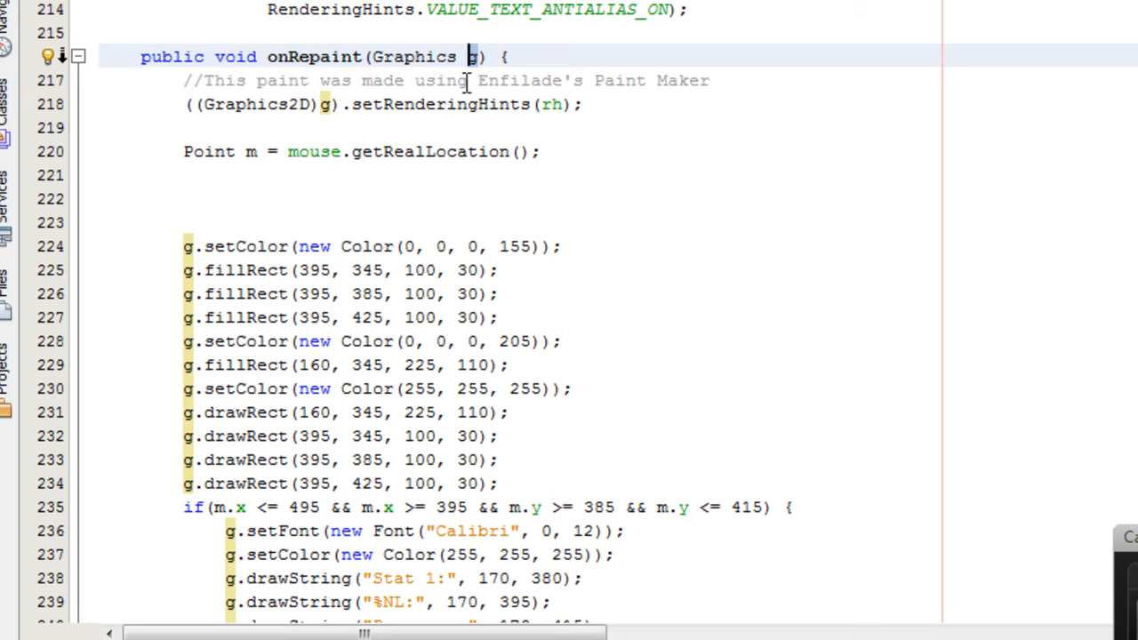
# Step: Begin a new 'g.' call on a fresh line above the first setColor
pyautogui.write('g')
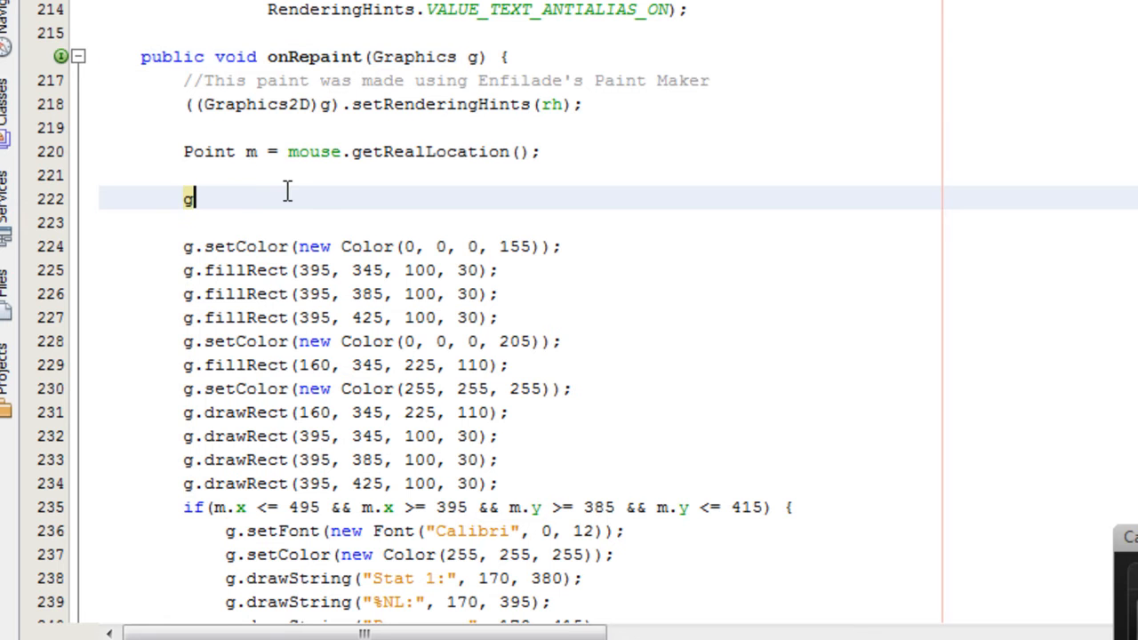
pyautogui.write('.')
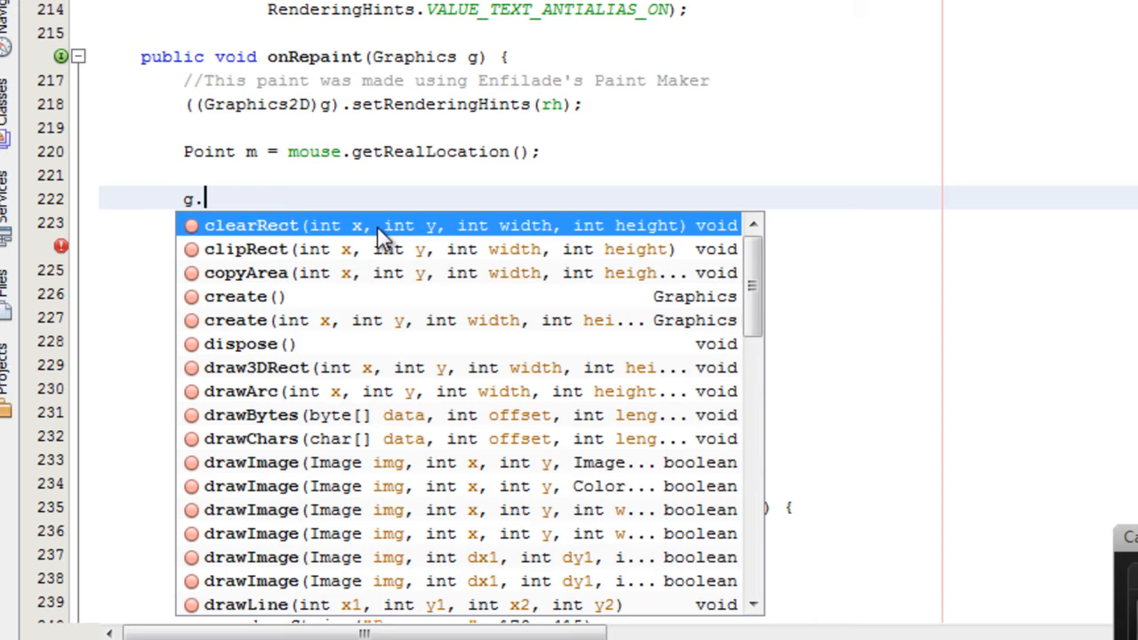
# Step: Scroll through the completion list of drawing methods offered on g
pyautogui.scroll(-3)
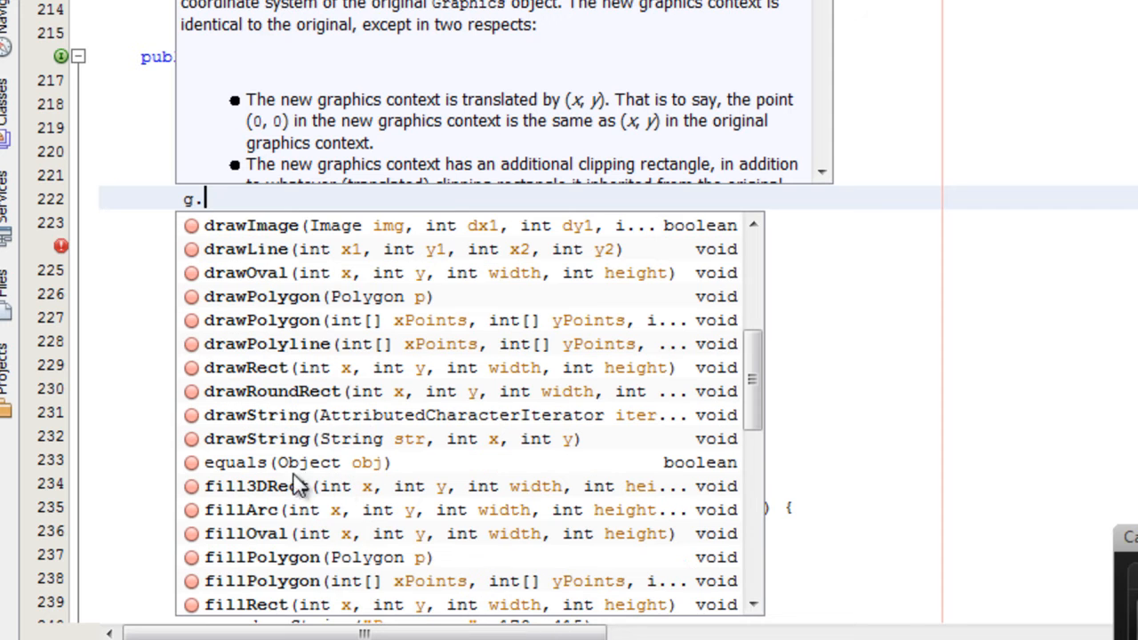
pyautogui.moveTo(228, 206)
pyautogui.write('setColor(new Color(0, 0, 0, 155));')
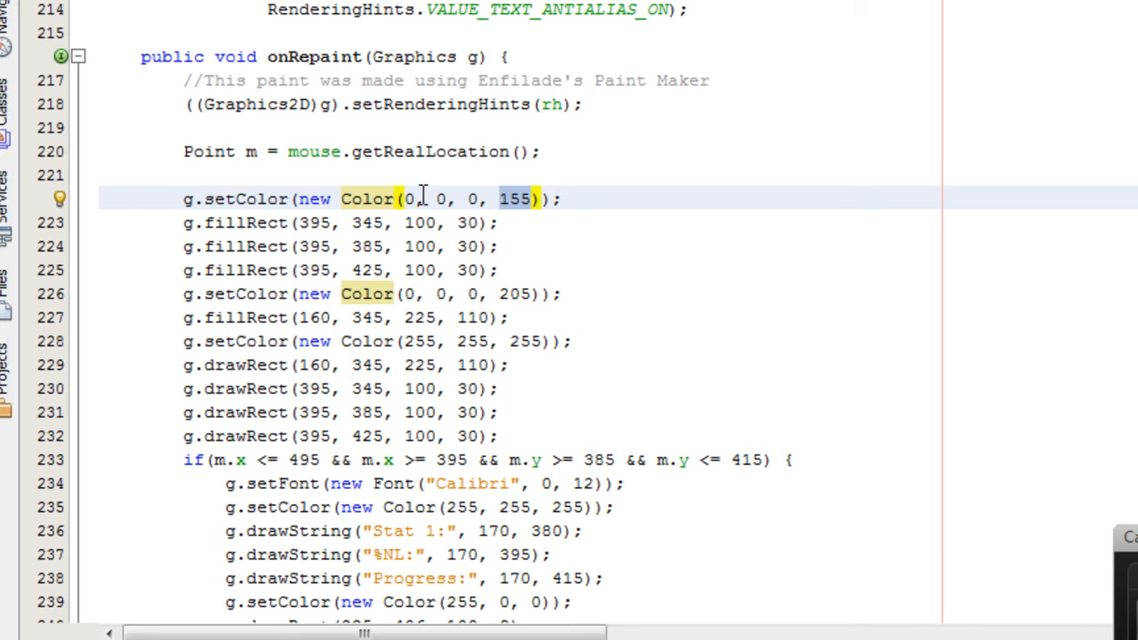
pyautogui.moveTo(523, 210)
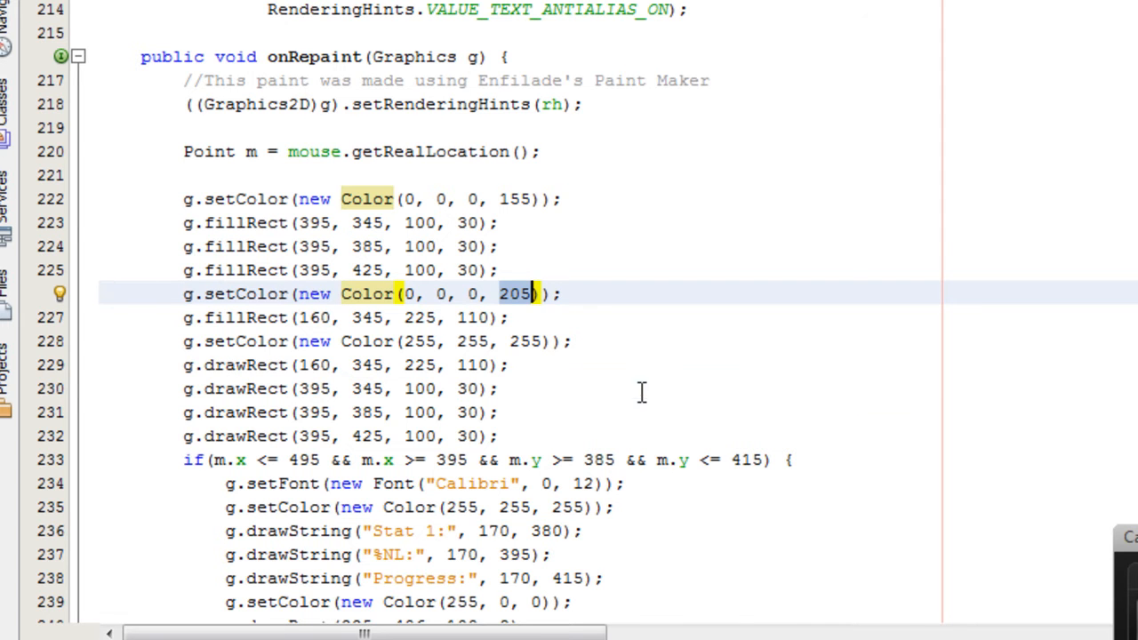
pyautogui.scroll(-3)
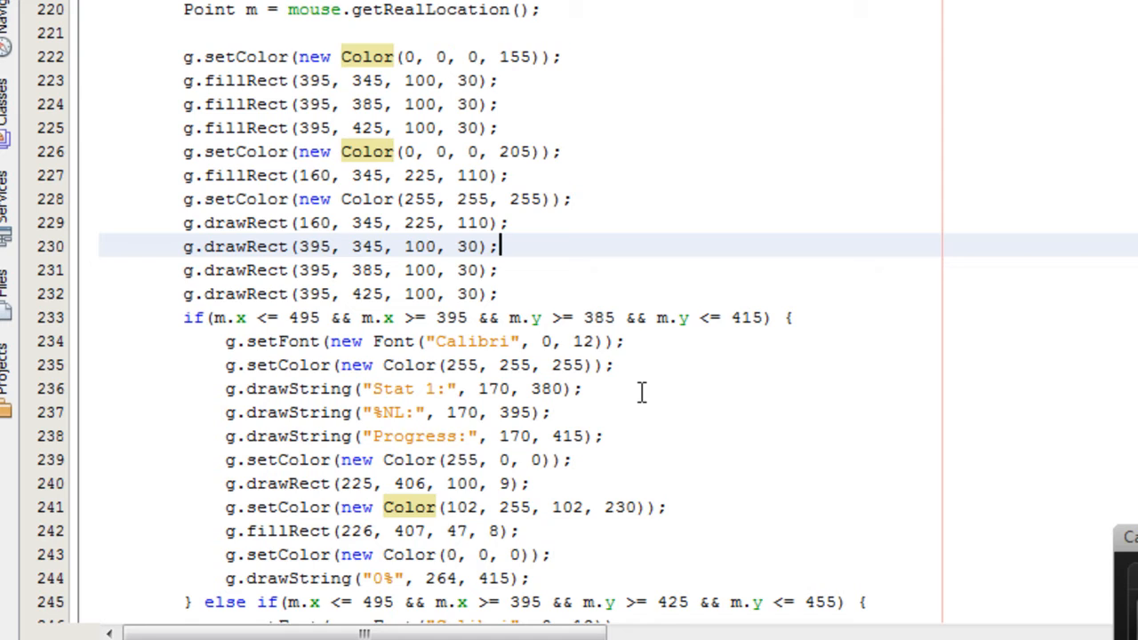
pyautogui.scroll(-3)
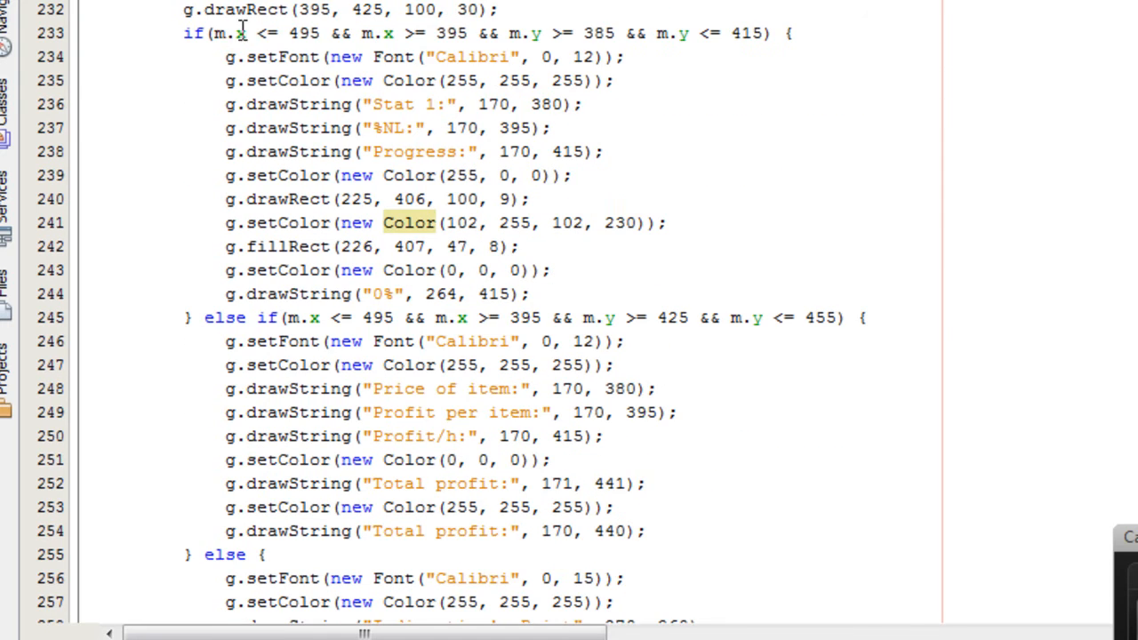
pyautogui.scroll(3)
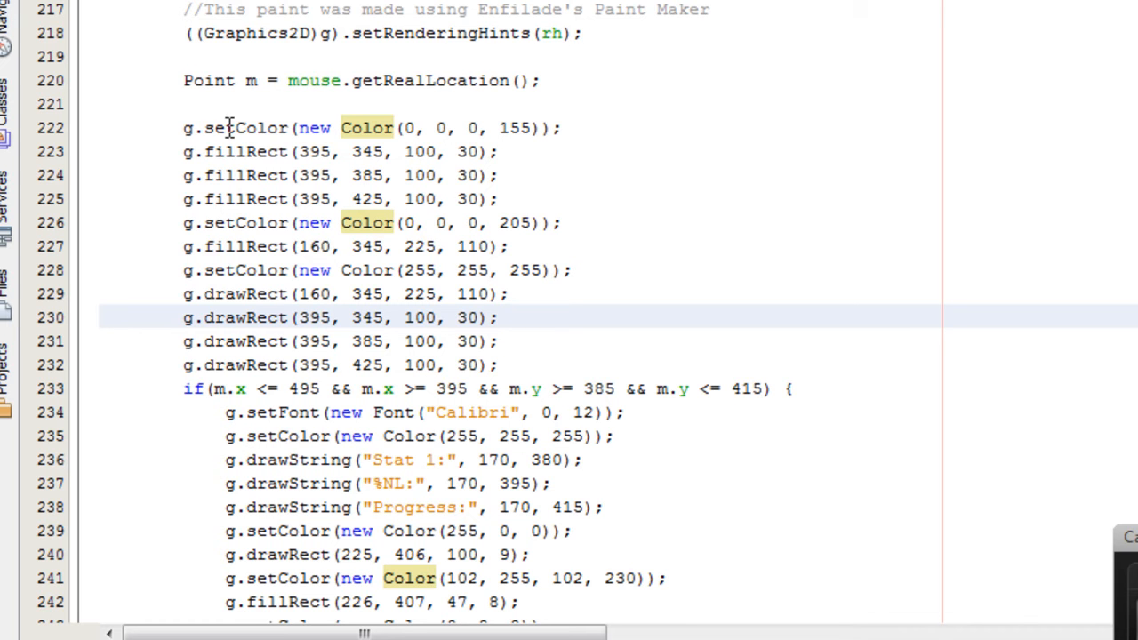
pyautogui.moveTo(274, 121)
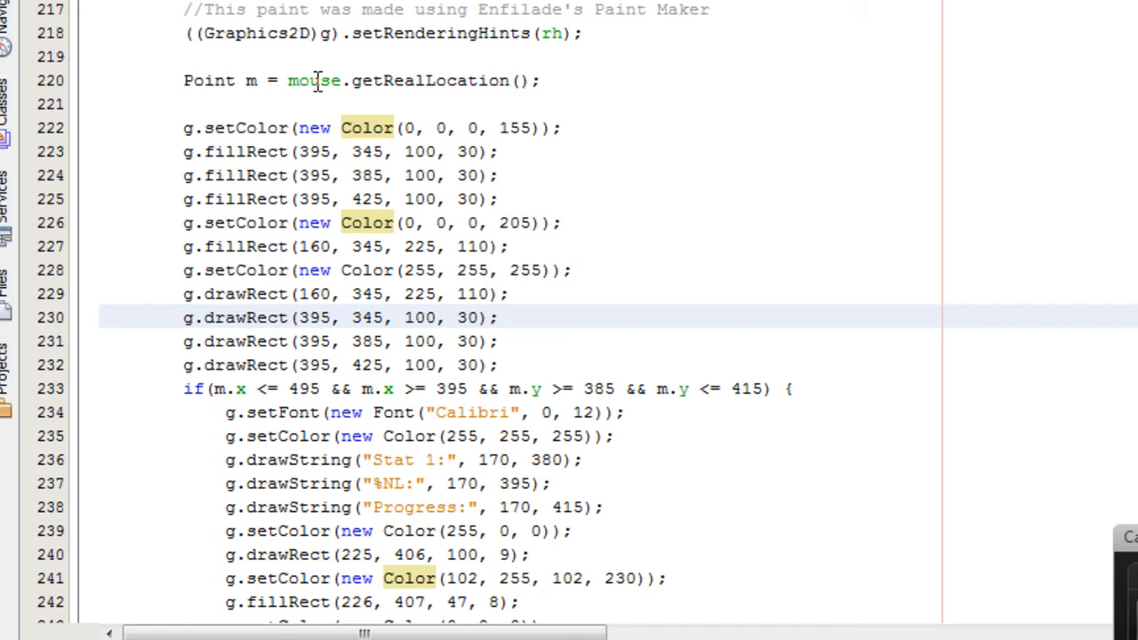
pyautogui.doubleClick(313, 80)
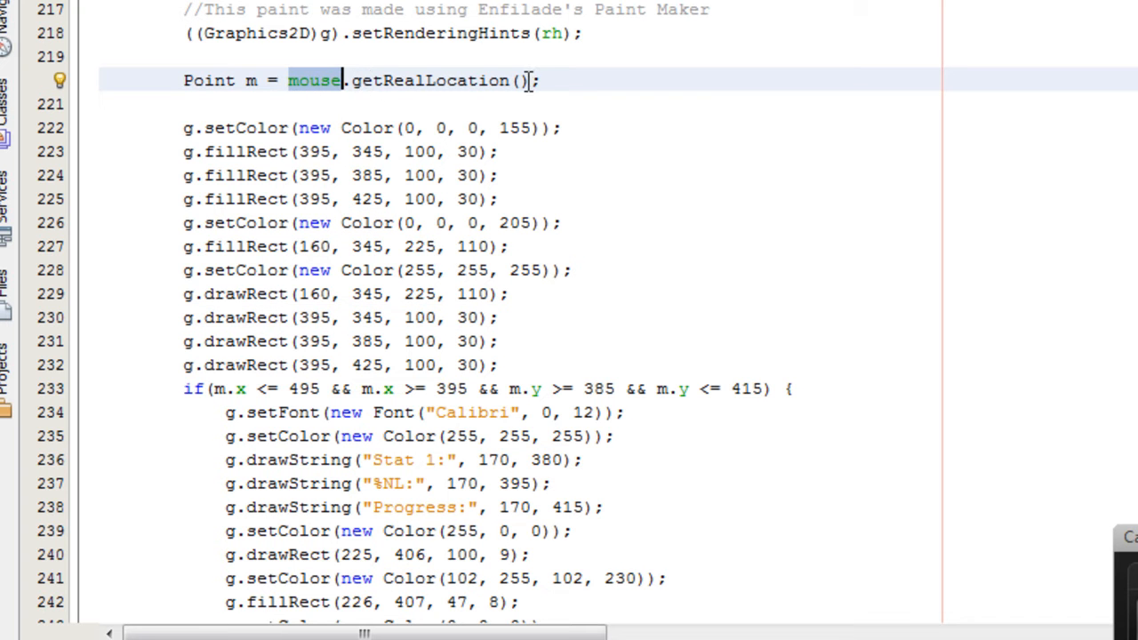
pyautogui.moveTo(679, 182)
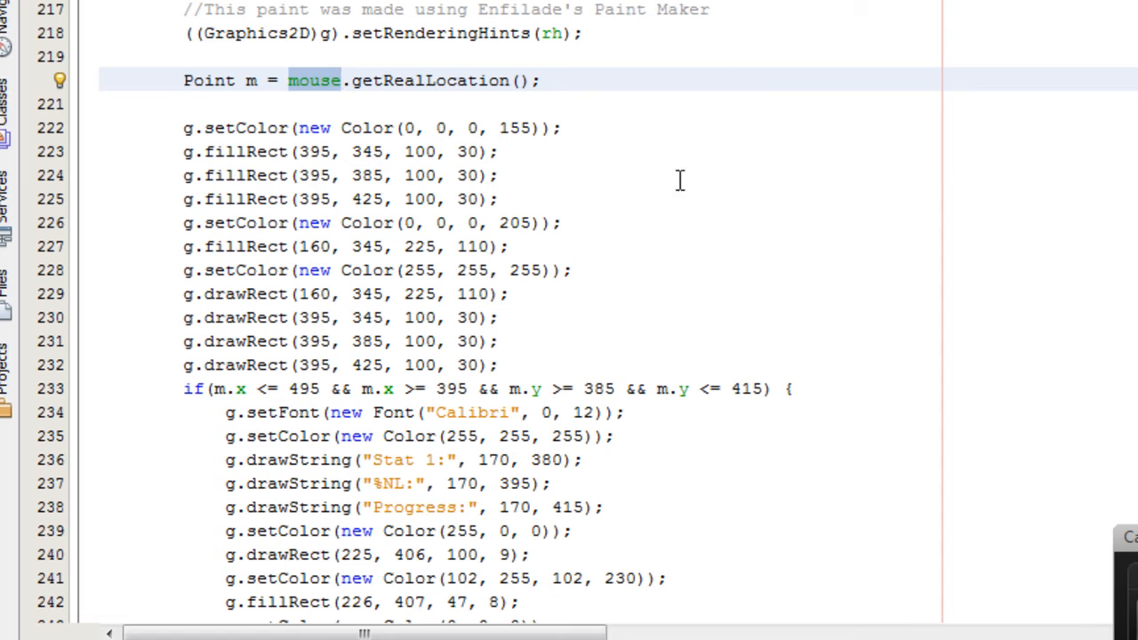
pyautogui.moveTo(553, 11)
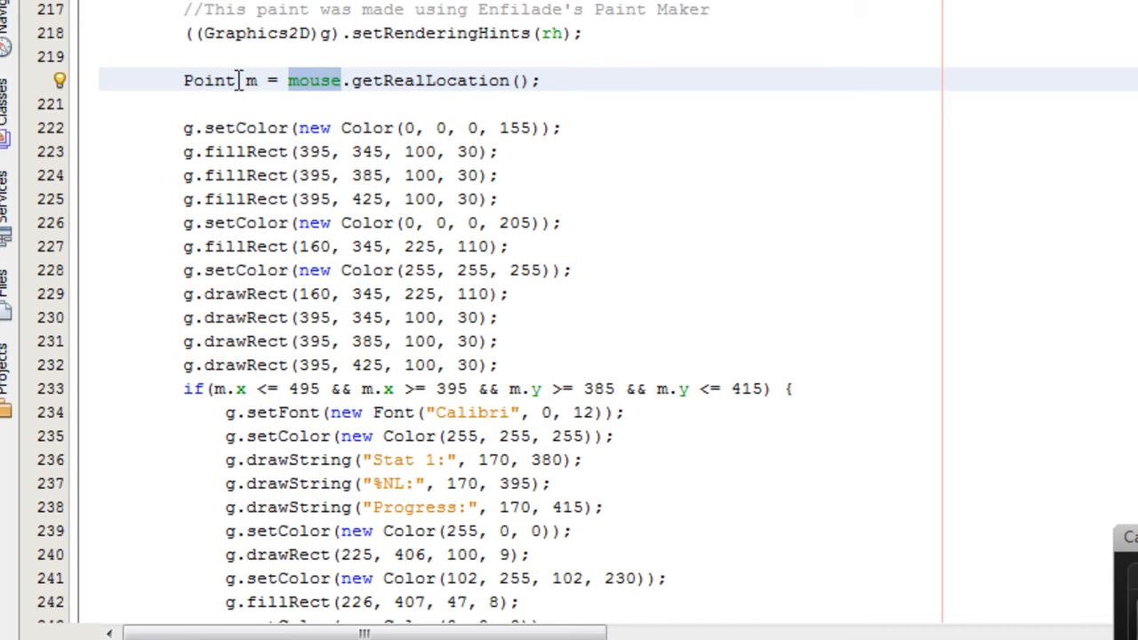
pyautogui.doubleClick(208, 80)
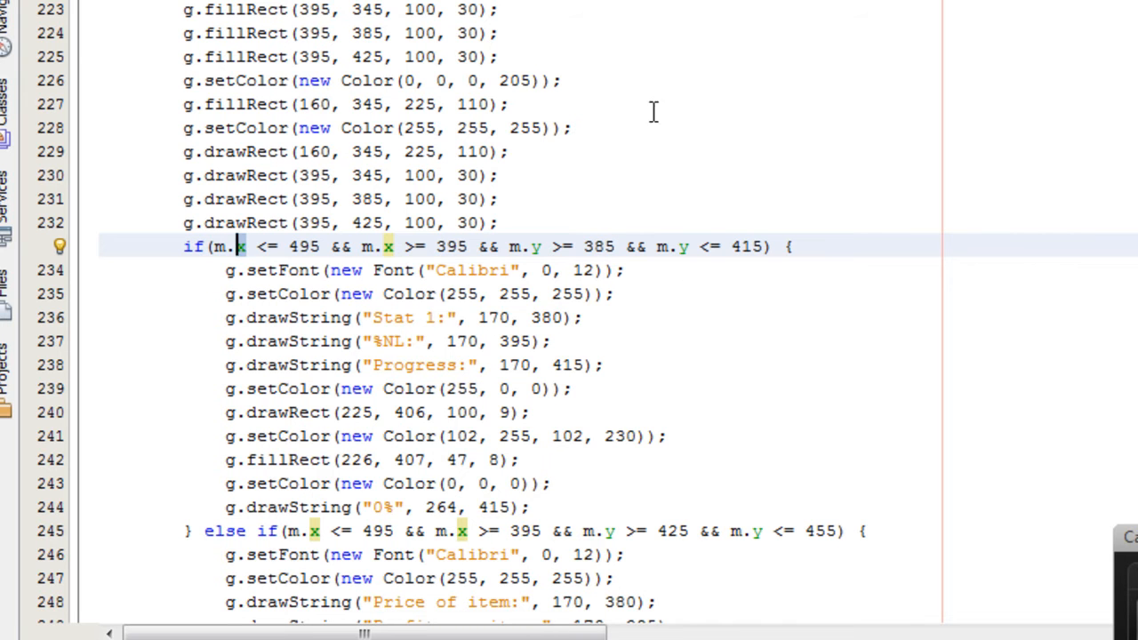
pyautogui.moveTo(299, 269)
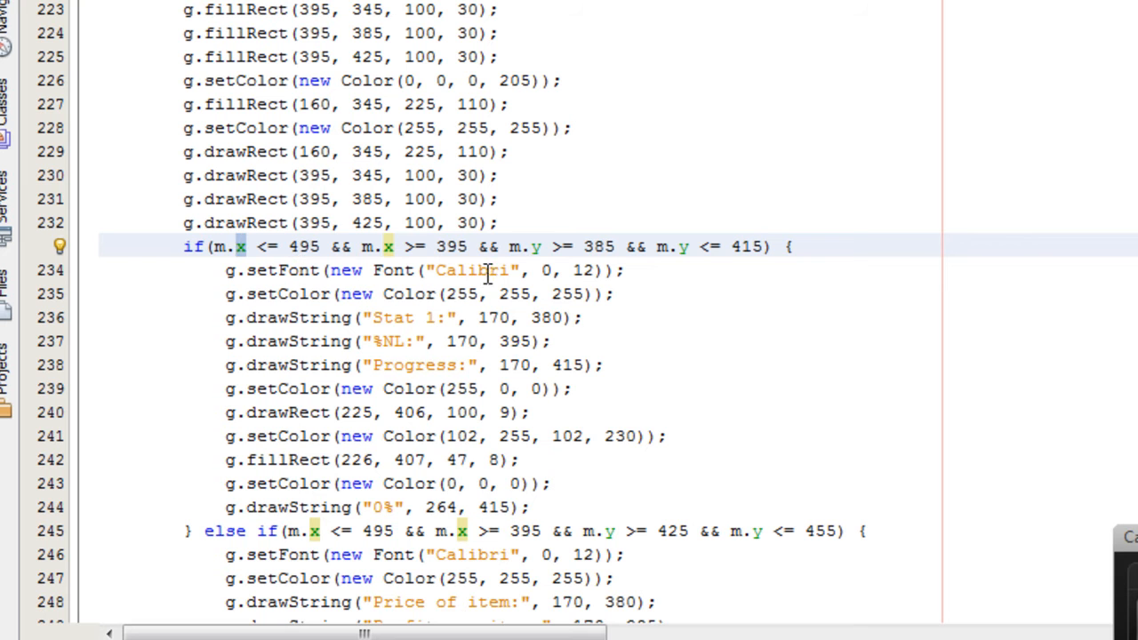
pyautogui.doubleClick(473, 270)
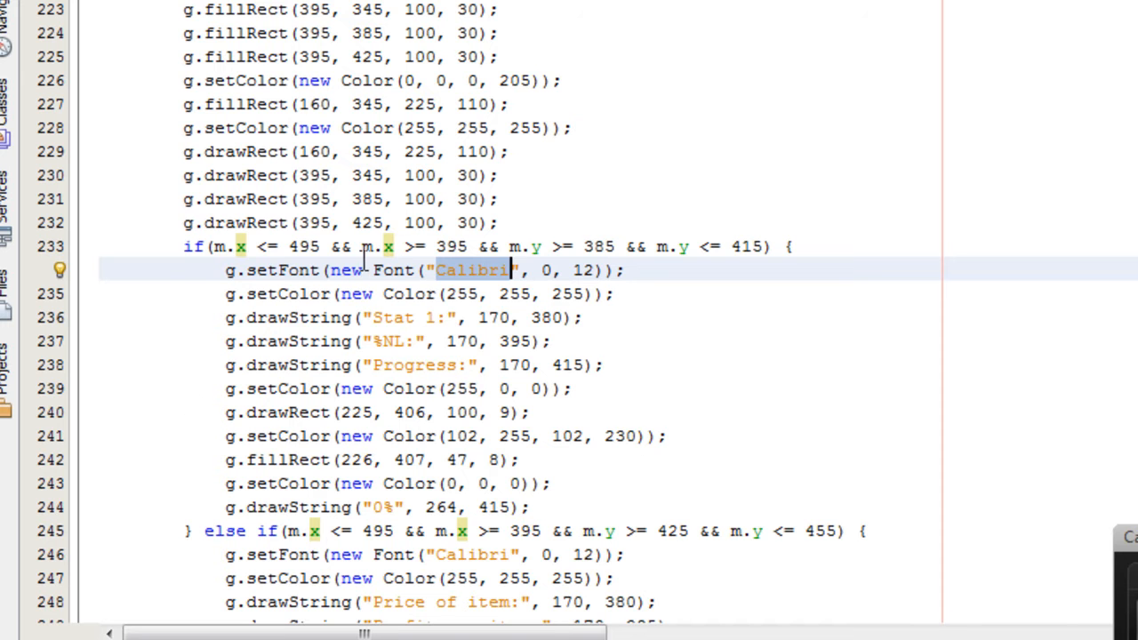
pyautogui.scroll(-3)
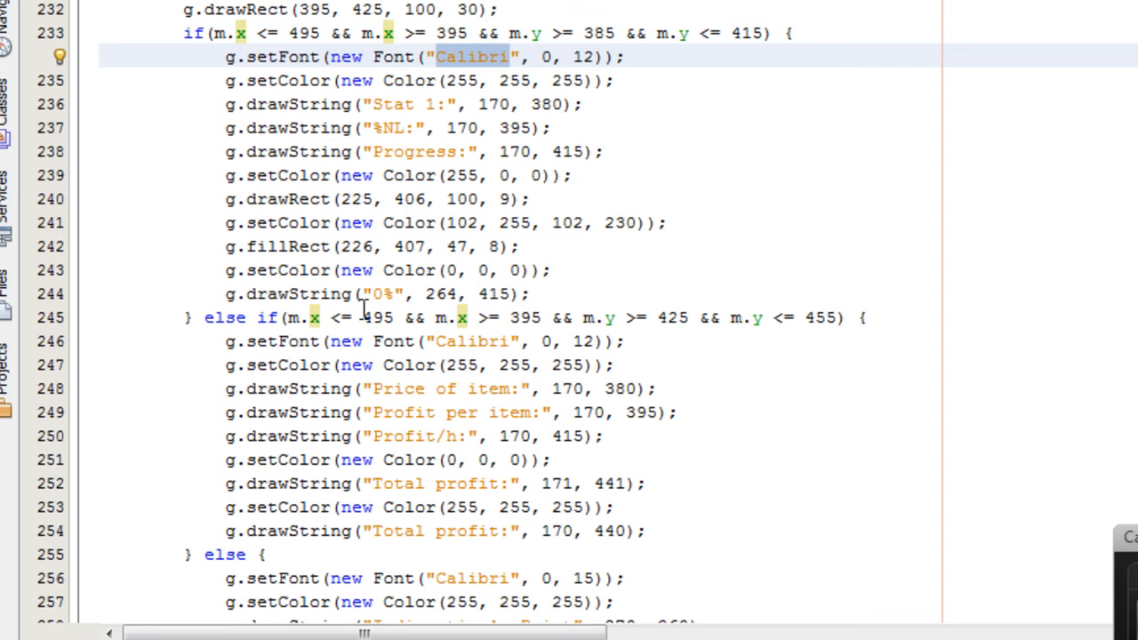
pyautogui.moveTo(288, 418)
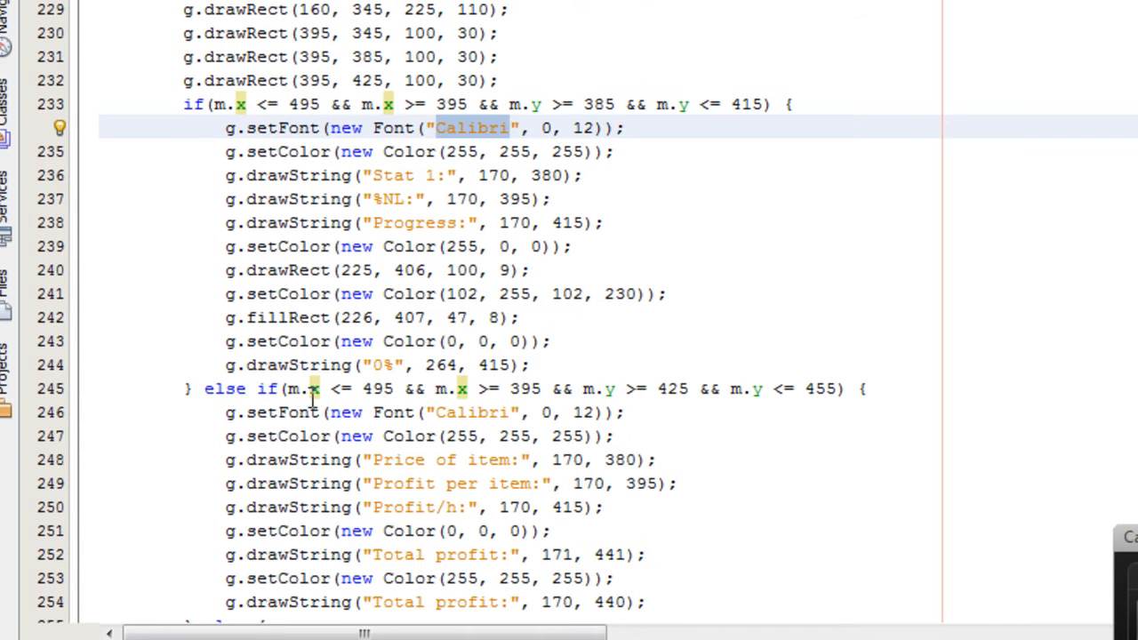
pyautogui.scroll(-3)
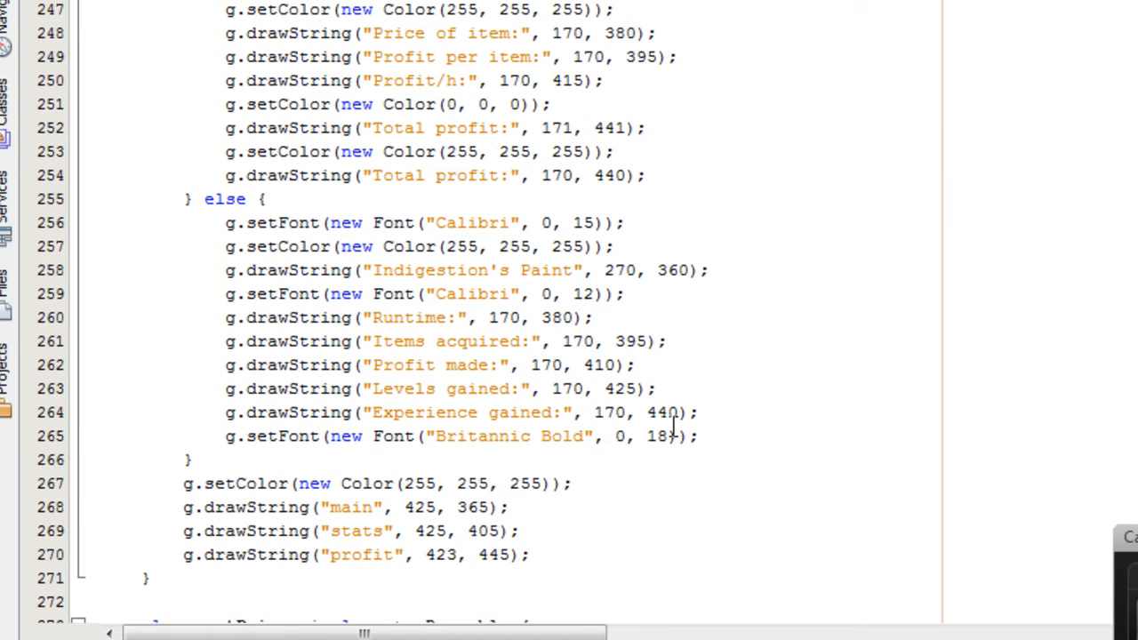
pyautogui.moveTo(224, 223); pyautogui.dragTo(698, 436)
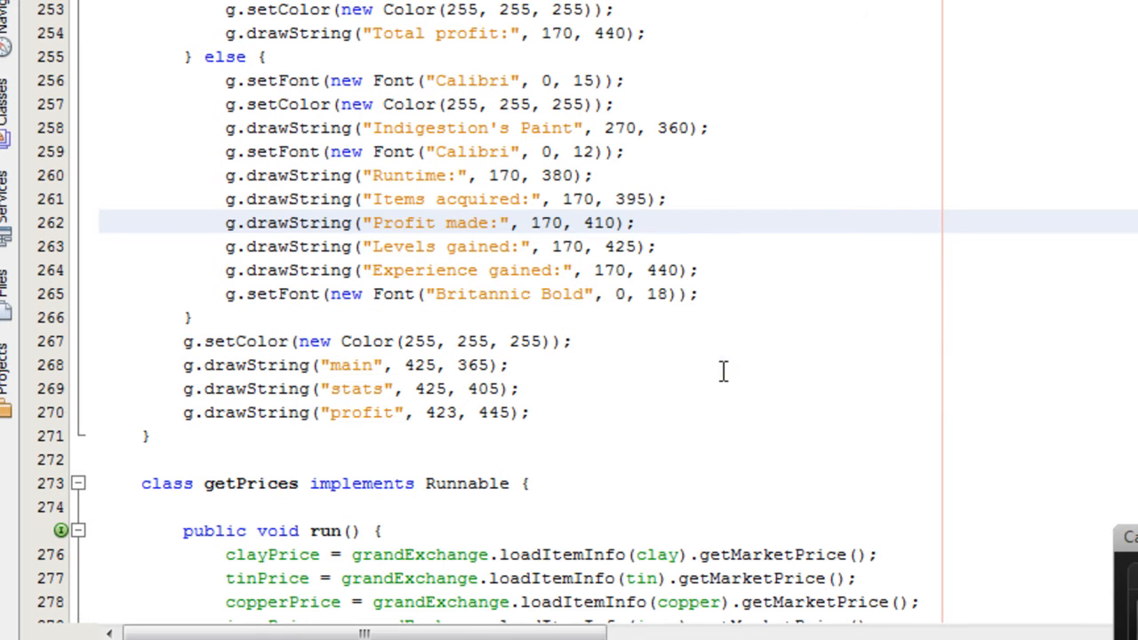
pyautogui.moveTo(185, 365); pyautogui.dragTo(530, 412)
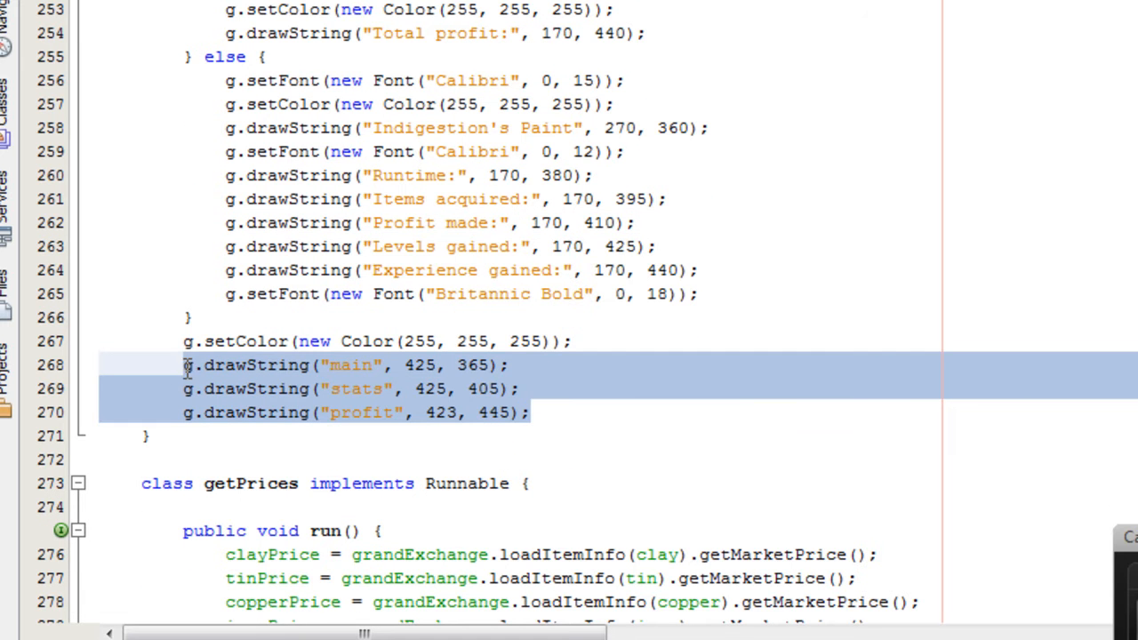
pyautogui.click(608, 387)
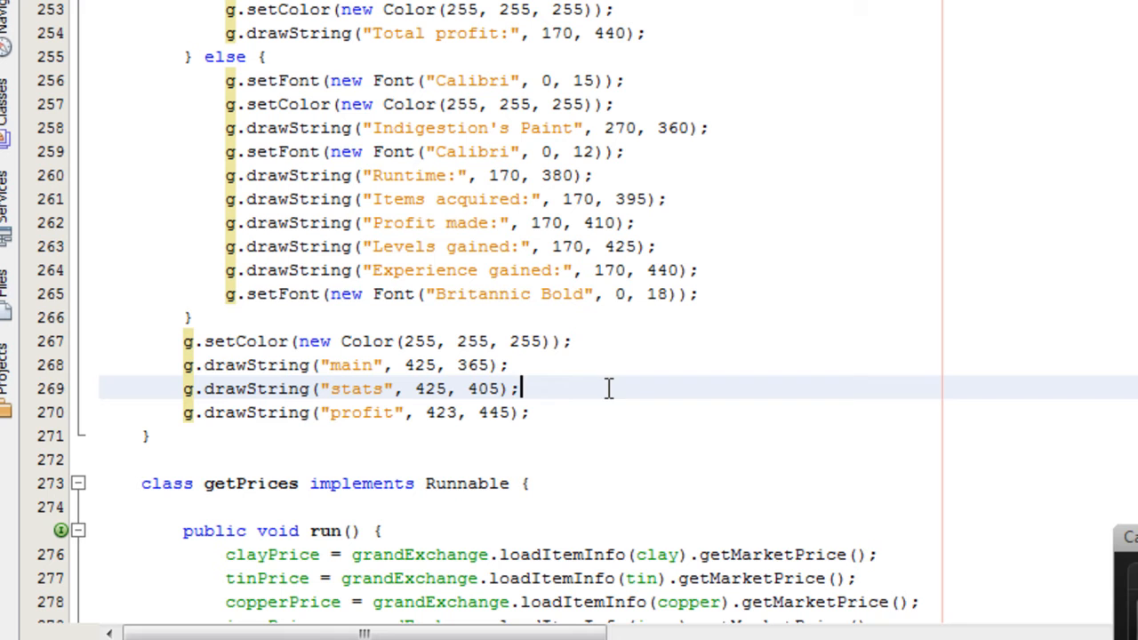
pyautogui.moveTo(849, 395)
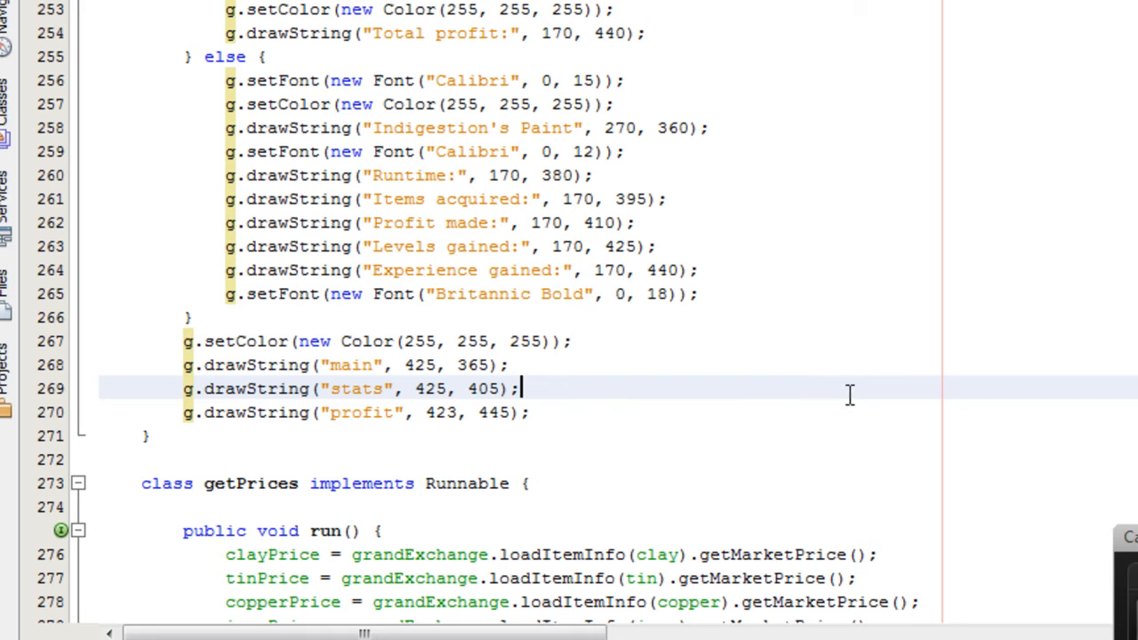
pyautogui.moveTo(860, 382)
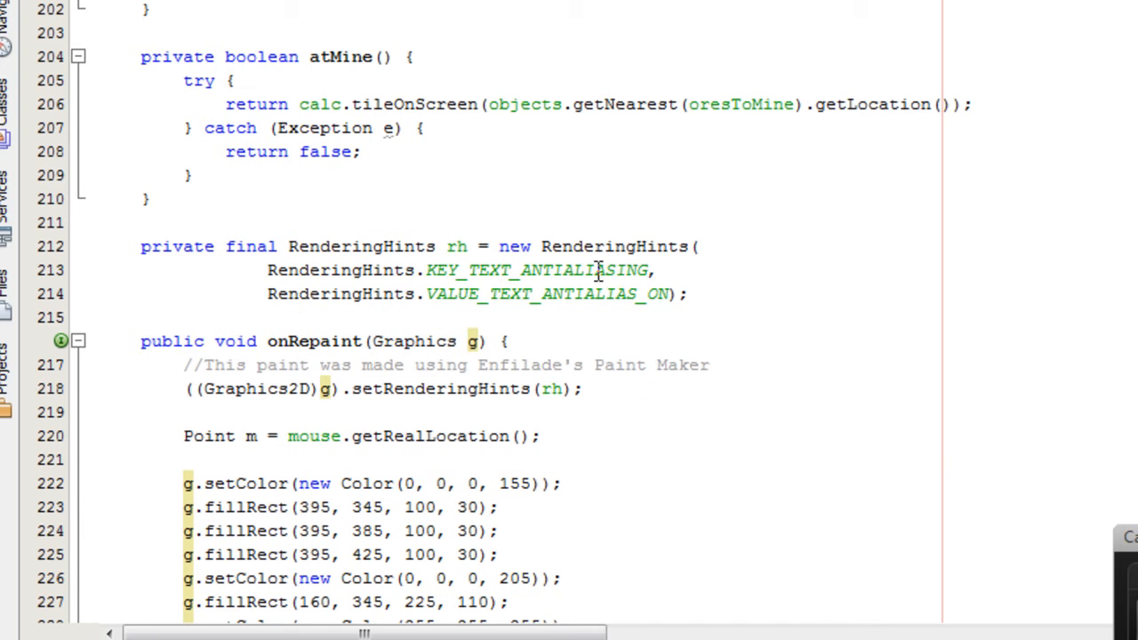
pyautogui.moveTo(583, 407)
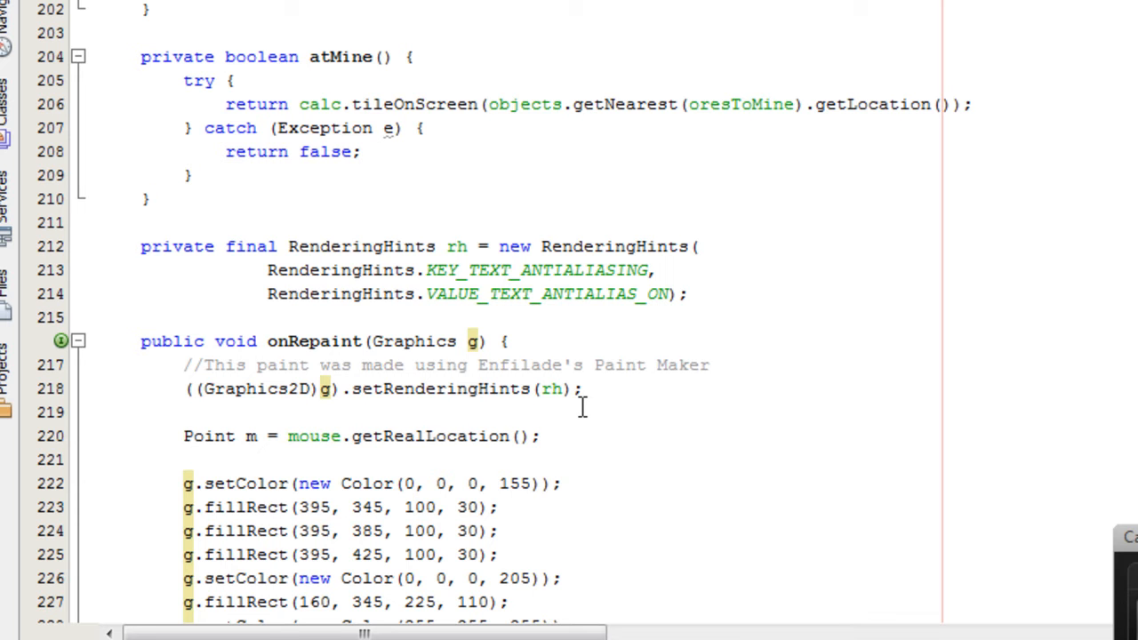
pyautogui.moveTo(346, 310)
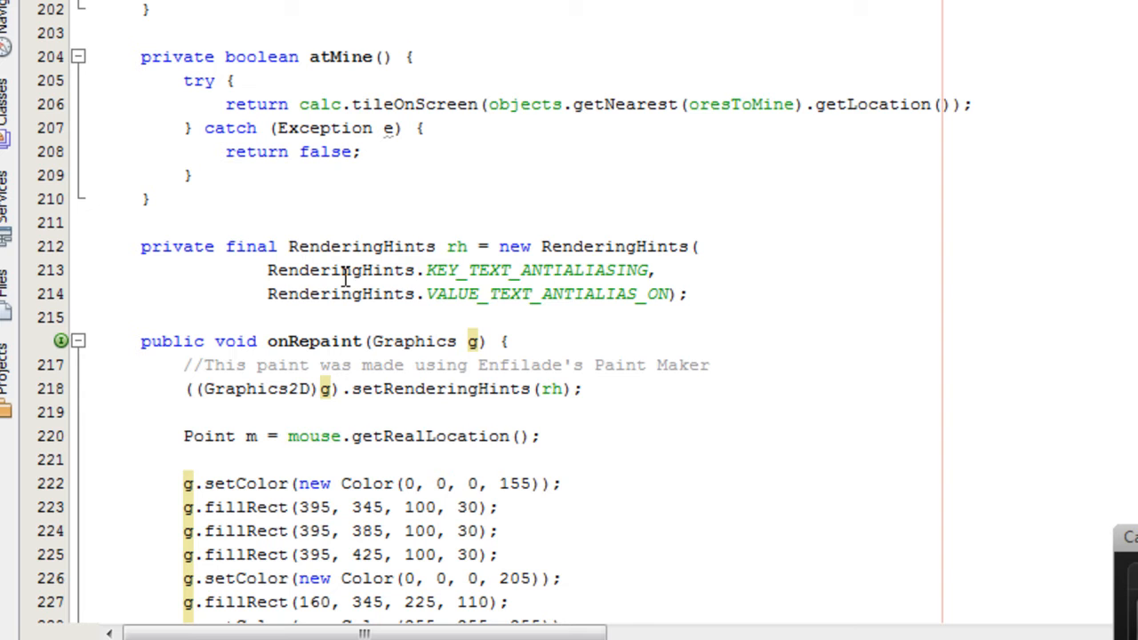
pyautogui.moveTo(398, 245)
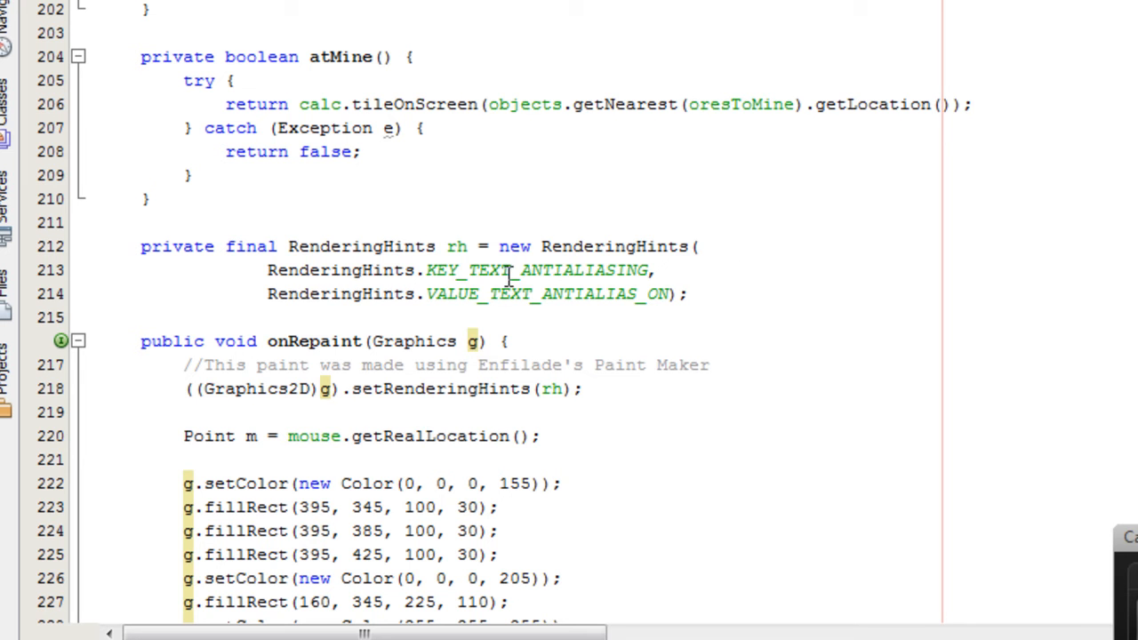
pyautogui.doubleClick(537, 270)
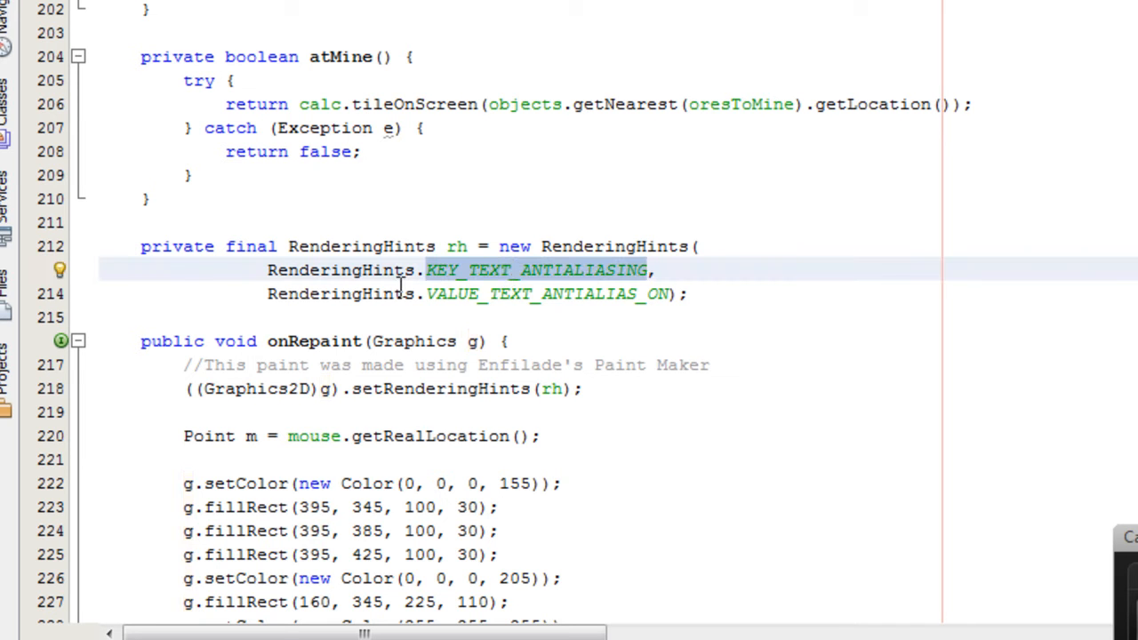
pyautogui.moveTo(477, 354)
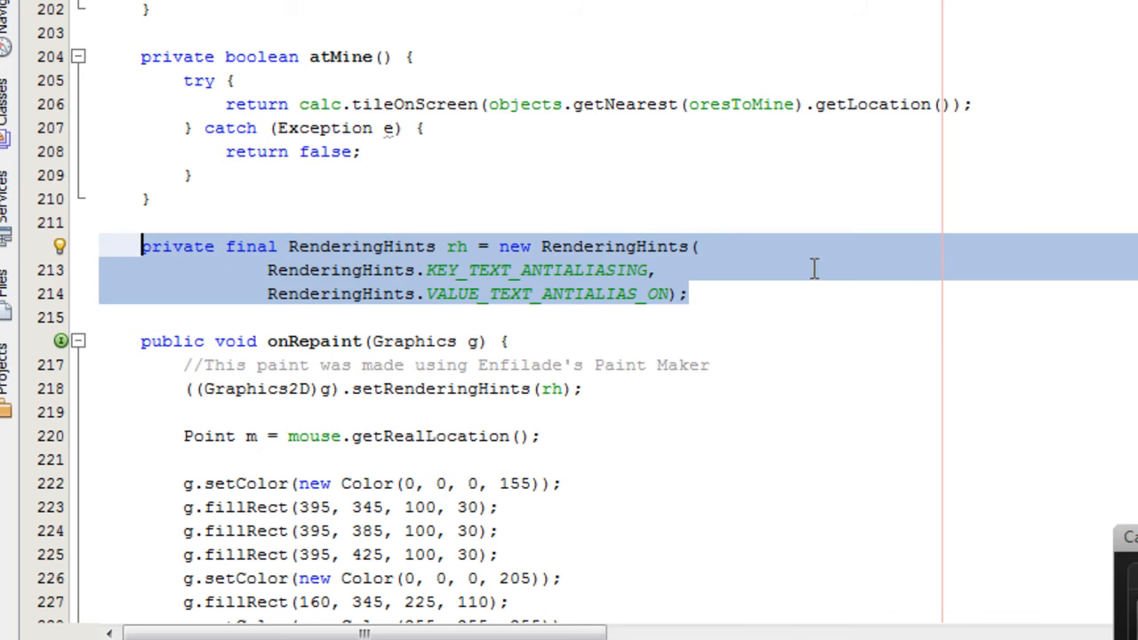
pyautogui.click(656, 271)
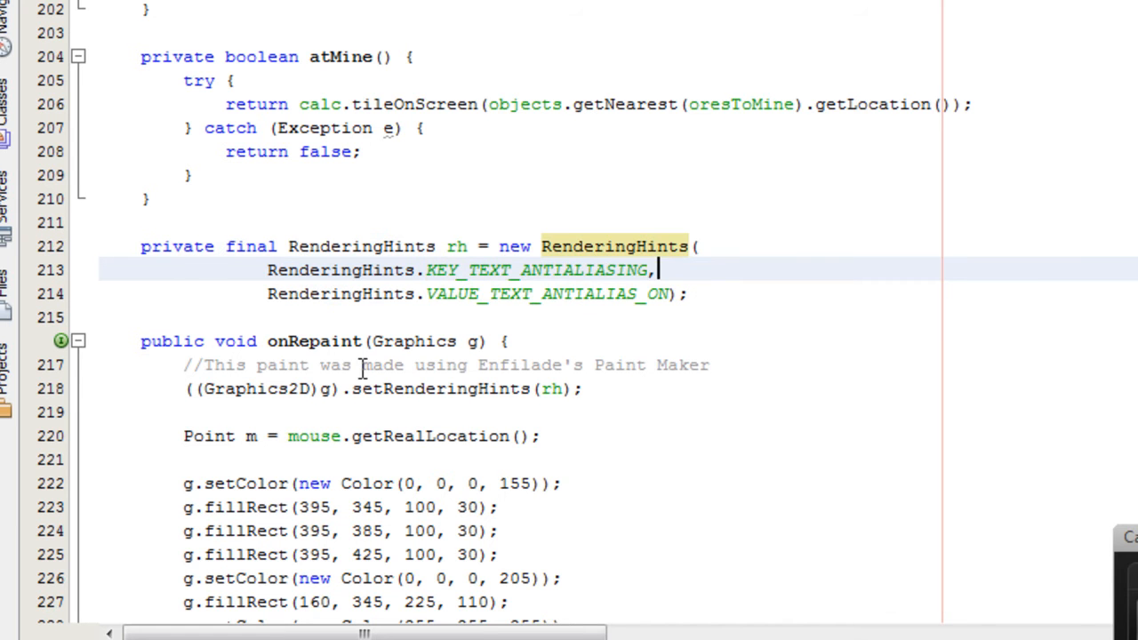
pyautogui.moveTo(188, 395)
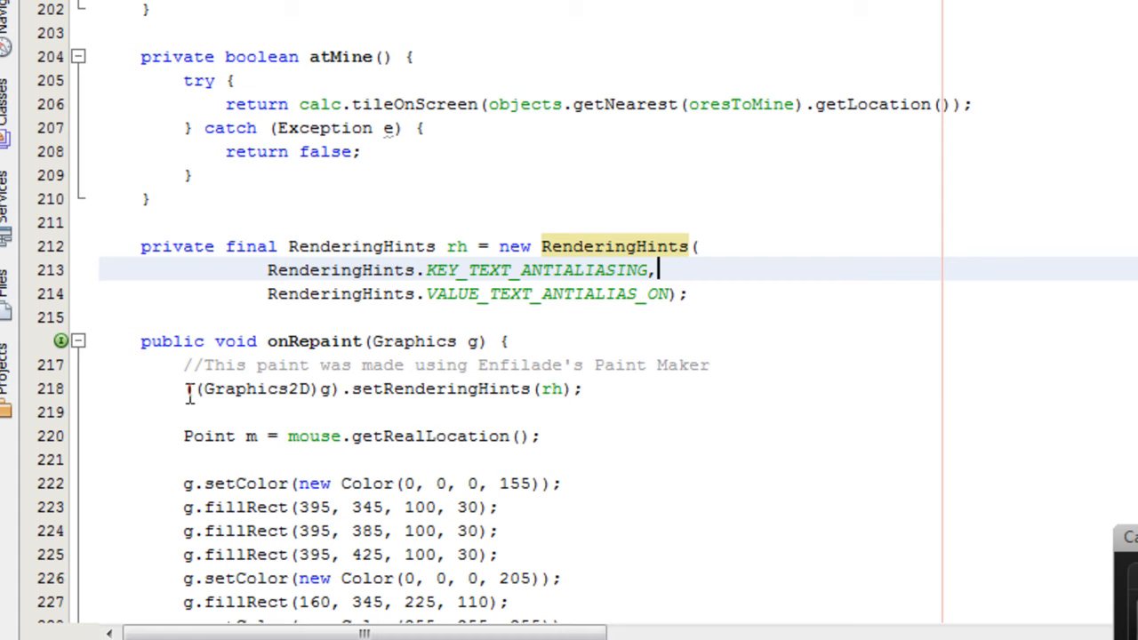
pyautogui.scroll(-3)
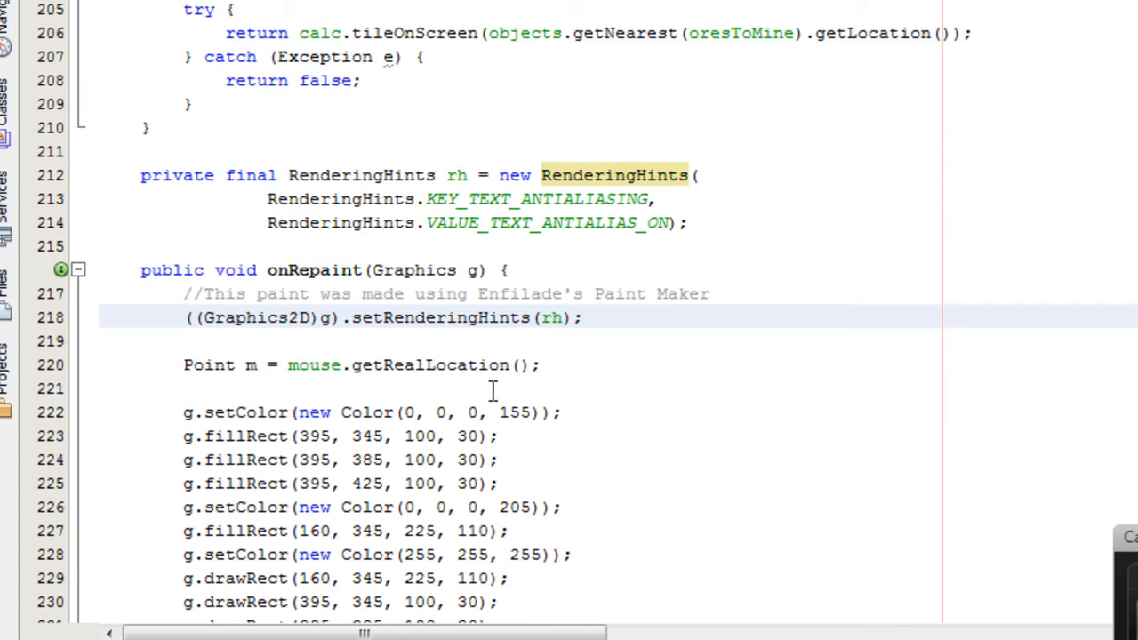
pyautogui.scroll(-3)
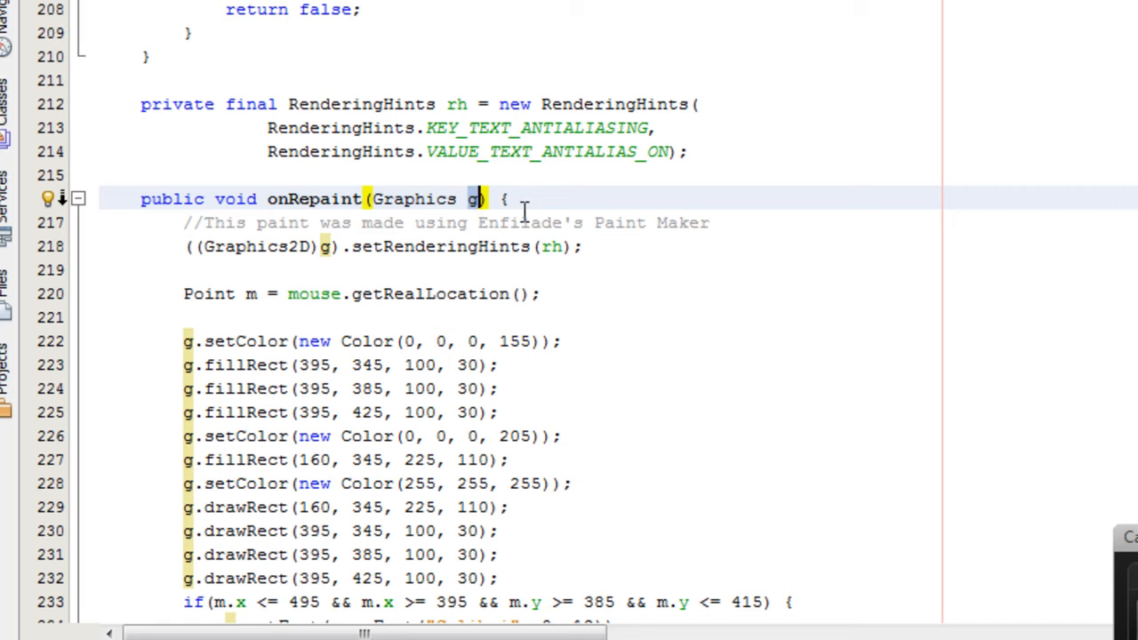
pyautogui.moveTo(560, 170)
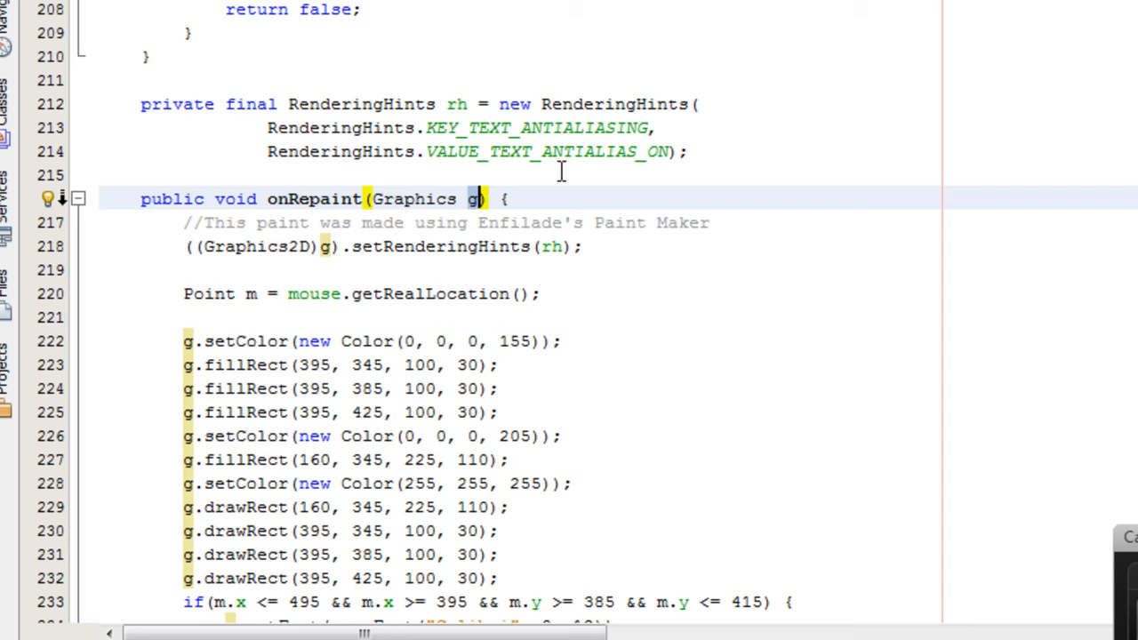
pyautogui.moveTo(583, 264)
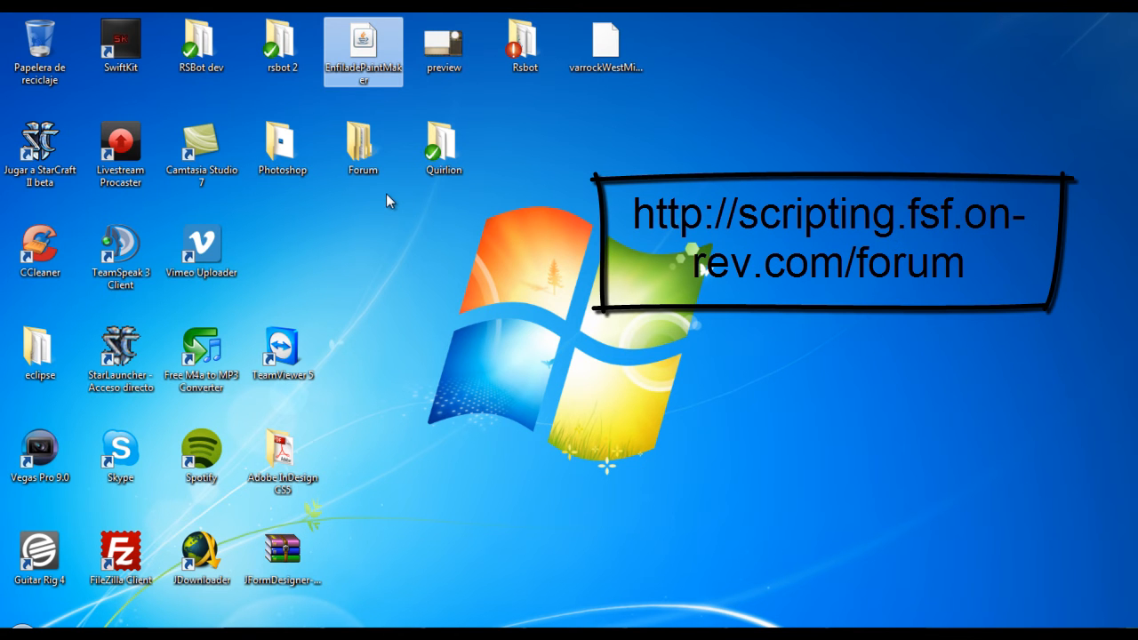
# Step: Launch Paint Maker, draw a filled black rectangle with white 'hello world' text and convert it to Java
pyautogui.doubleClick(362, 44)
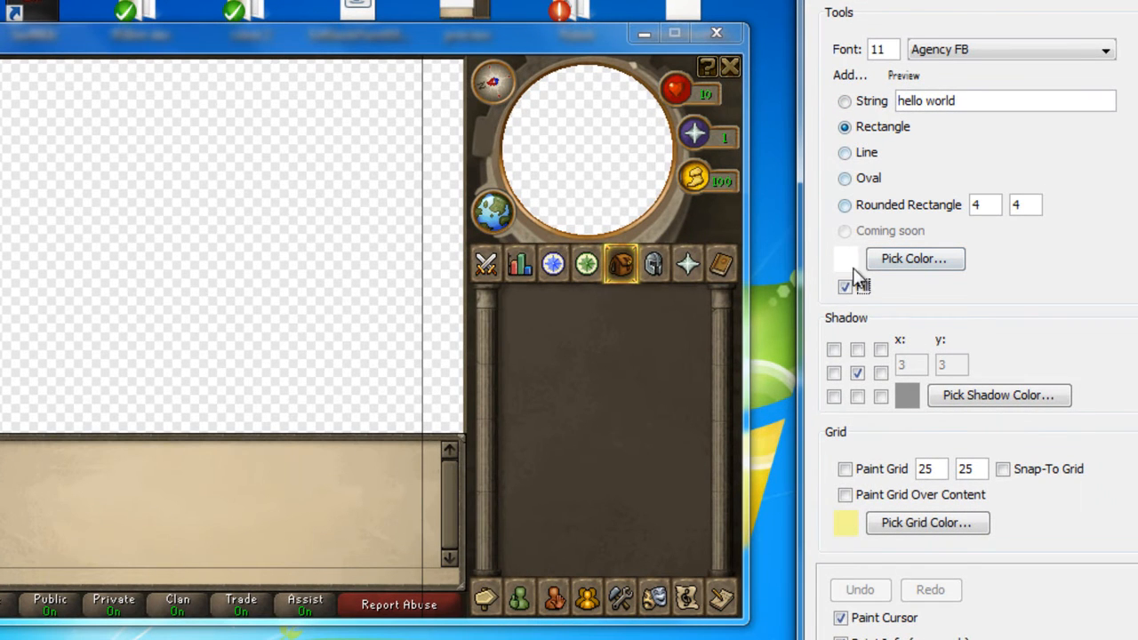
pyautogui.click(913, 258)
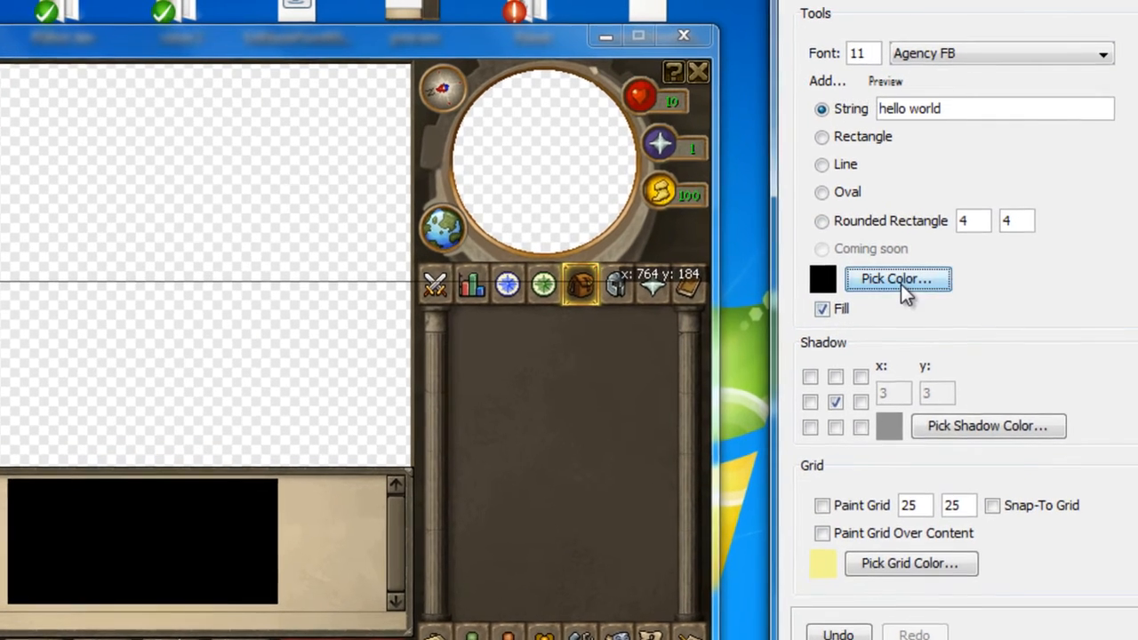
pyautogui.click(896, 277)
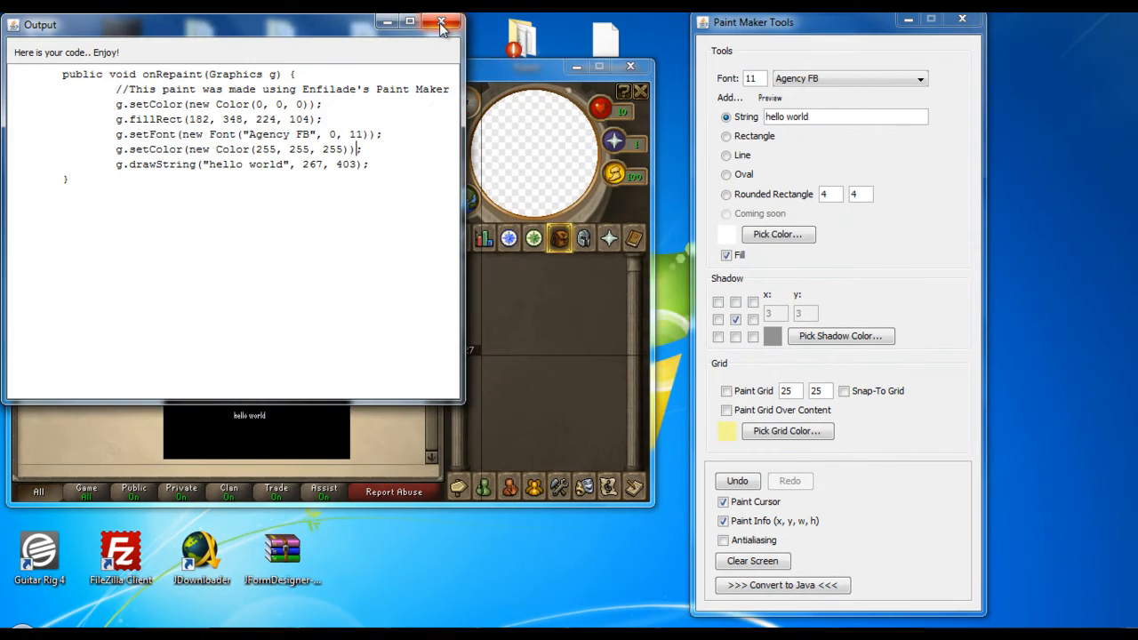
pyautogui.click(441, 22)
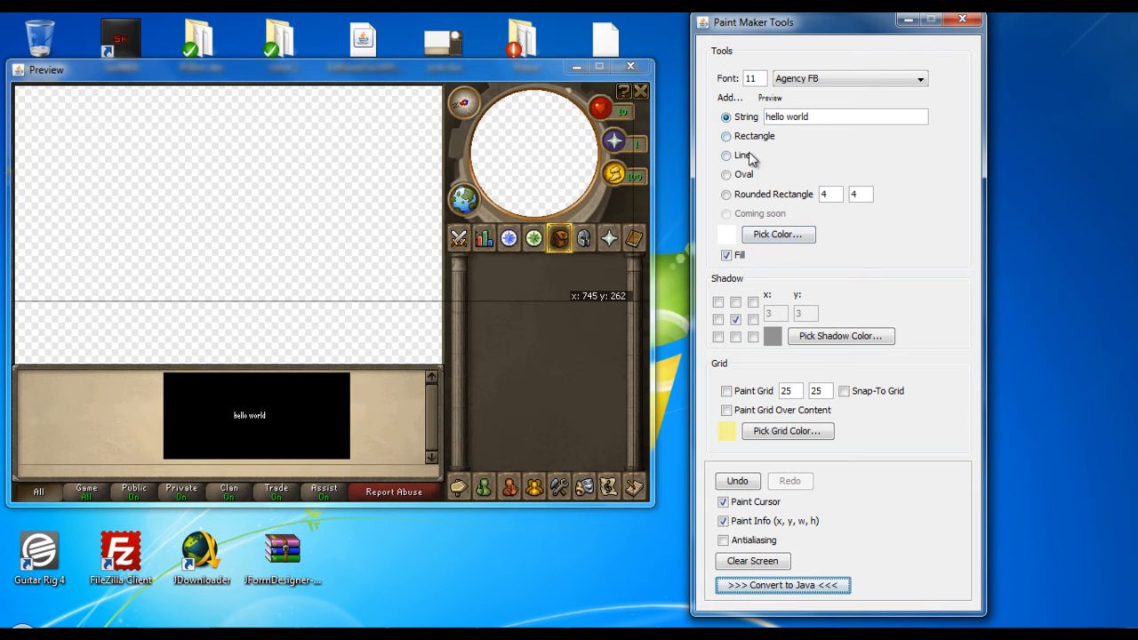
# Step: Draw three white rectangles beside the black box, then quit the paint maker confirming with Sí
pyautogui.click(725, 135)
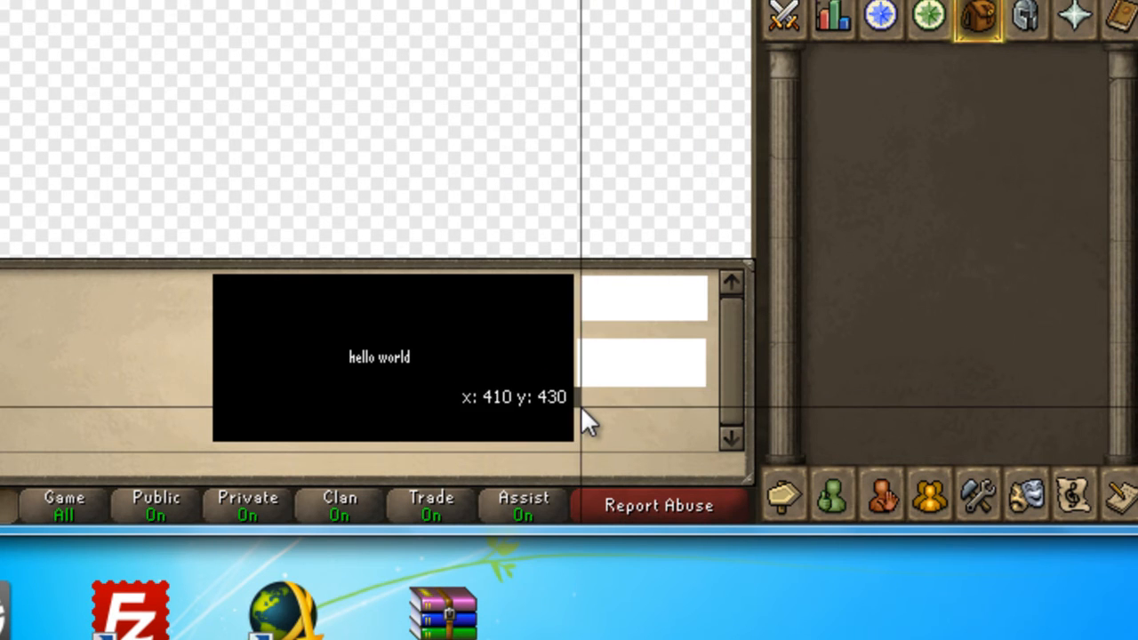
pyautogui.moveTo(498, 311)
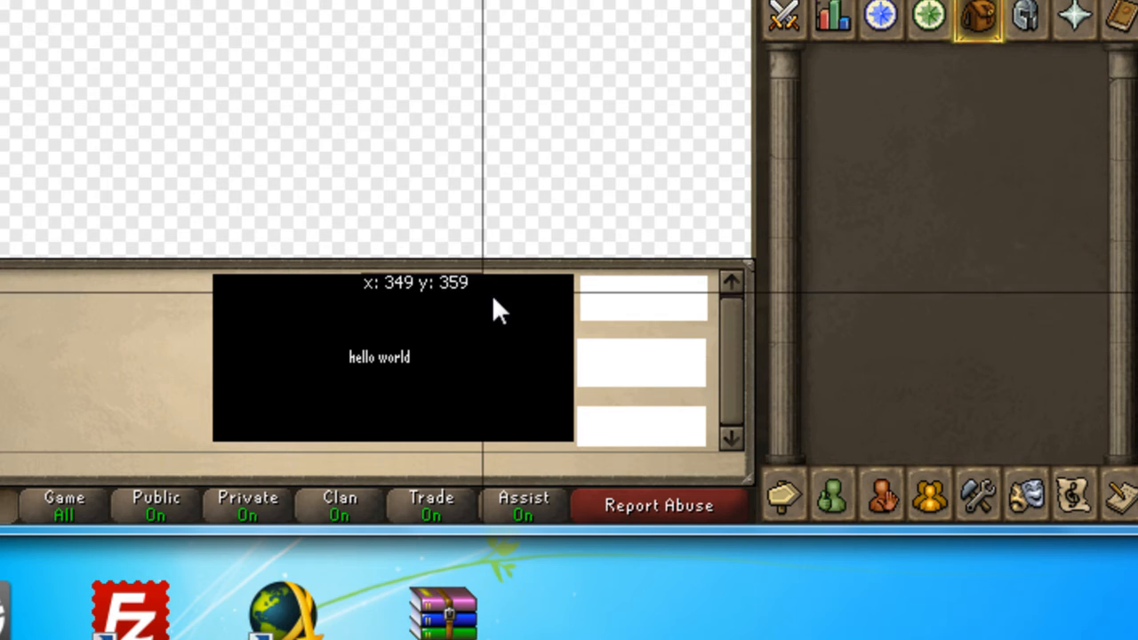
pyautogui.moveTo(672, 320)
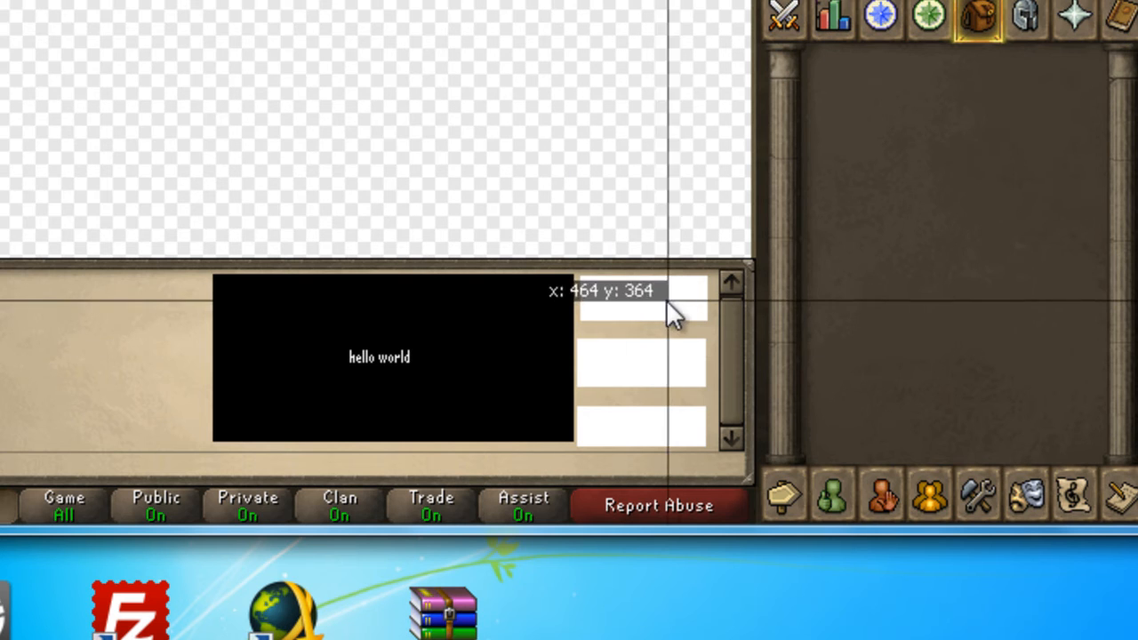
pyautogui.moveTo(661, 448)
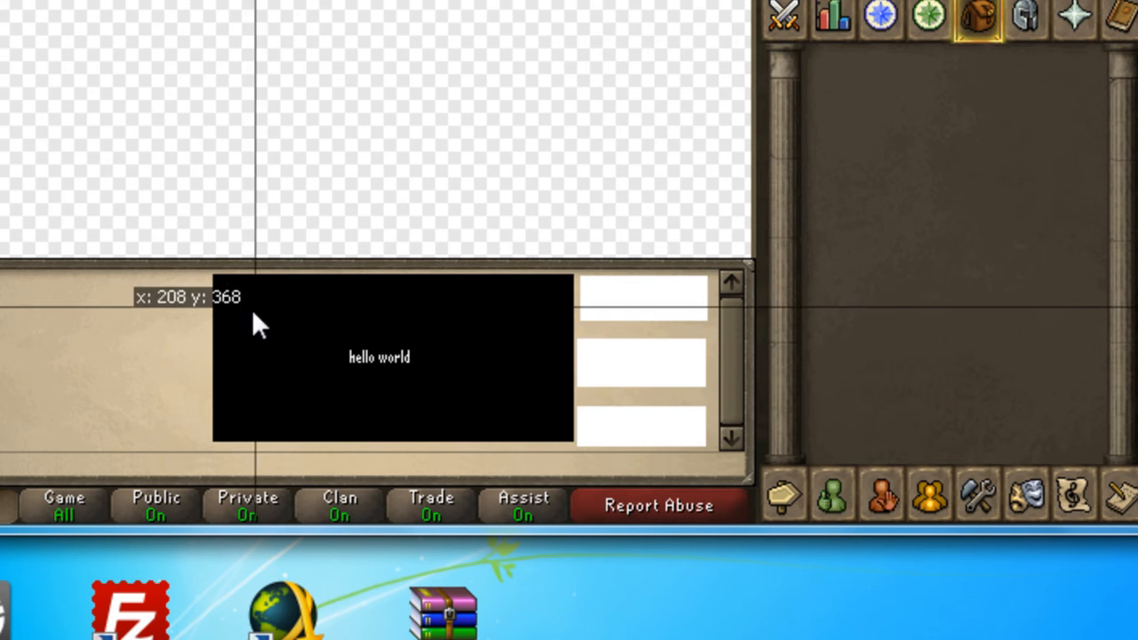
pyautogui.moveTo(637, 304)
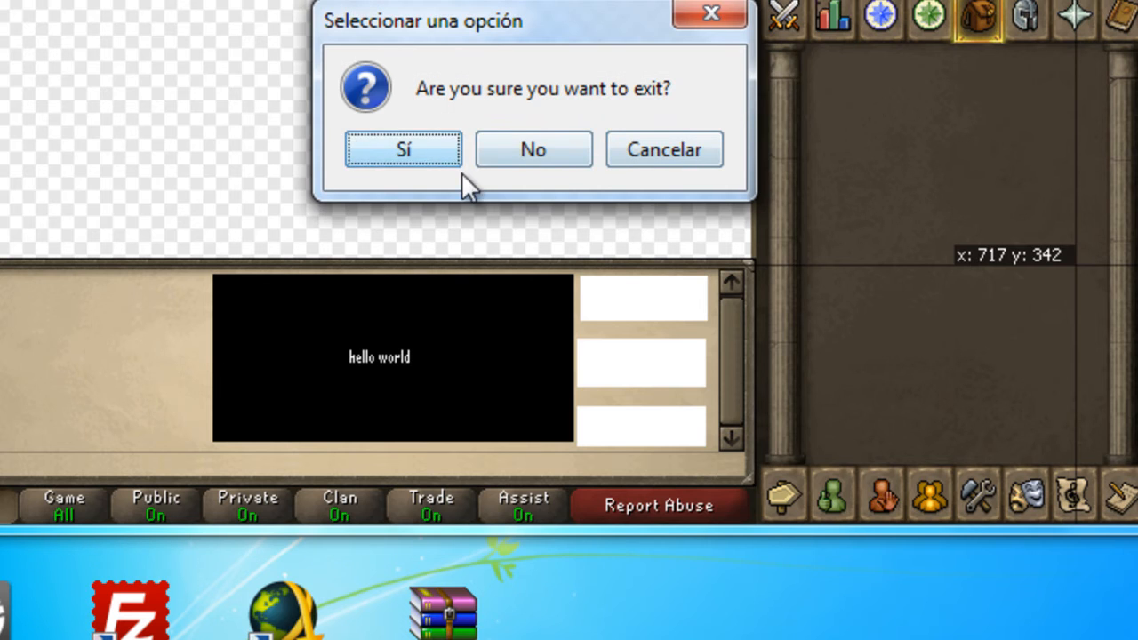
pyautogui.click(402, 150)
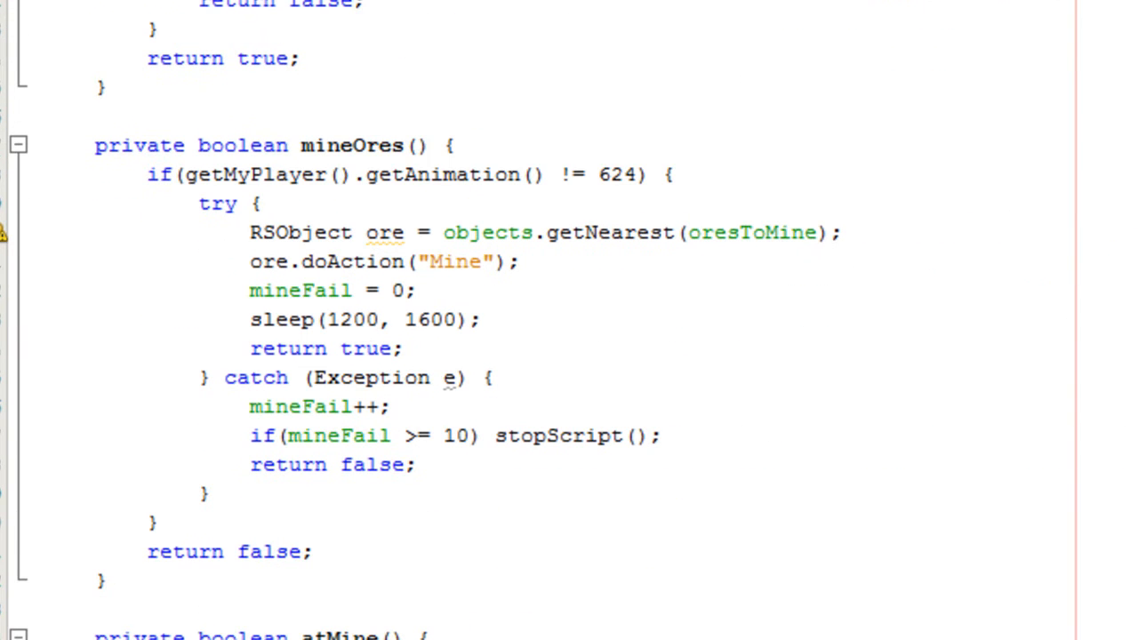
# Step: Rename the RSObject variable 'ore' to 'theOres' in its declaration and the doAction call
pyautogui.doubleClick(384, 231)
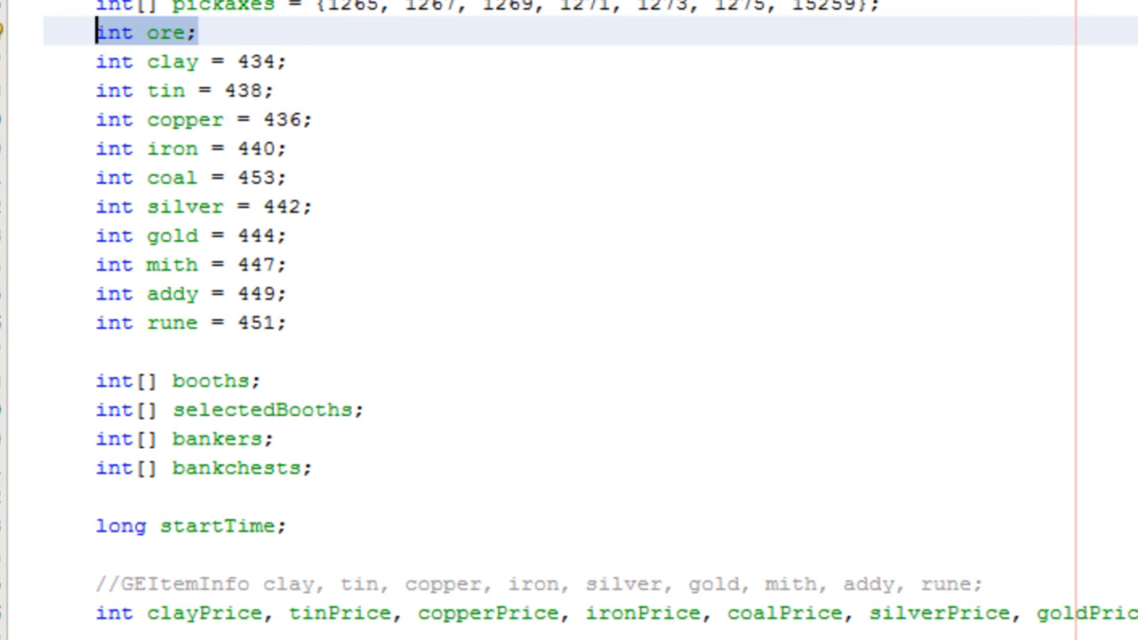
pyautogui.scroll(-3)
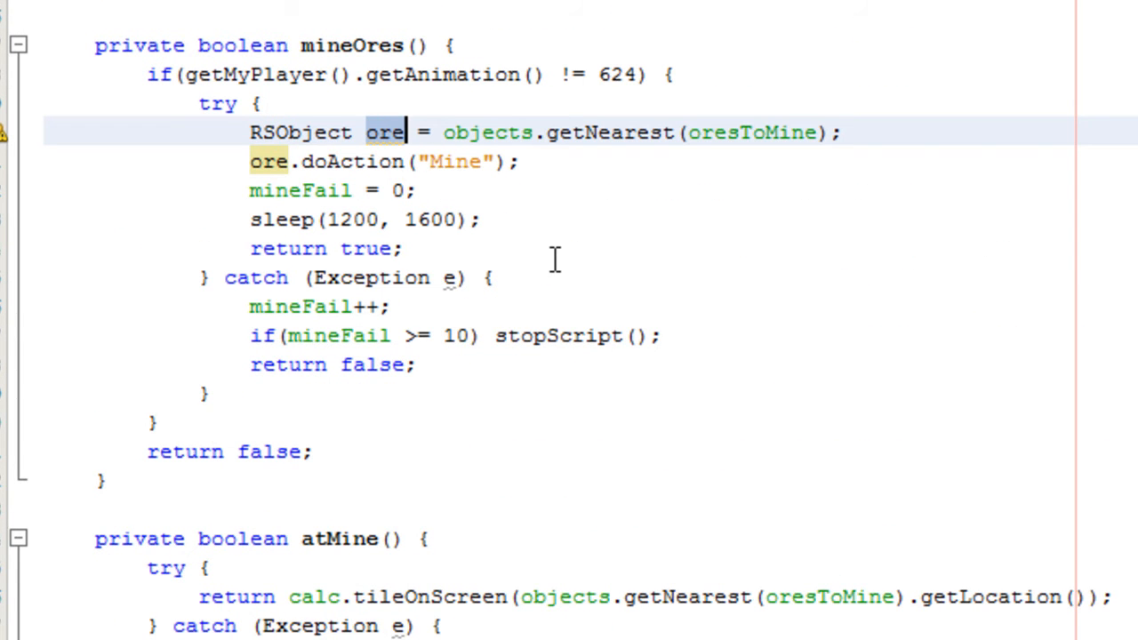
pyautogui.write('RS')
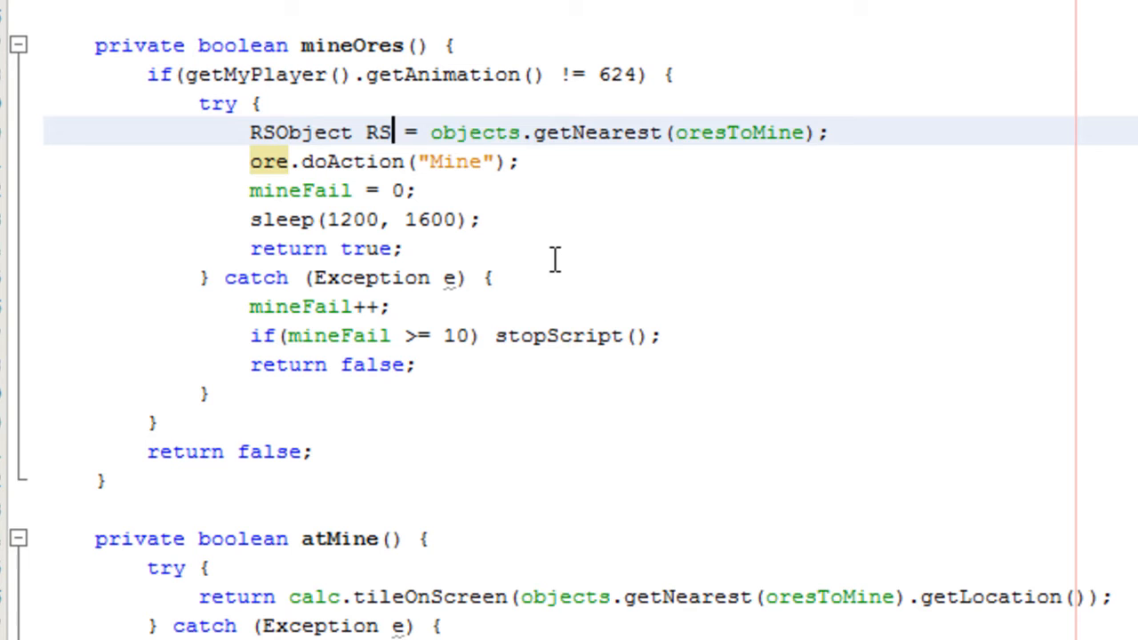
pyautogui.press('Backspace')
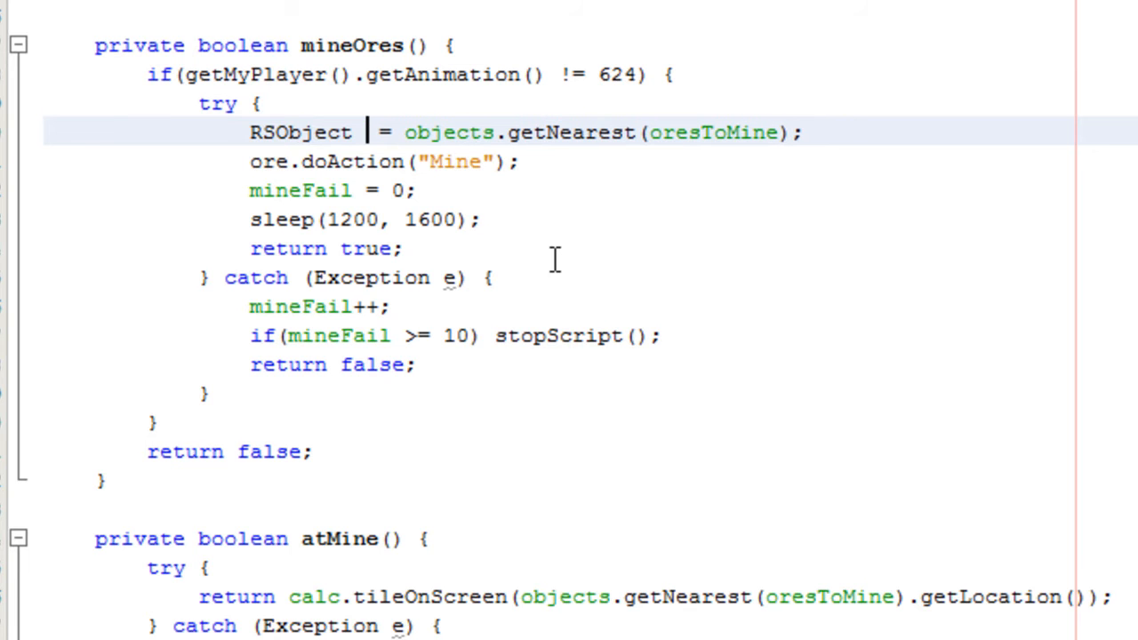
pyautogui.write('the')
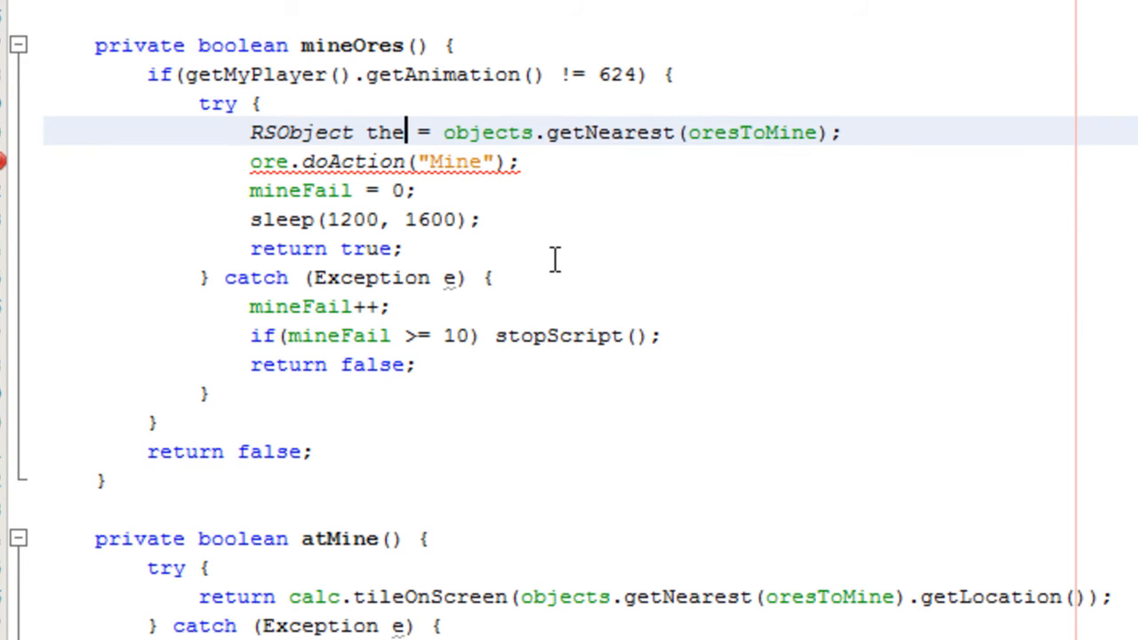
pyautogui.write('Ore')
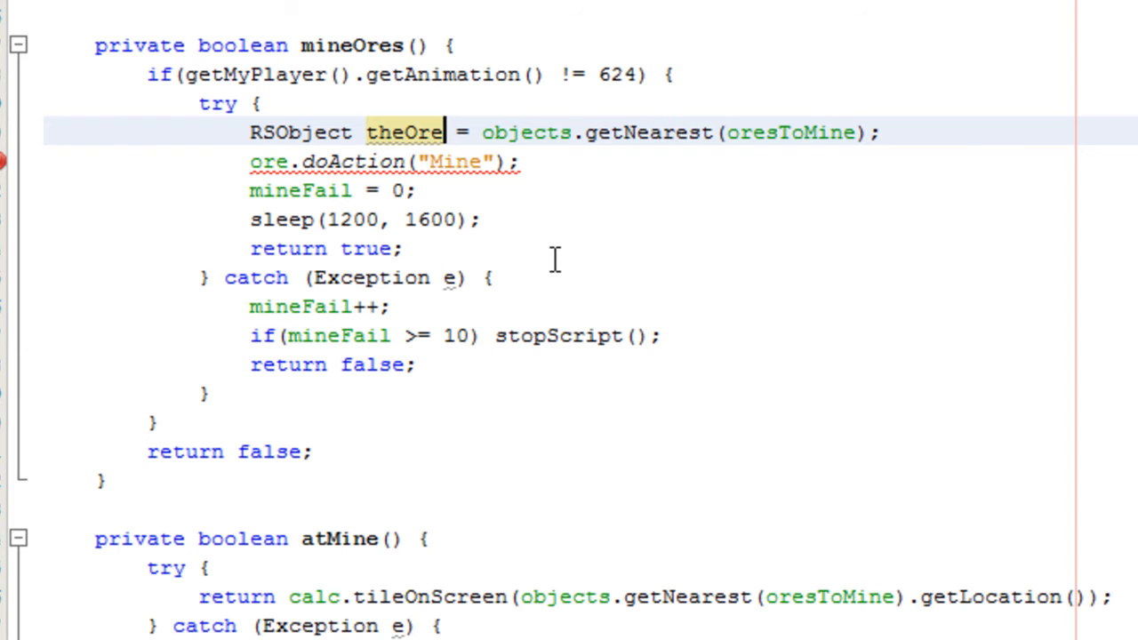
pyautogui.write('s')
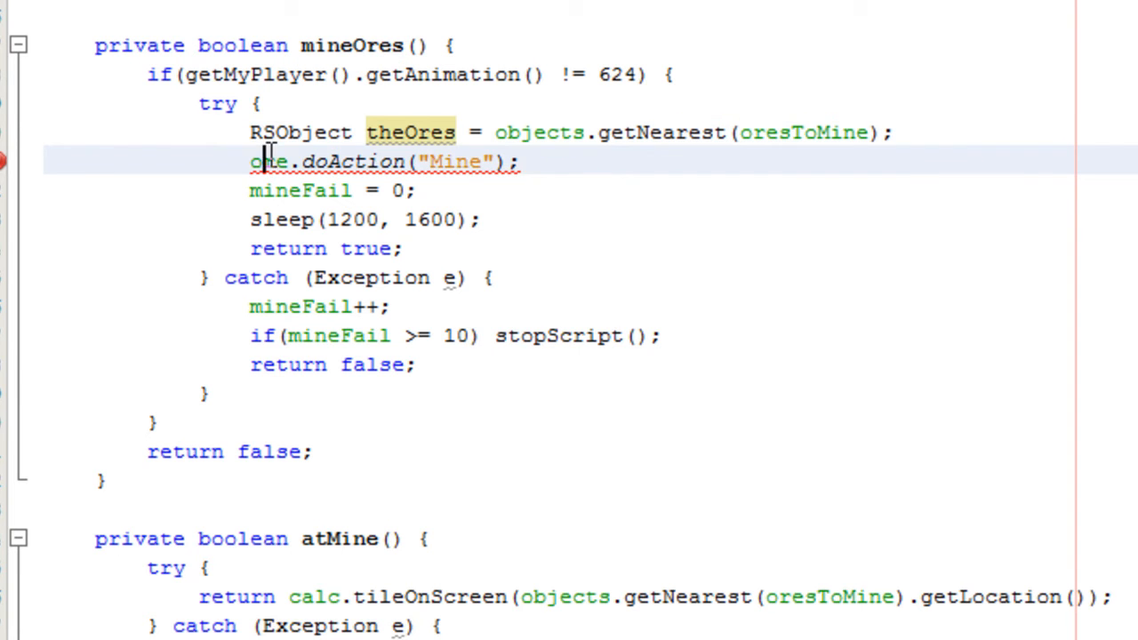
pyautogui.write('theOres')
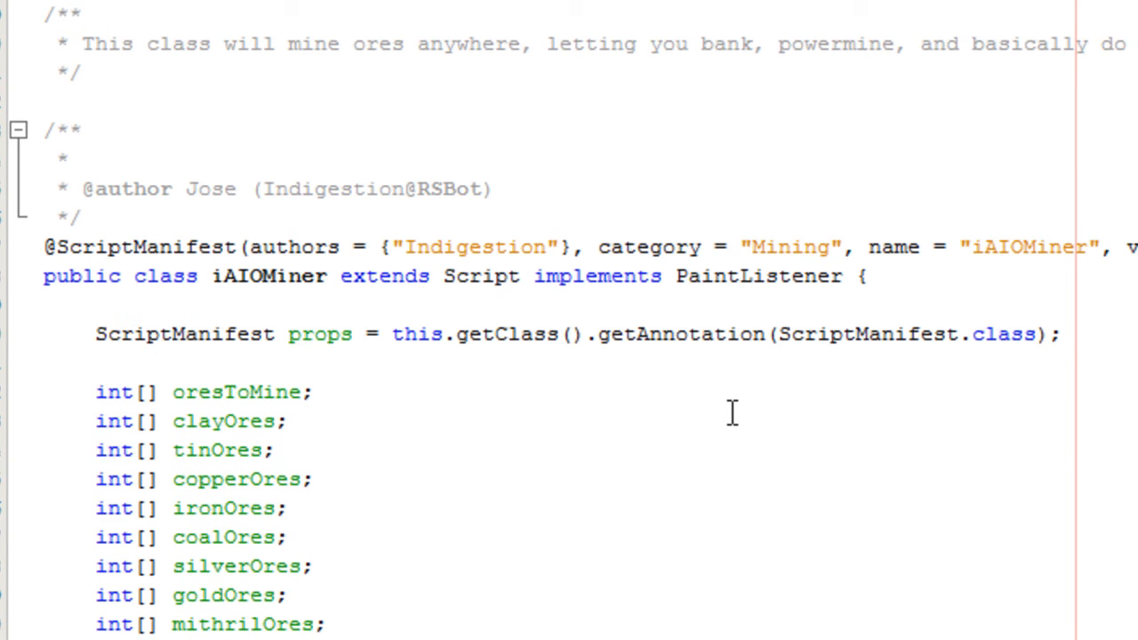
pyautogui.click(222, 419)
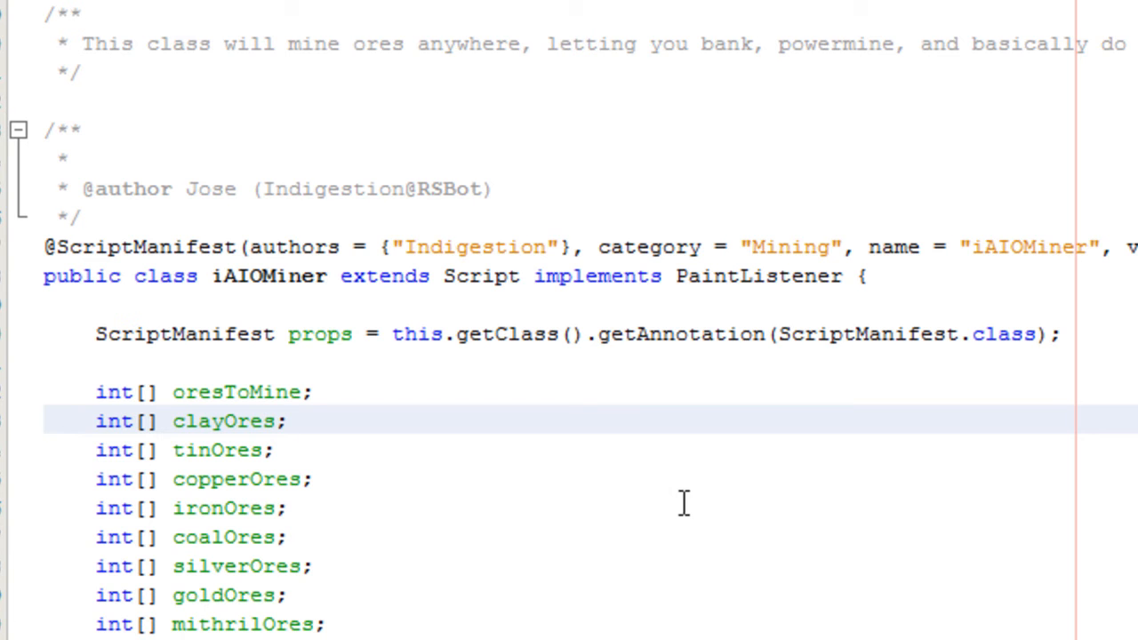
pyautogui.moveTo(578, 545)
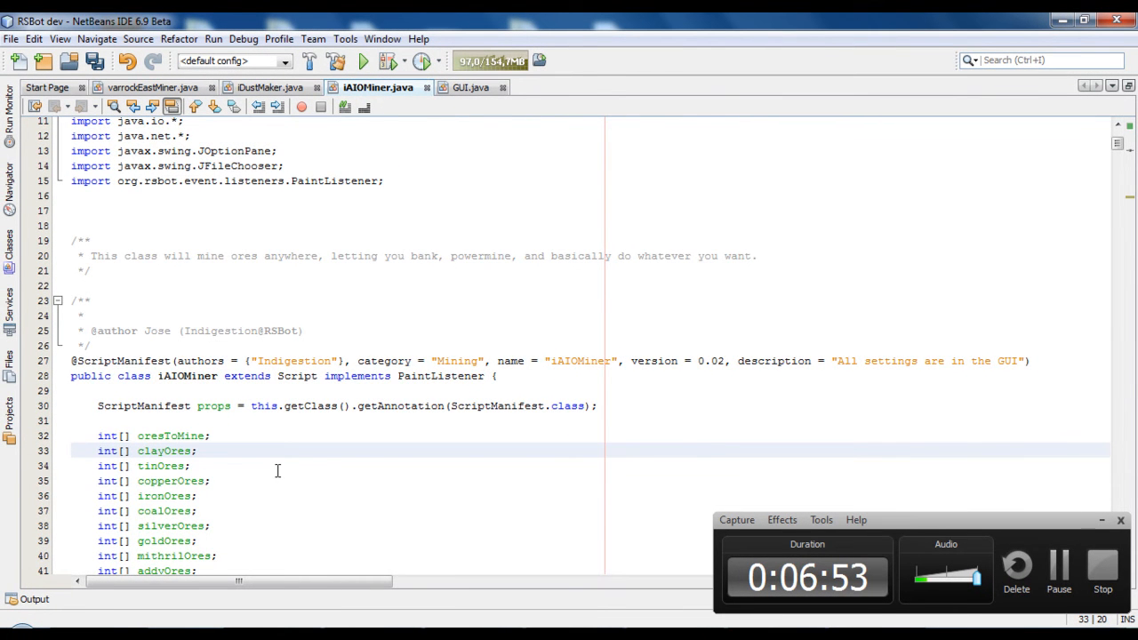
pyautogui.scroll(-3)
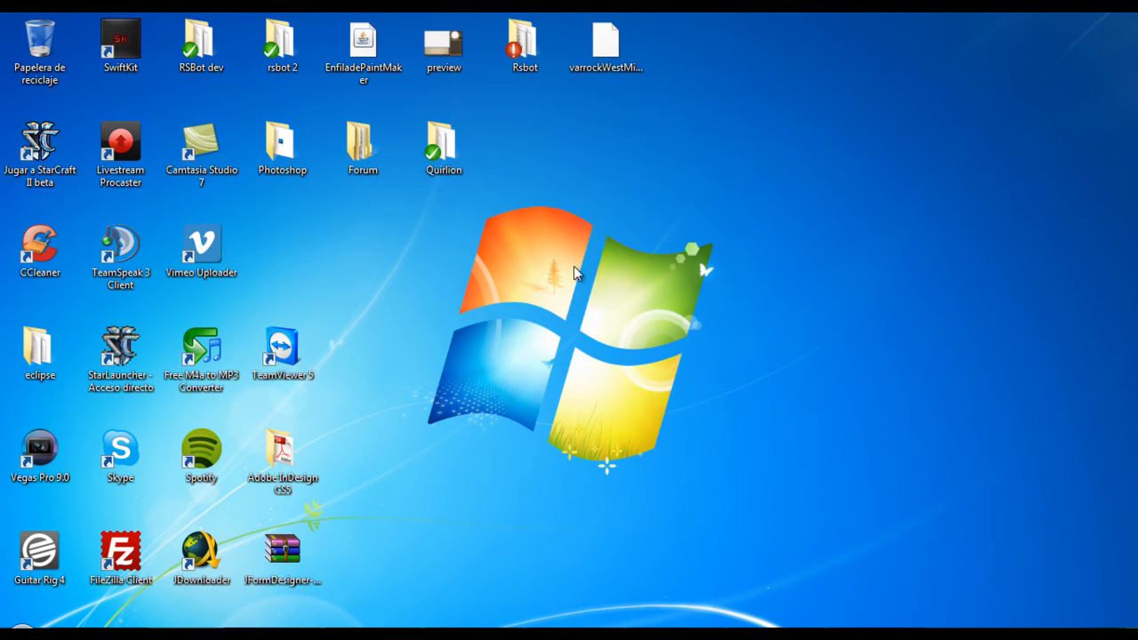
# Step: Select and open the RSBot dev folder from the desktop
pyautogui.click(281, 142)
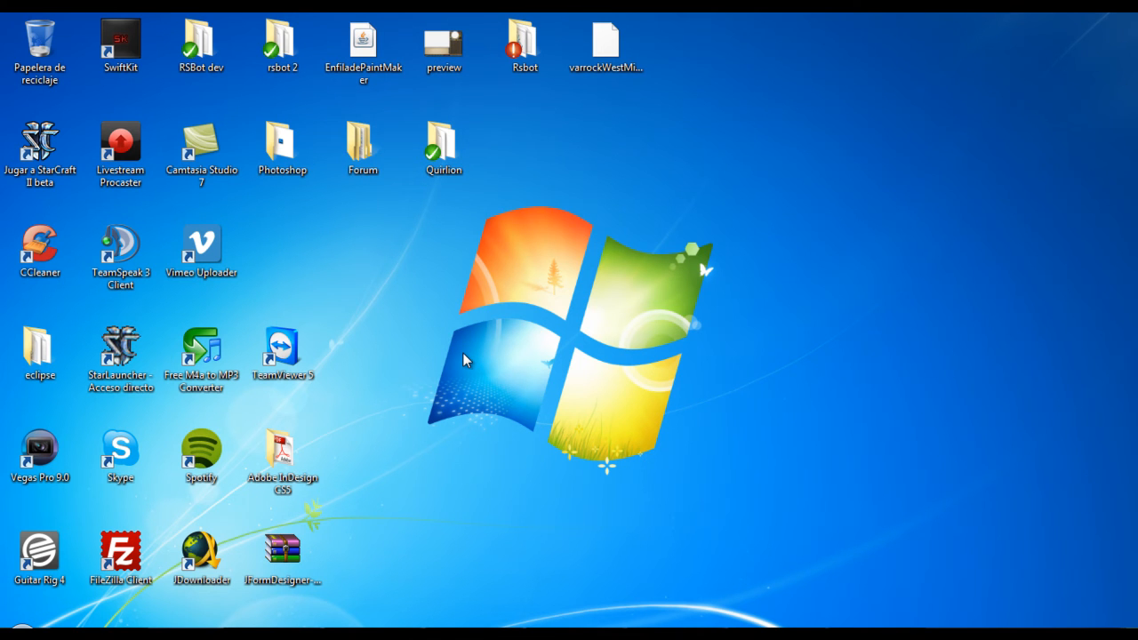
pyautogui.moveTo(426, 377)
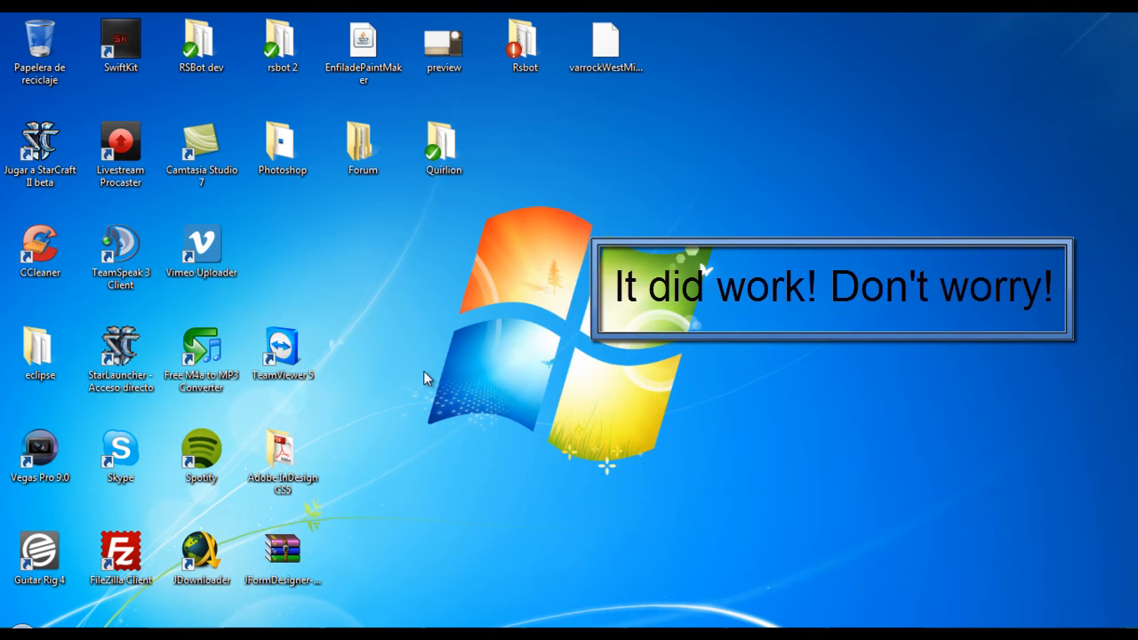
pyautogui.moveTo(221, 90)
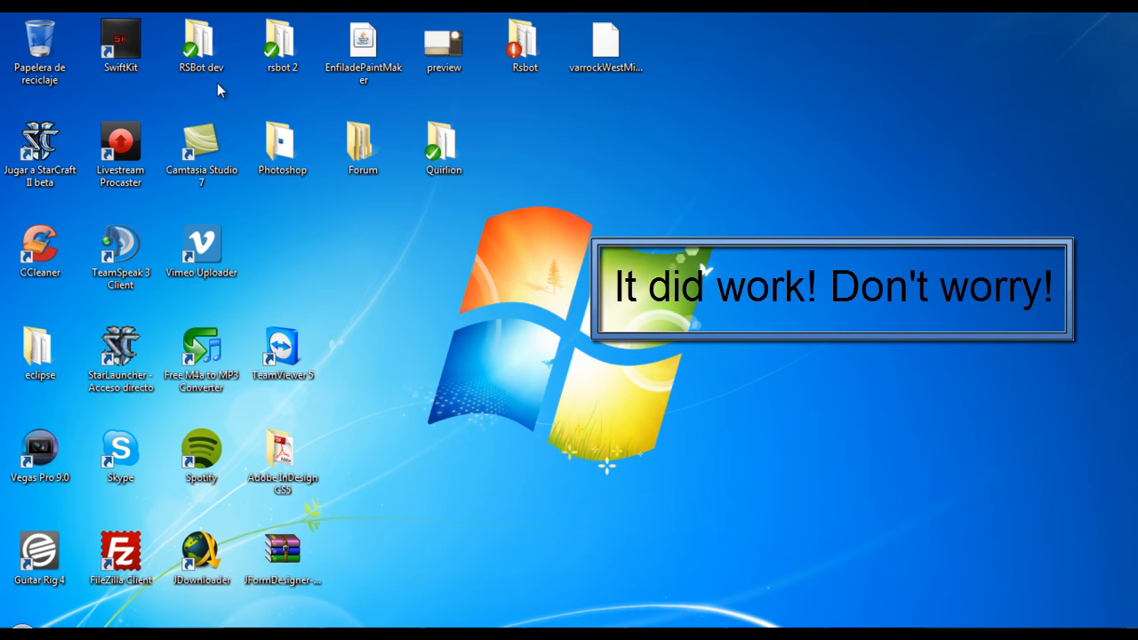
pyautogui.click(201, 44)
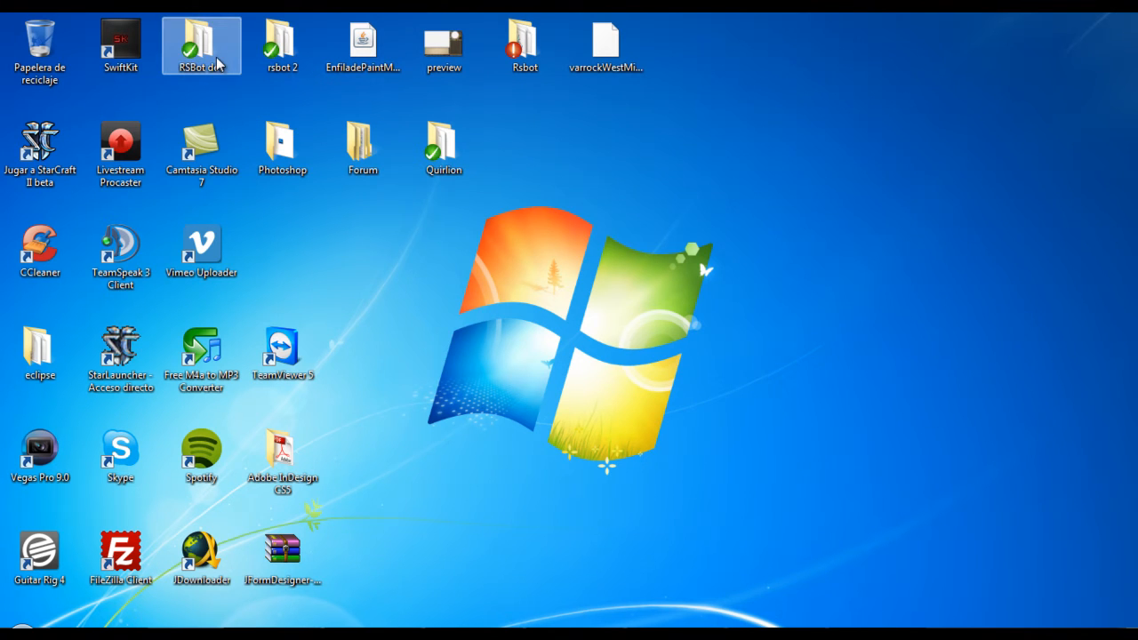
pyautogui.doubleClick(201, 46)
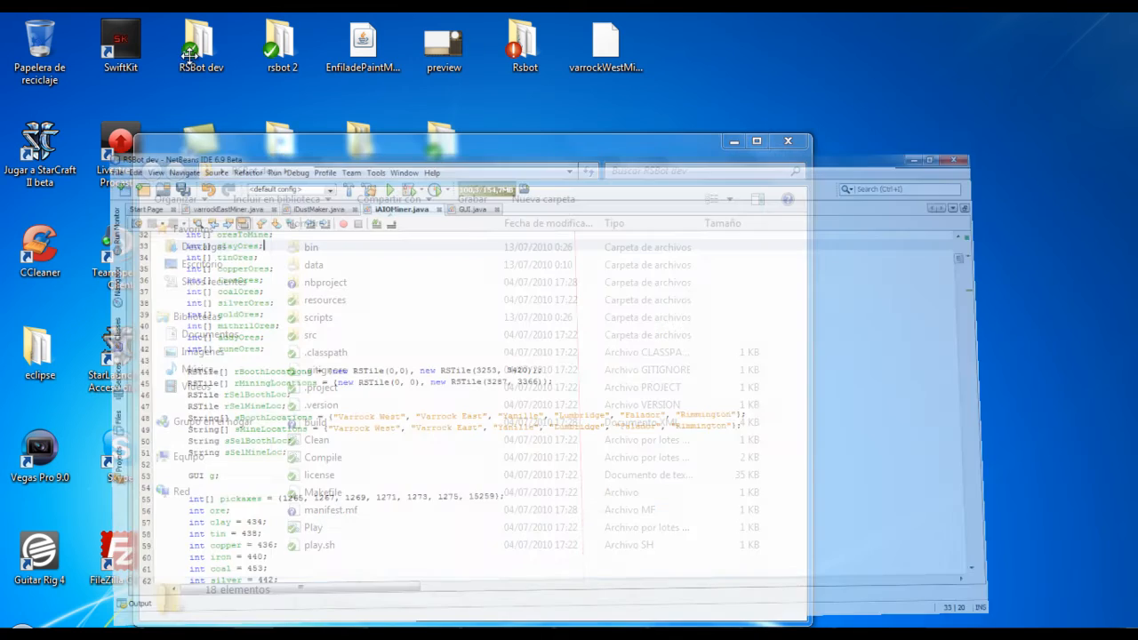
# Step: Run Compile.bat in the RSBot dev folder, then start the bot with Play.bat
pyautogui.click(758, 140)
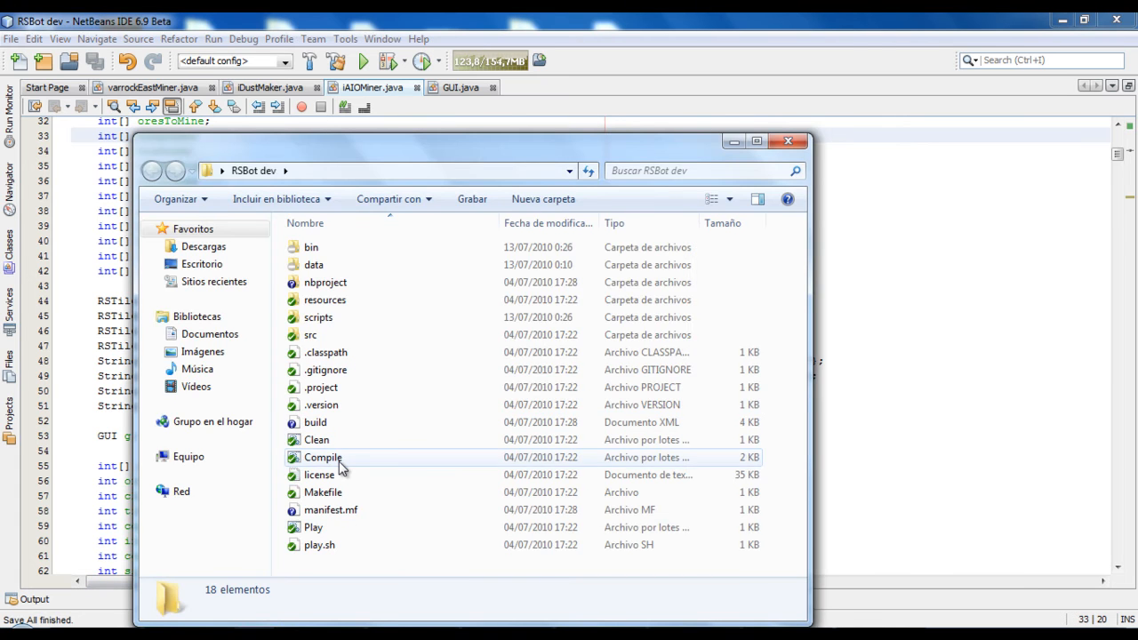
pyautogui.doubleClick(324, 457)
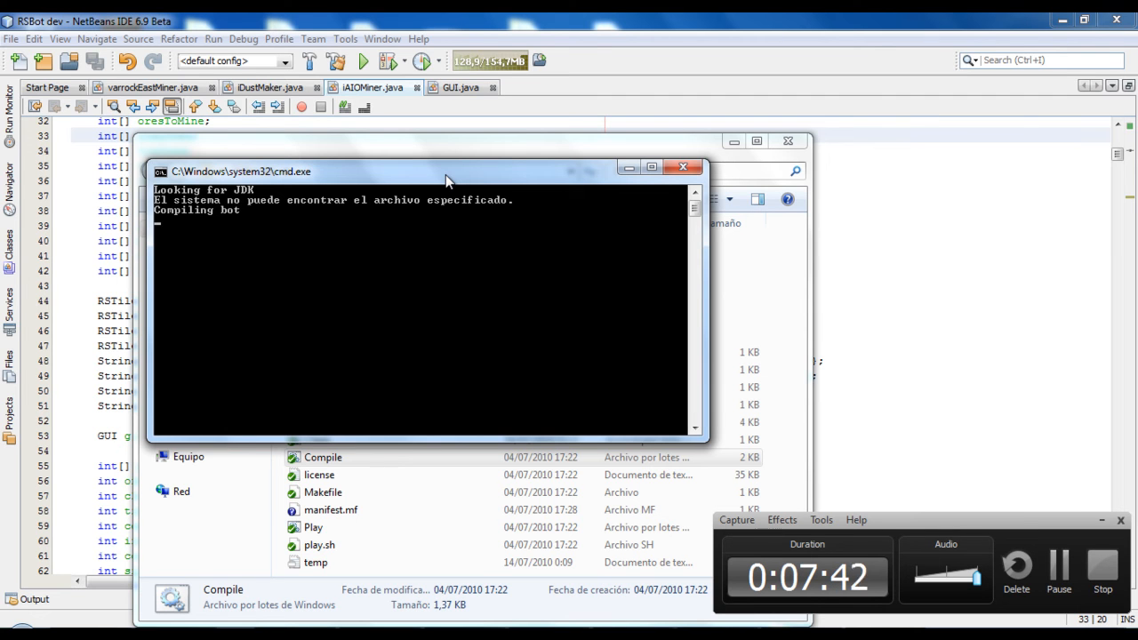
pyautogui.moveTo(520, 165)
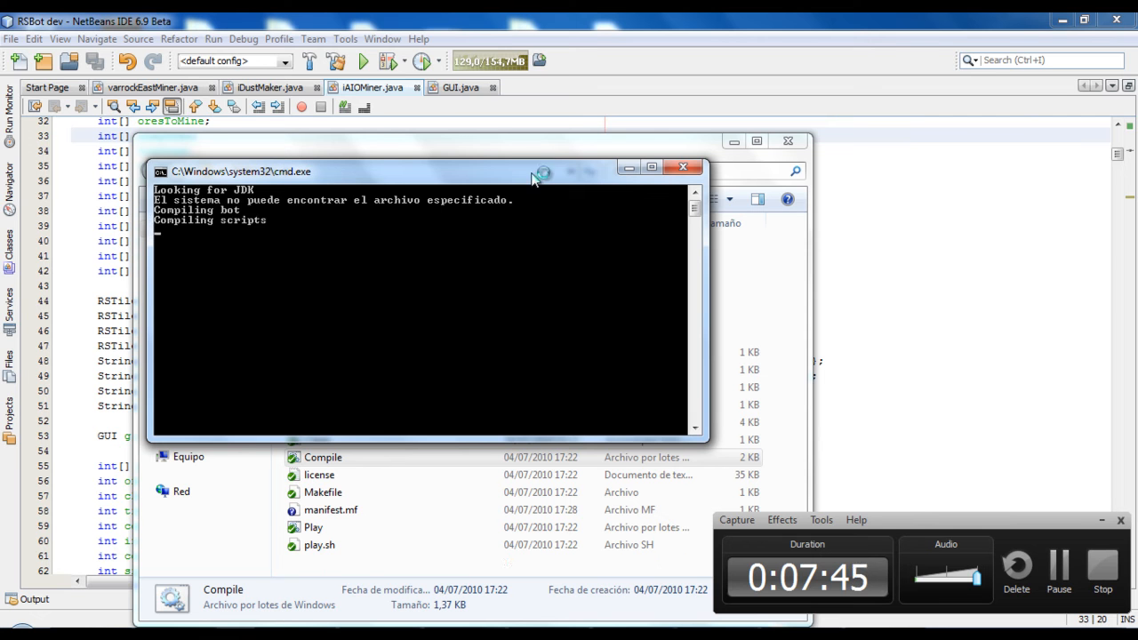
pyautogui.click(683, 167)
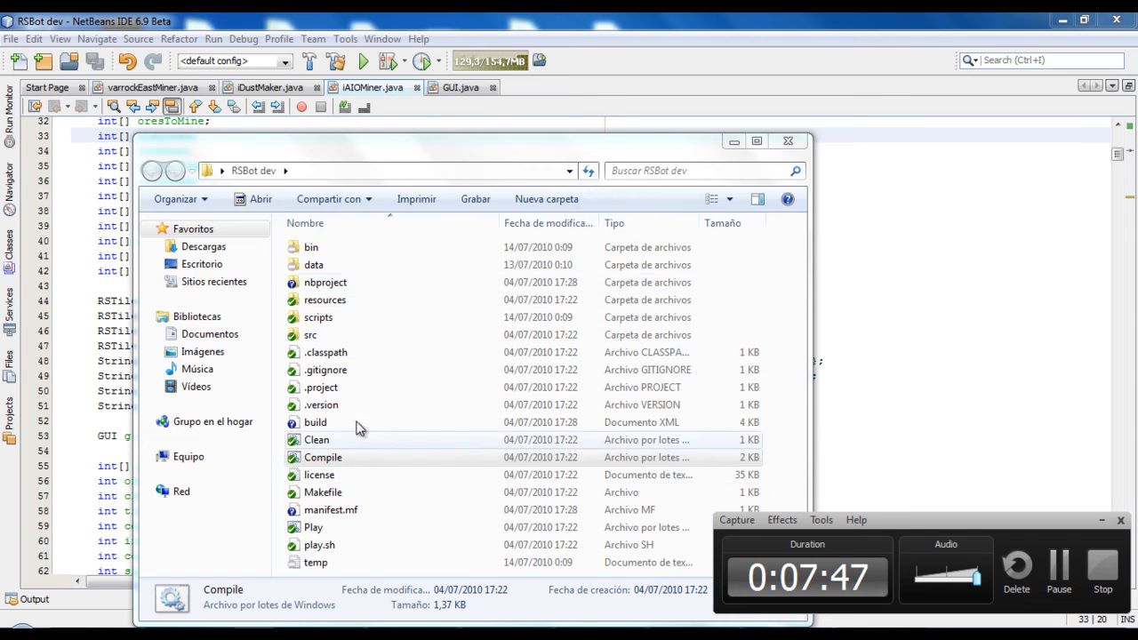
pyautogui.click(313, 526)
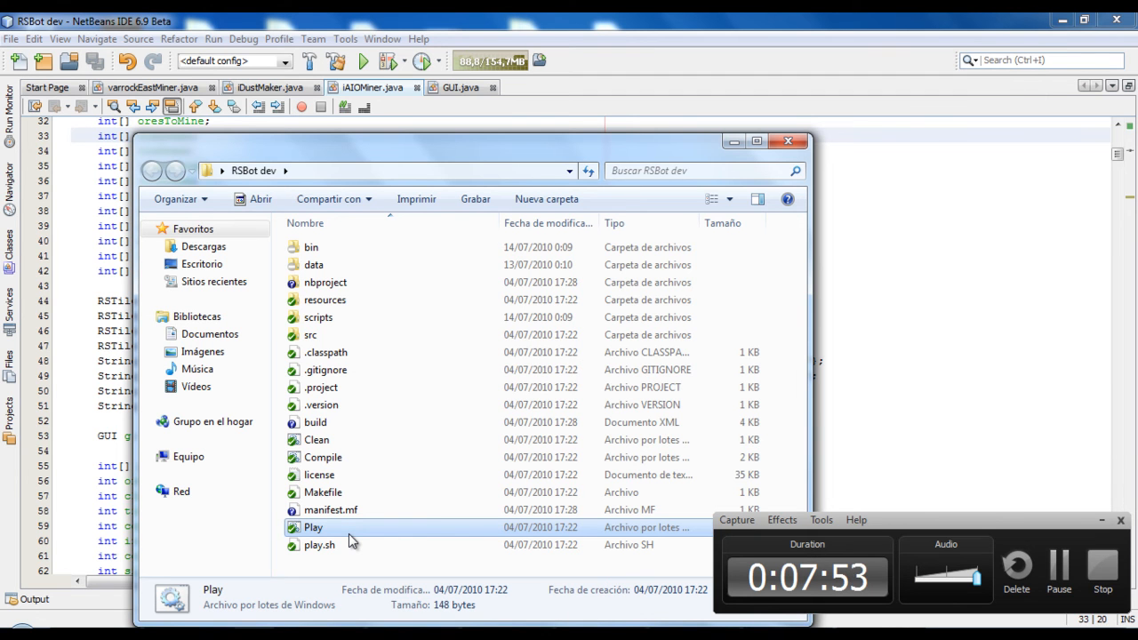
pyautogui.moveTo(368, 535)
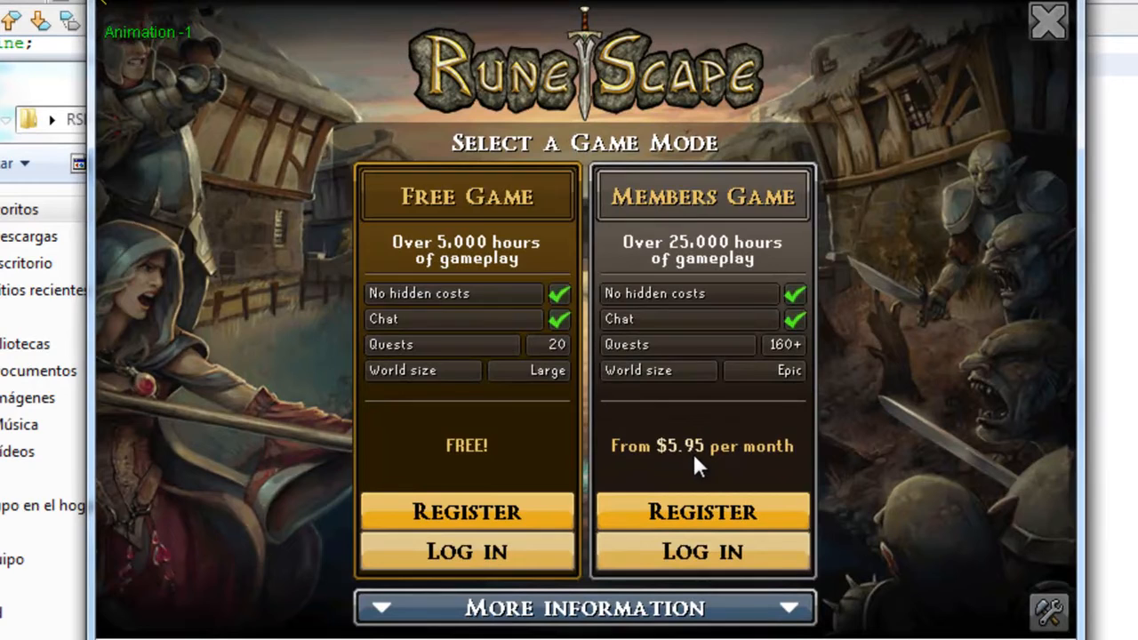
# Step: Log into the free RuneScape game and enter the world
pyautogui.click(465, 551)
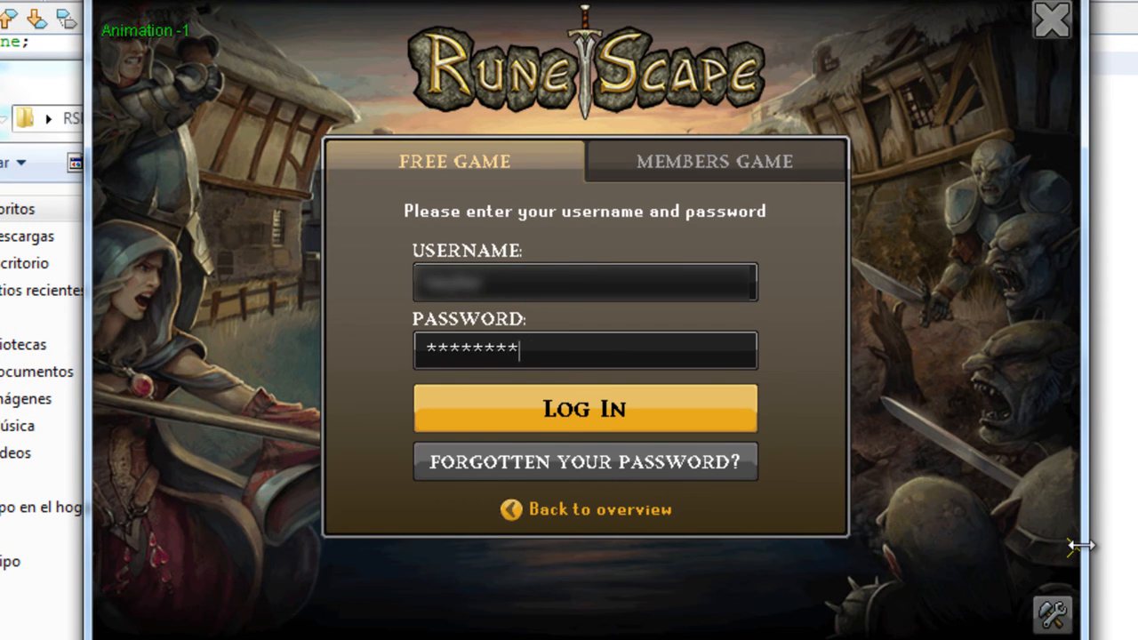
pyautogui.click(583, 407)
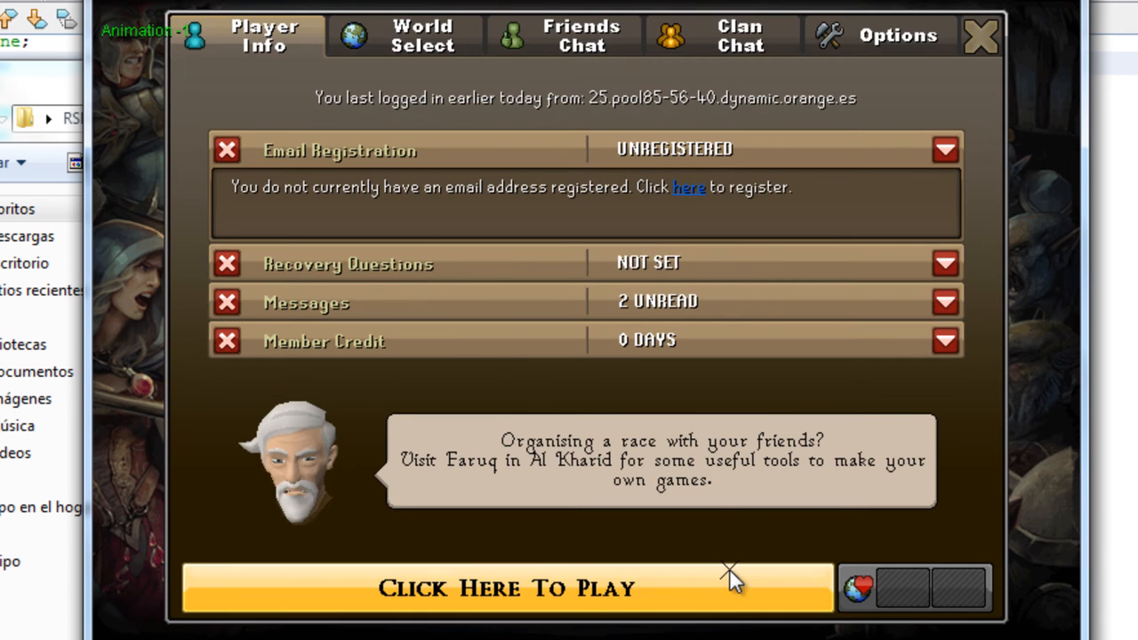
pyautogui.click(506, 587)
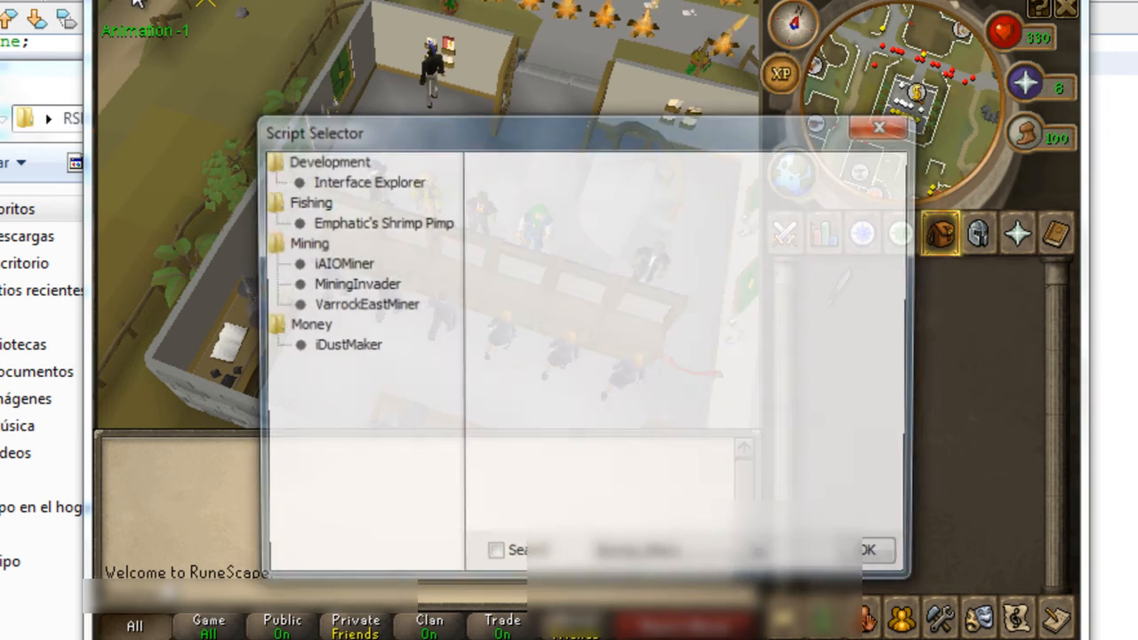
# Step: Select iAIOMiner under Mining in the Script Selector and start it
pyautogui.click(366, 304)
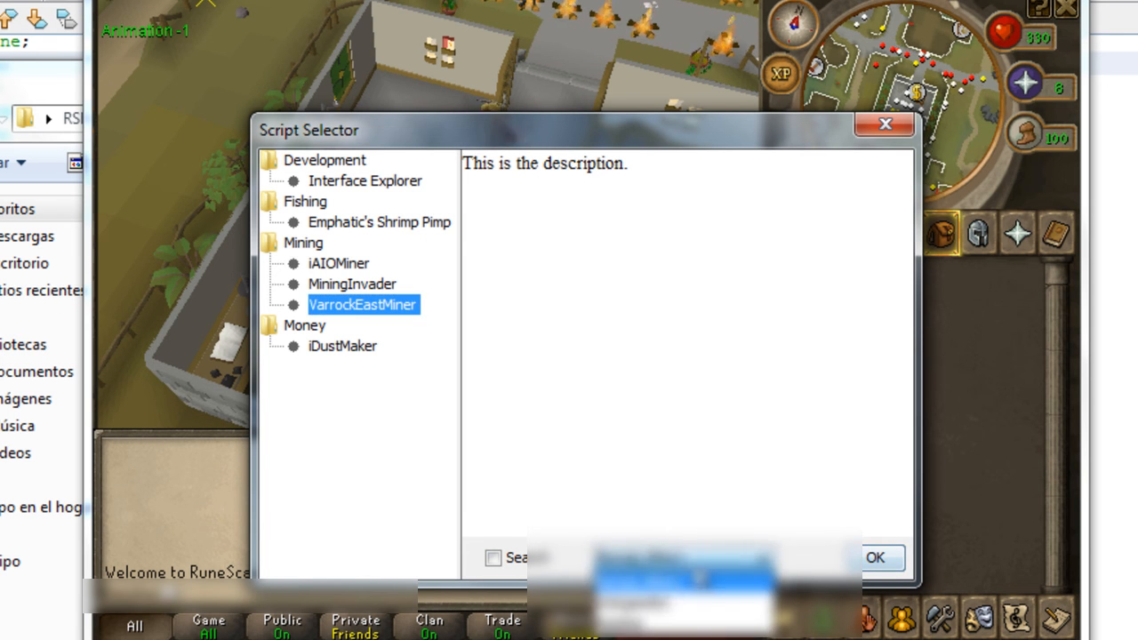
pyautogui.click(875, 559)
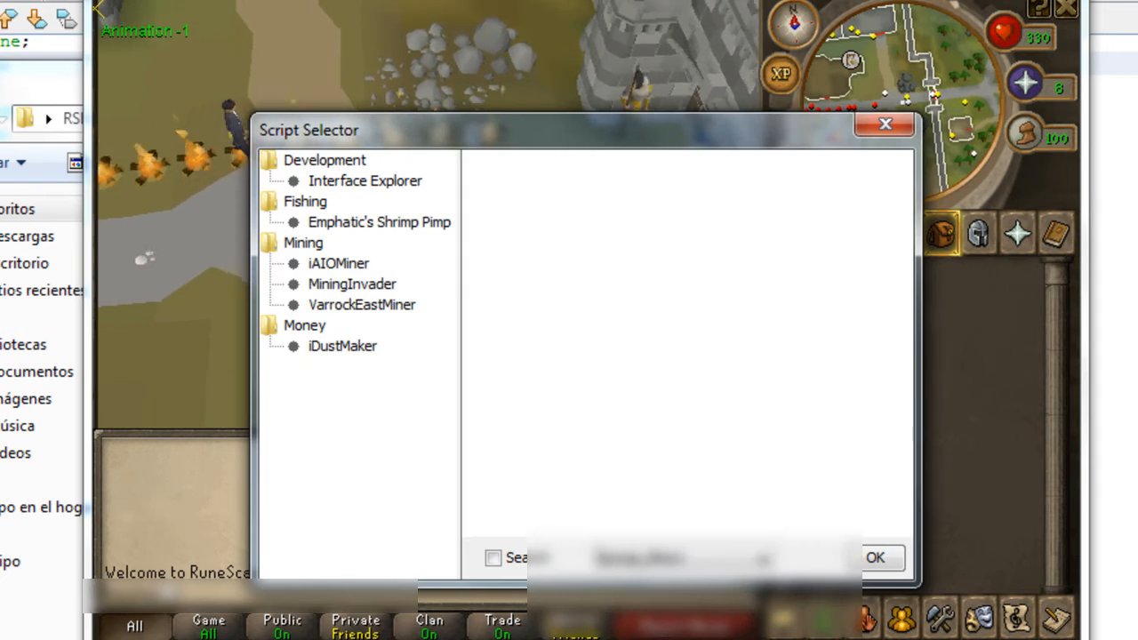
pyautogui.click(338, 264)
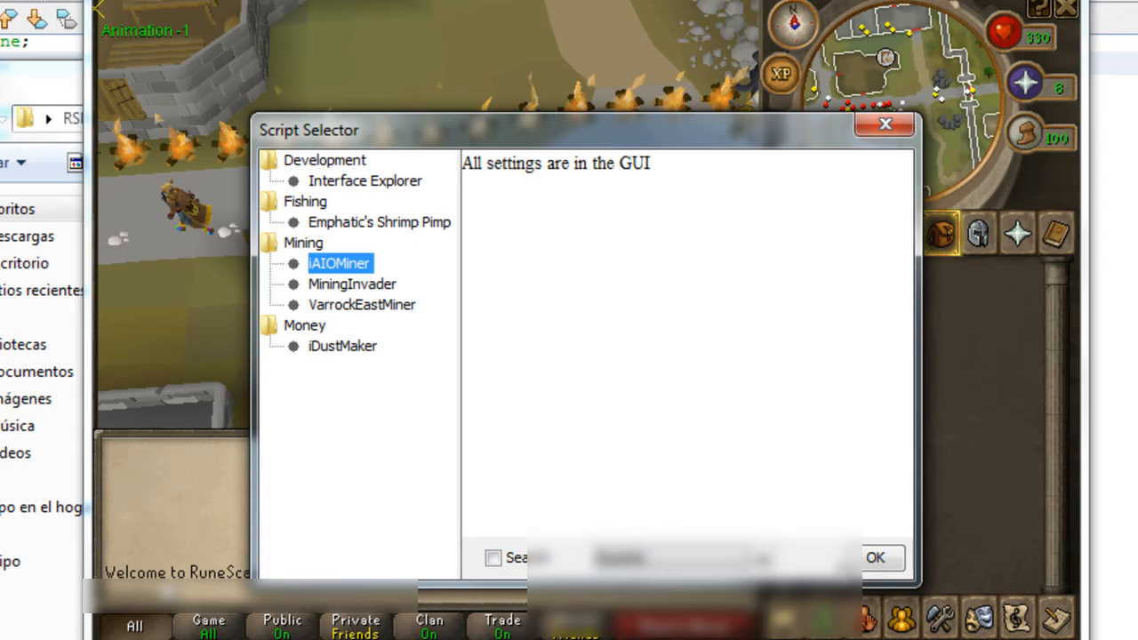
pyautogui.click(875, 558)
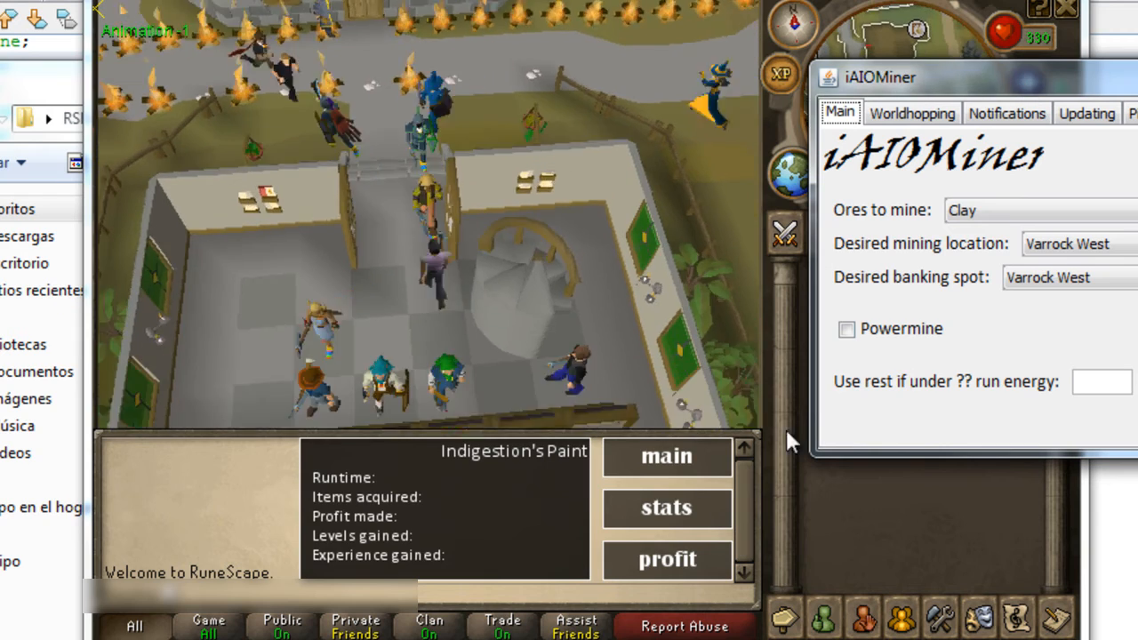
# Step: Cycle the paint through its profit, stats and main pages several times
pyautogui.click(667, 560)
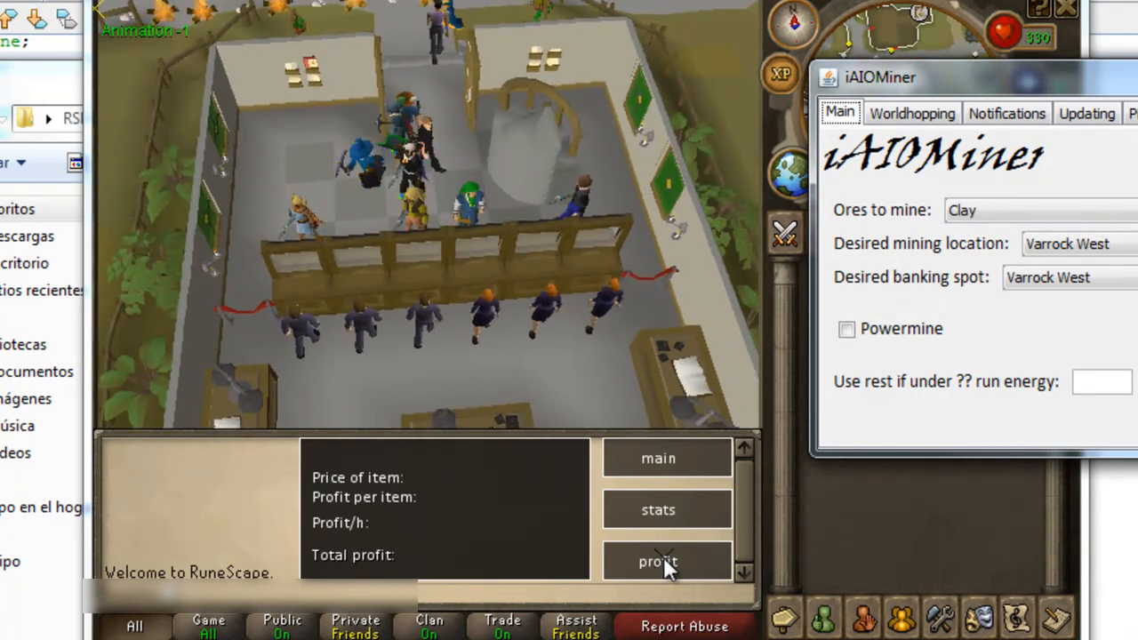
pyautogui.click(658, 508)
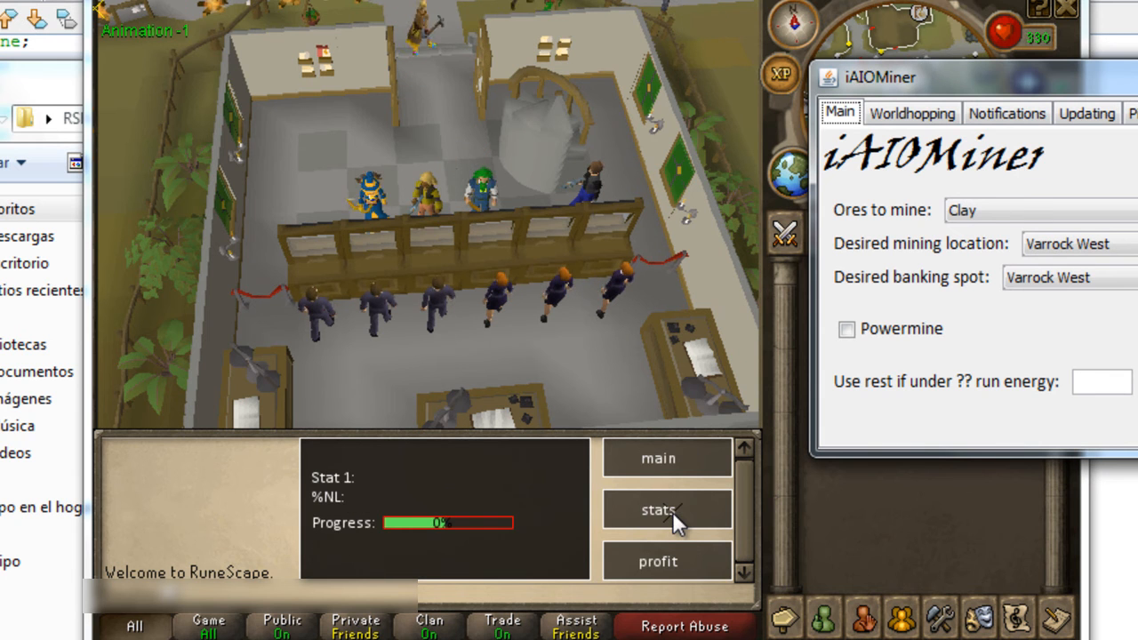
pyautogui.click(665, 456)
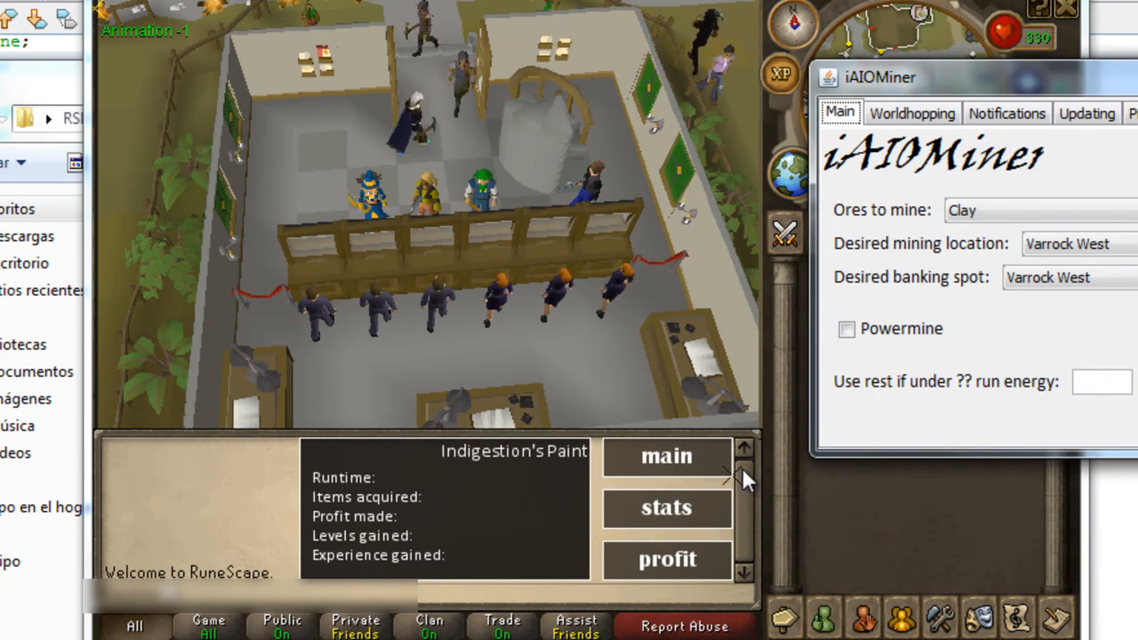
pyautogui.click(667, 560)
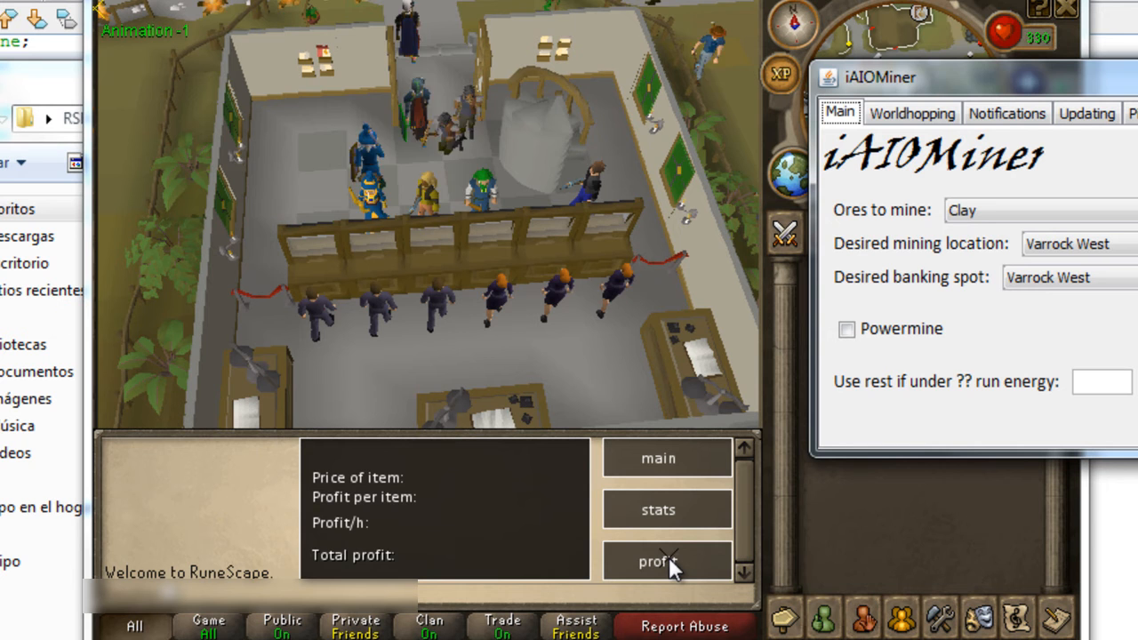
pyautogui.click(658, 508)
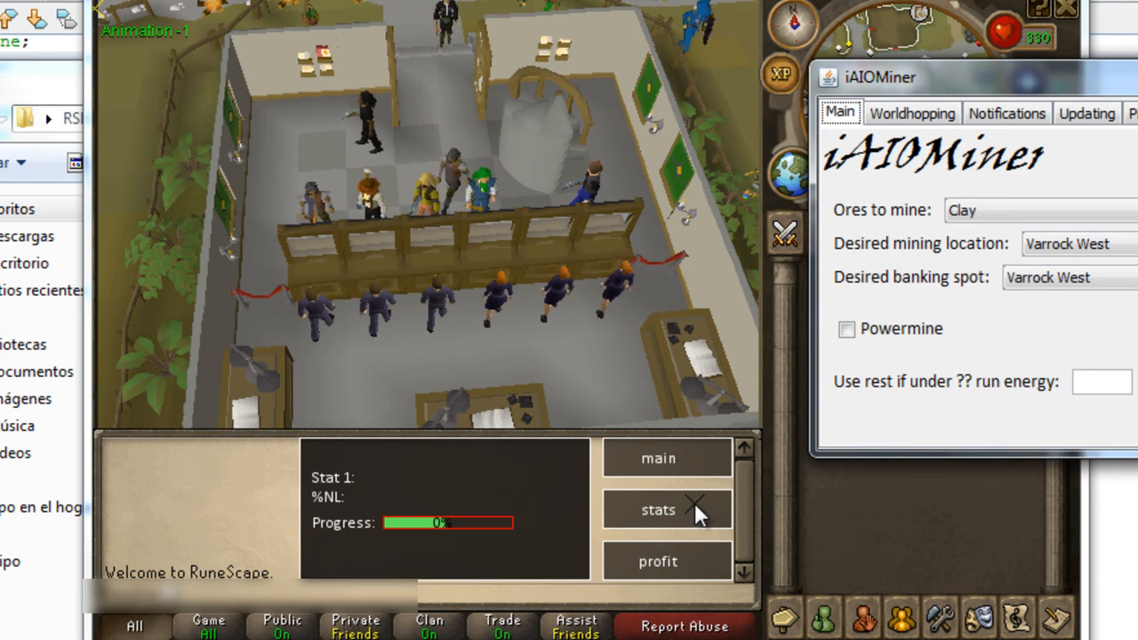
pyautogui.click(667, 455)
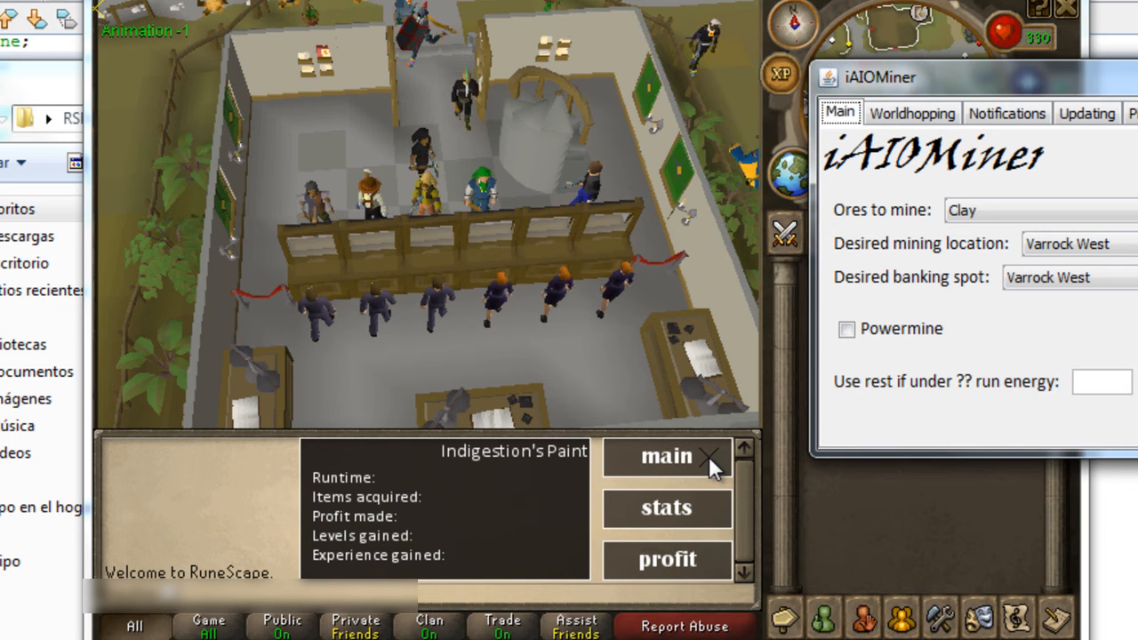
pyautogui.click(665, 560)
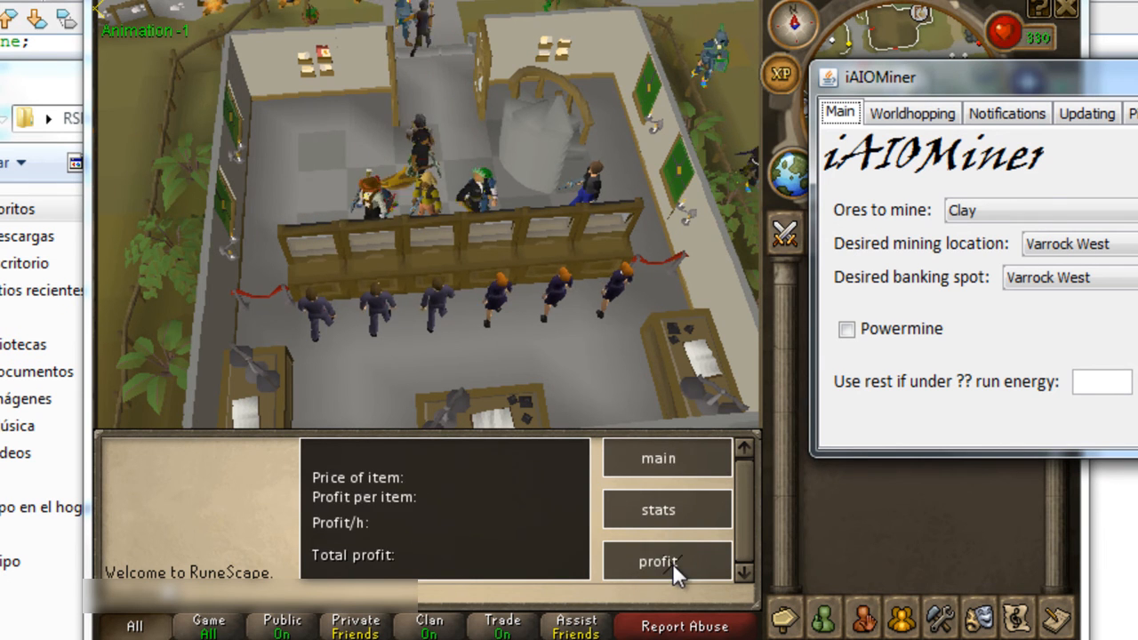
pyautogui.click(658, 509)
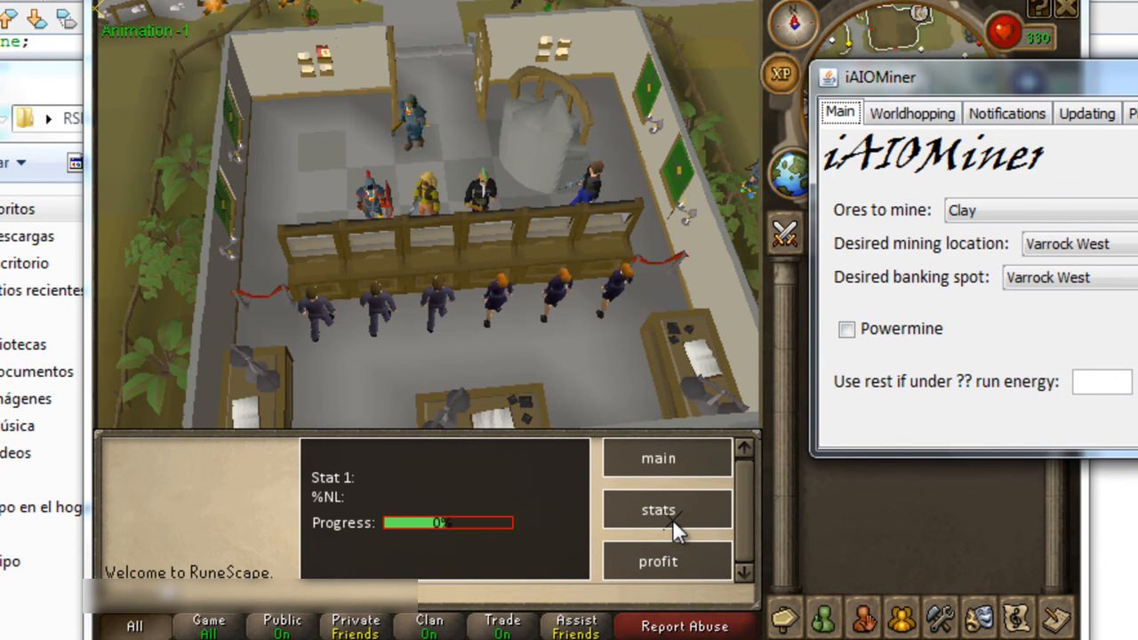
pyautogui.click(1031, 209)
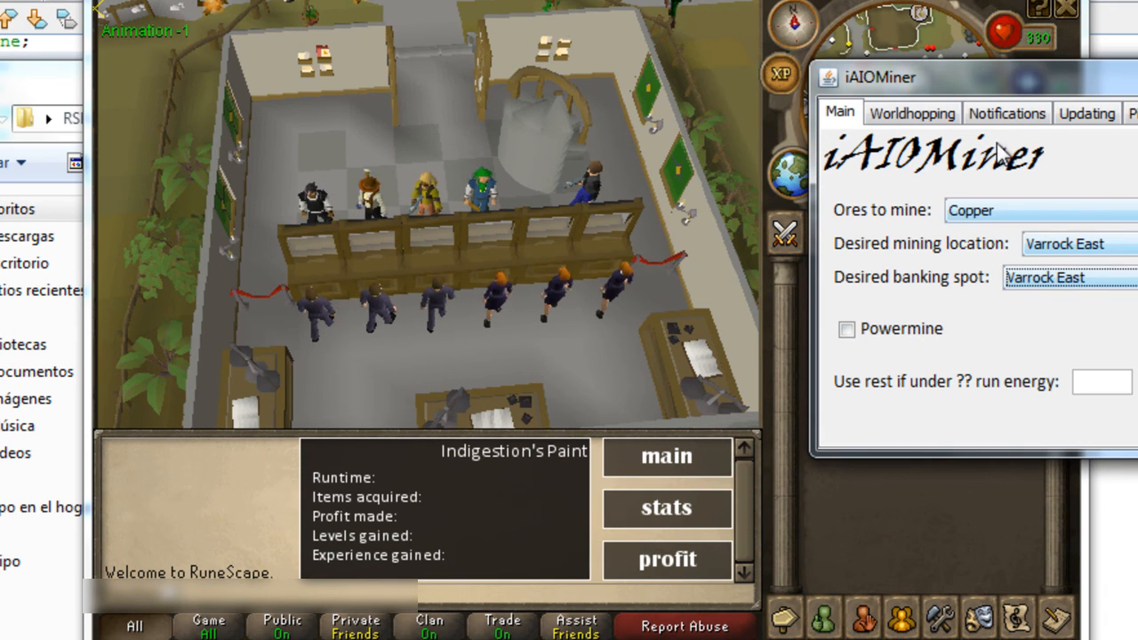
# Step: Review the Worldhopping and Pickaxe retrieval pages, then check for script updates online from the Updating page
pyautogui.click(912, 114)
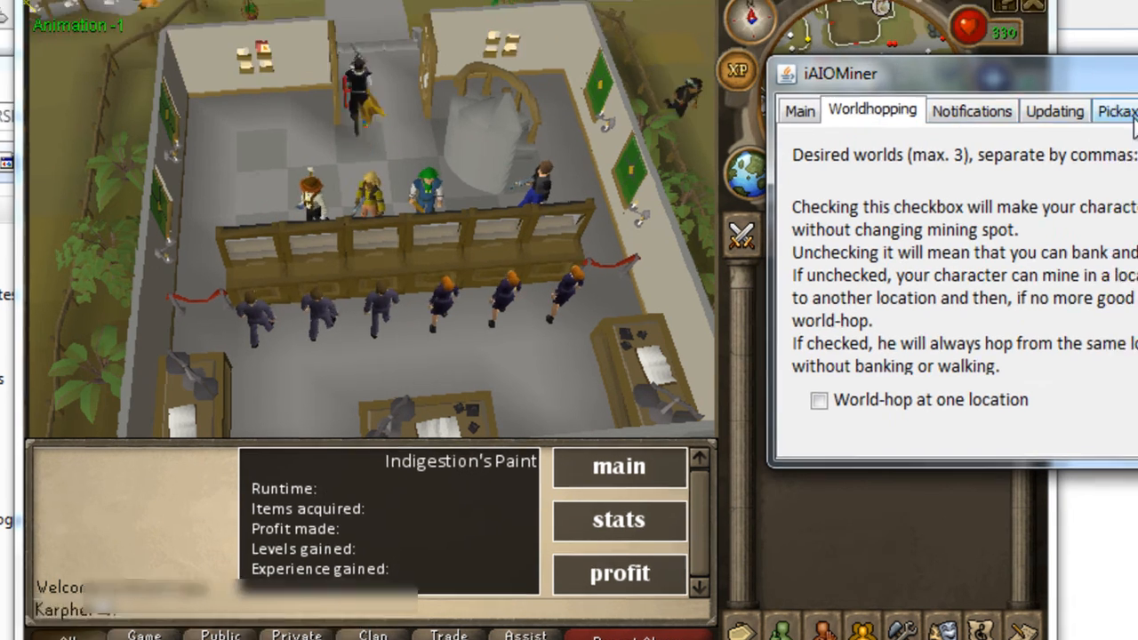
pyautogui.click(1117, 110)
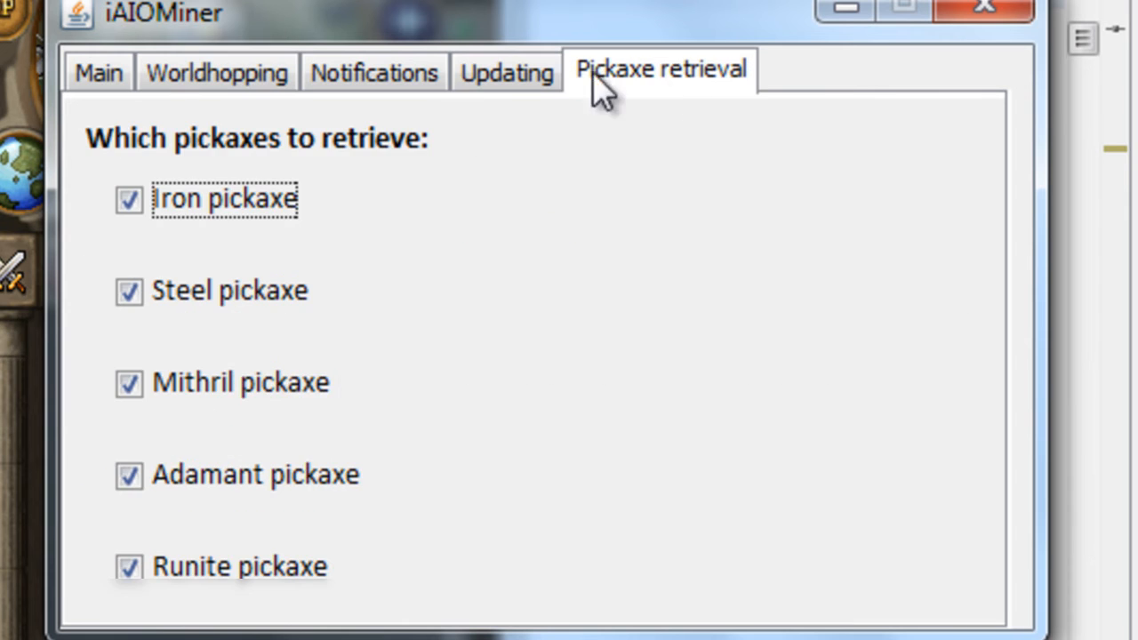
pyautogui.click(507, 73)
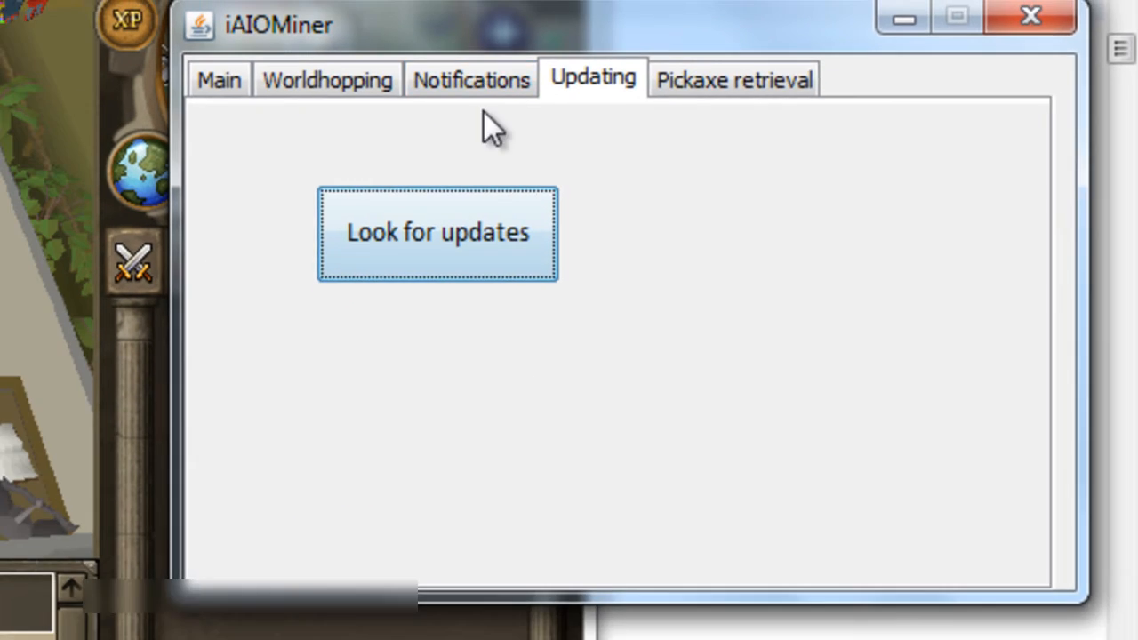
pyautogui.click(437, 231)
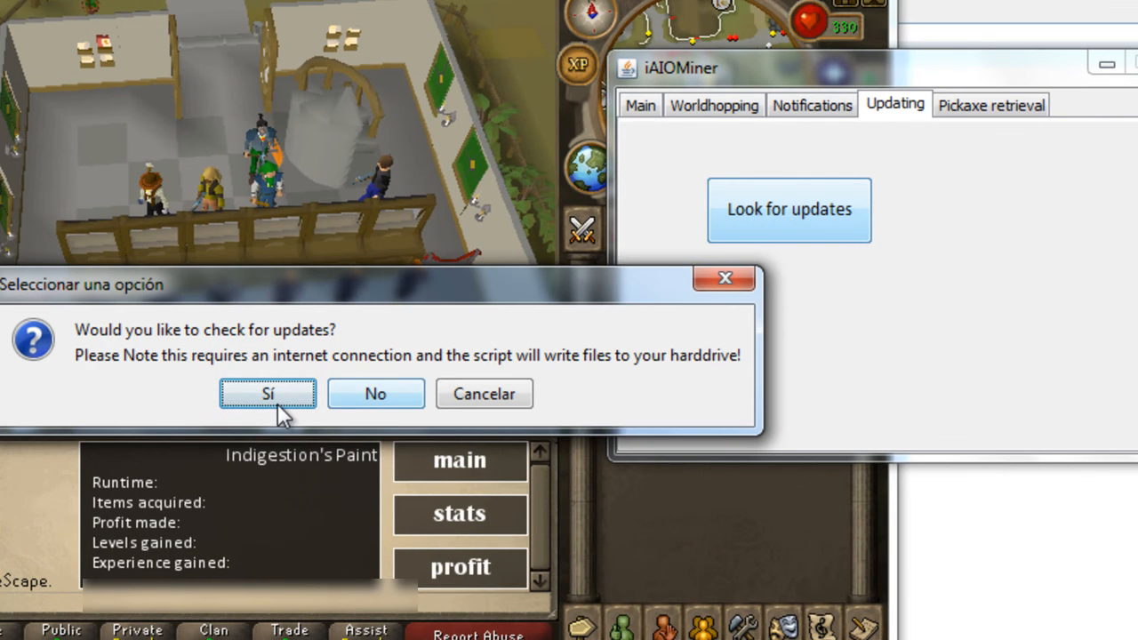
pyautogui.click(267, 395)
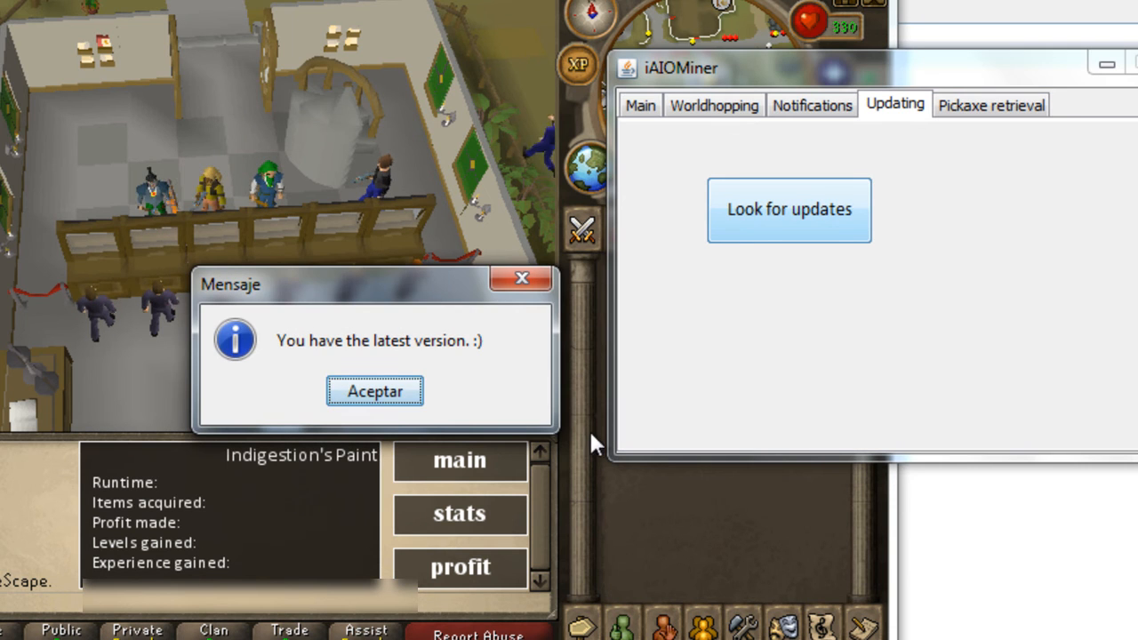
# Step: Look over the notification and world-hopping settings and return to the Main mining page
pyautogui.click(811, 105)
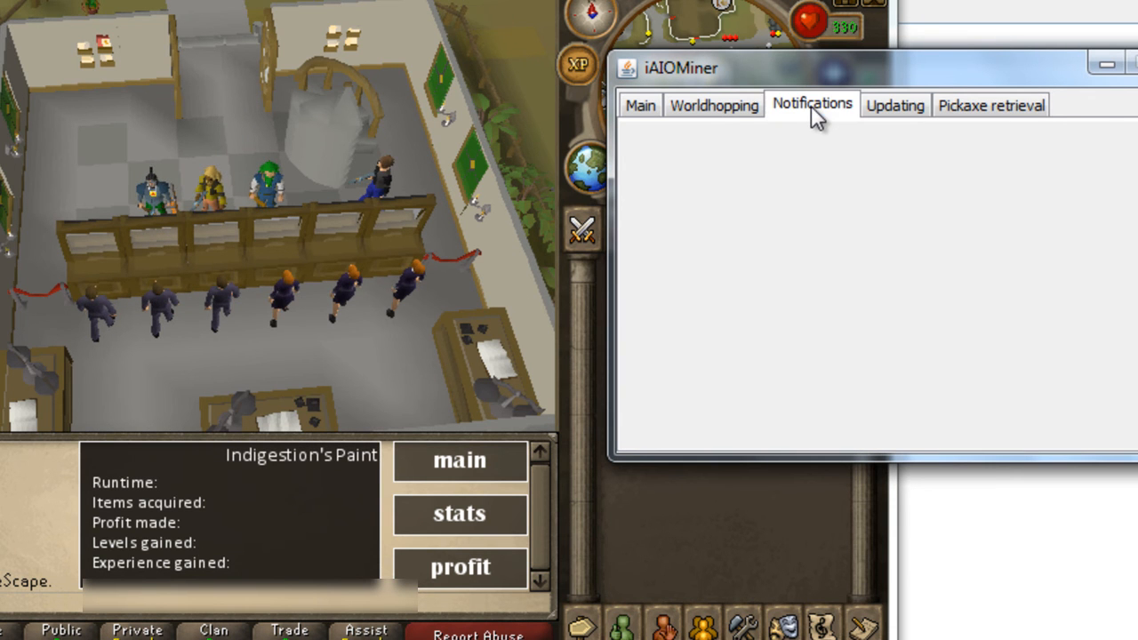
pyautogui.click(713, 103)
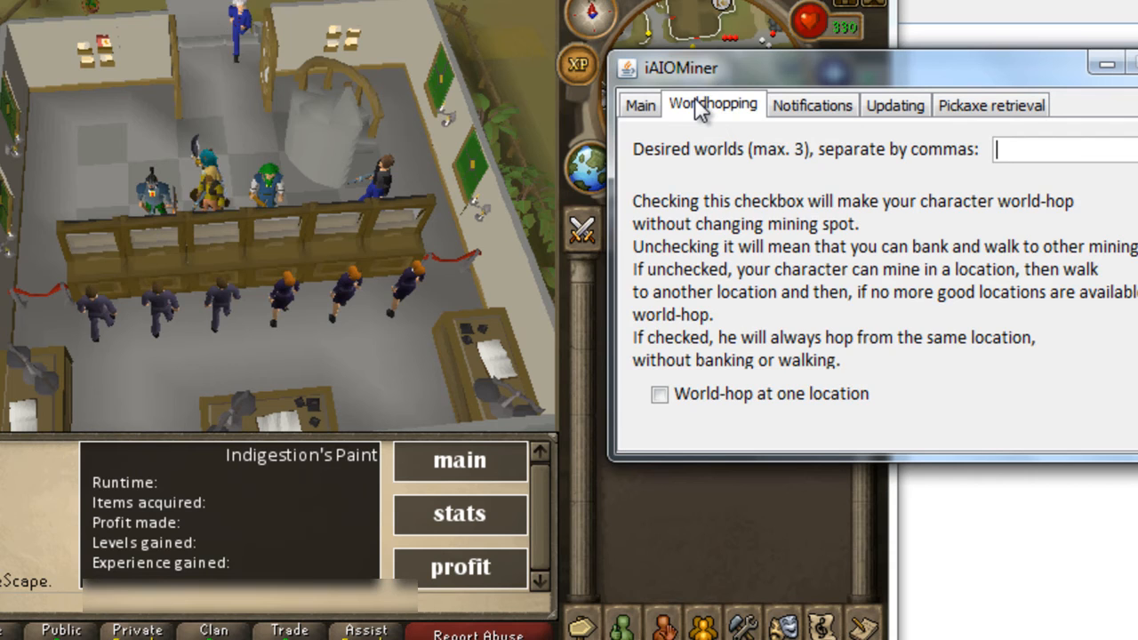
pyautogui.click(640, 105)
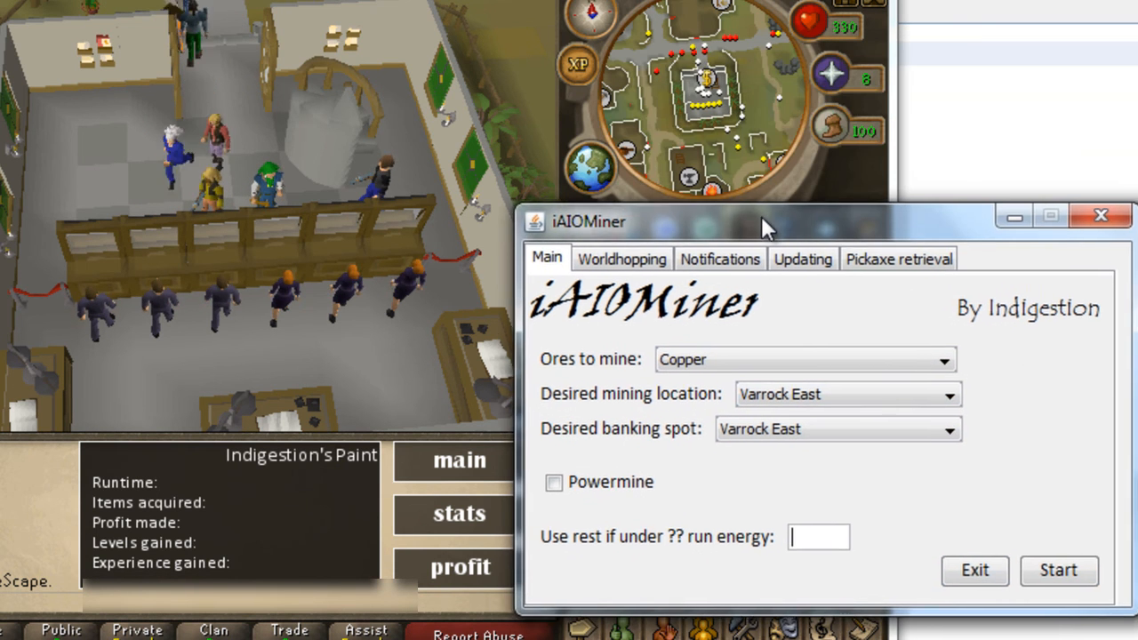
# Step: Set the rest-energy threshold to 0, start the miner, and close the leftover settings window
pyautogui.moveTo(765, 222); pyautogui.dragTo(754, 228)
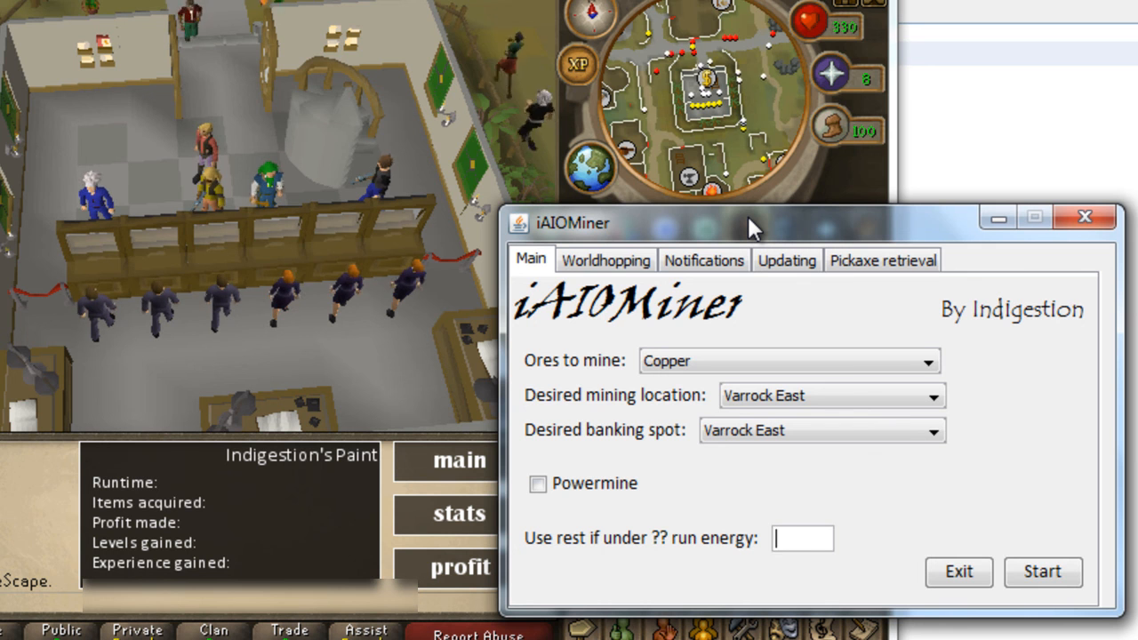
pyautogui.write('0')
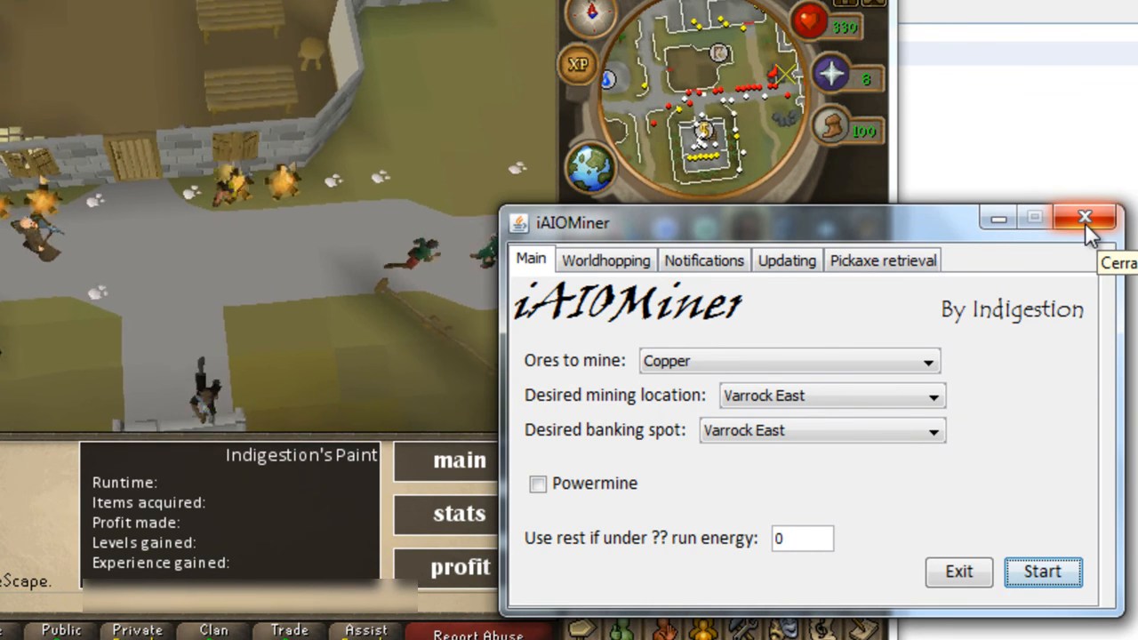
pyautogui.click(1084, 217)
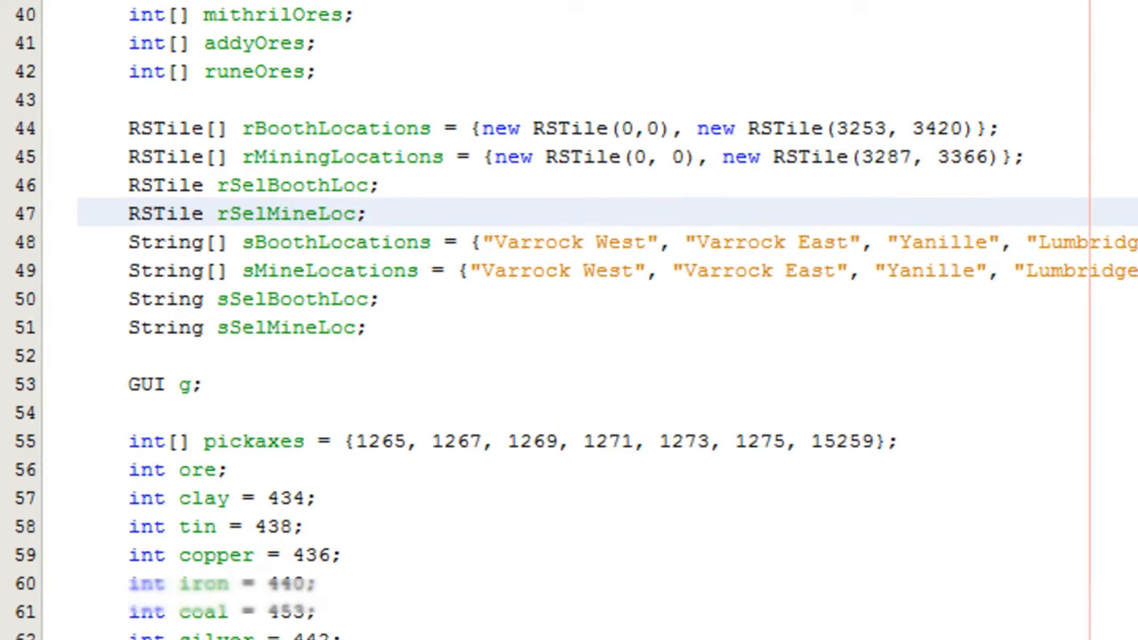
# Step: Add this.dispose(); after guiExit = false in the start handler, then rerun and view the paint's stats page
pyautogui.scroll(-3)
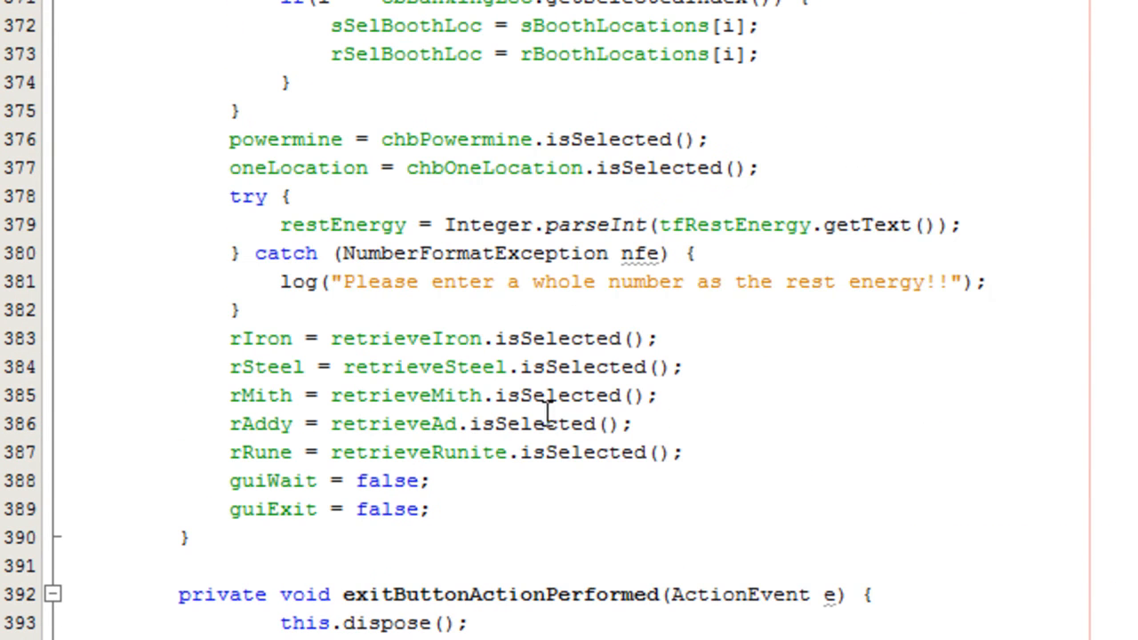
pyautogui.write('this.')
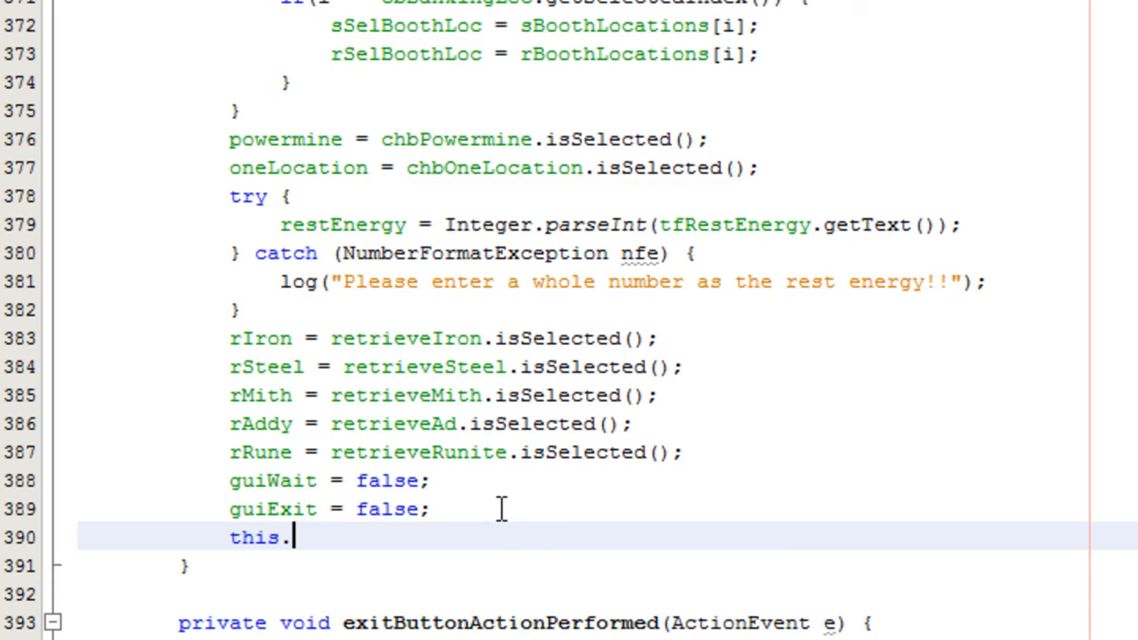
pyautogui.write('disable();')
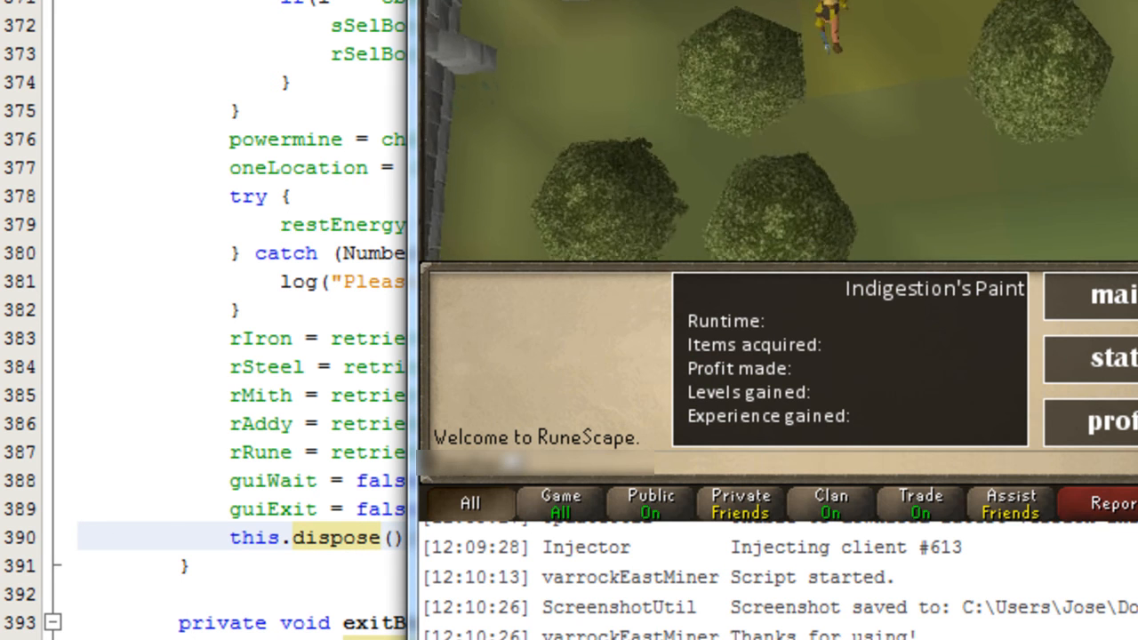
pyautogui.click(1111, 359)
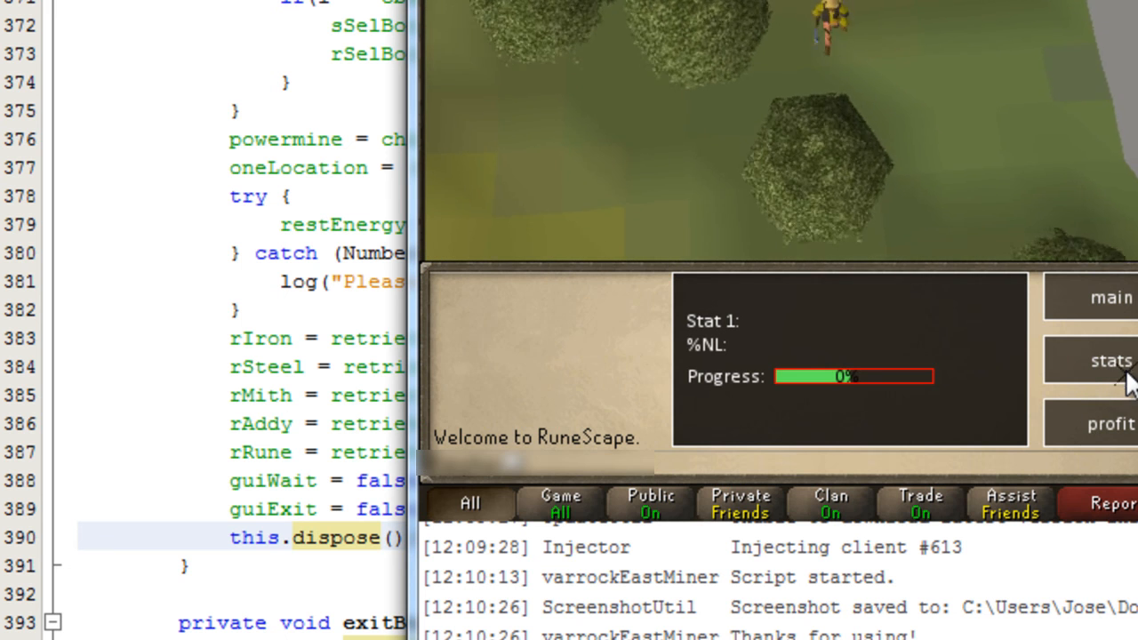